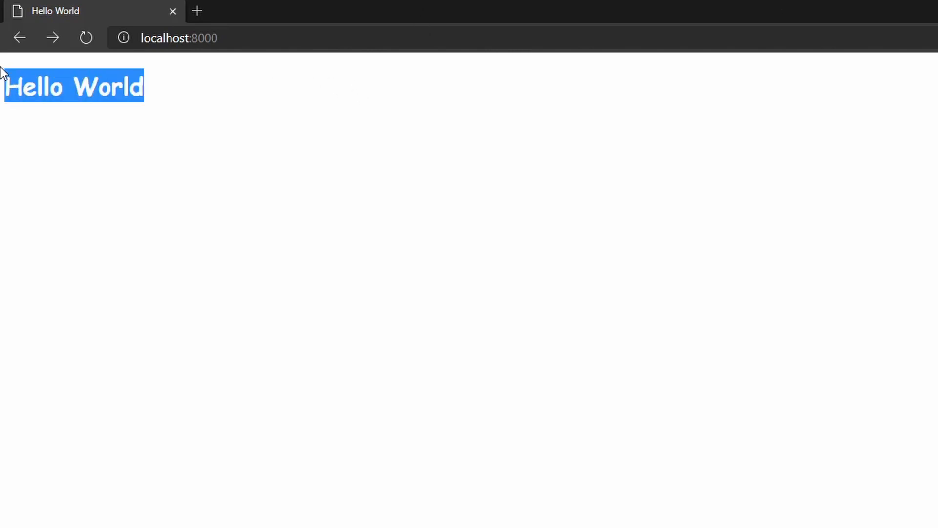
{"action": "mouse_move", "coordinate": [217, 98]}
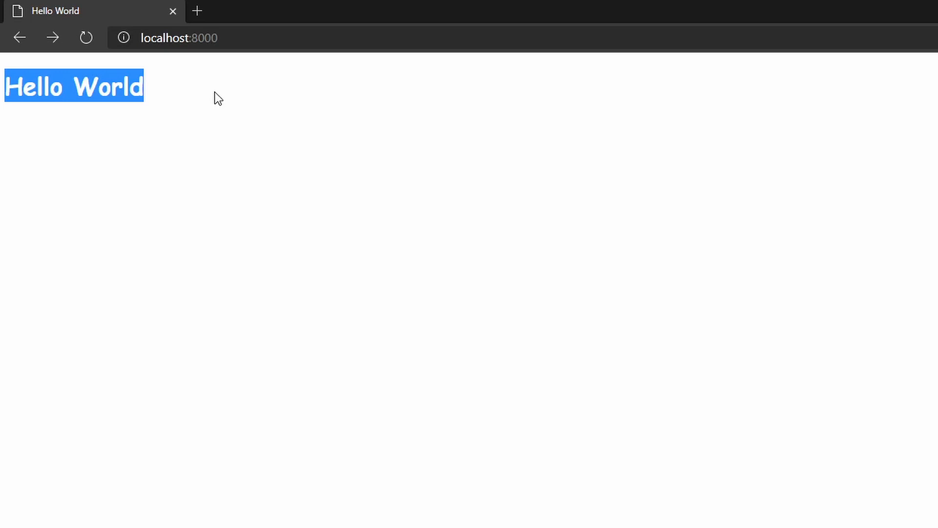
{"action": "mouse_move", "coordinate": [218, 75]}
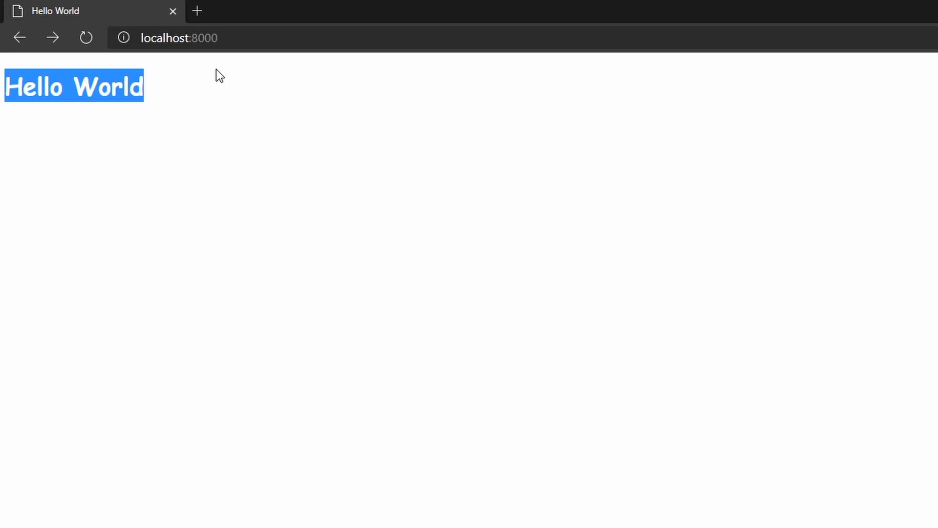
- Bring up VS Code and expand the urlshort folder beside its empty models.py
{"action": "left_click", "coordinate": [153, 520]}
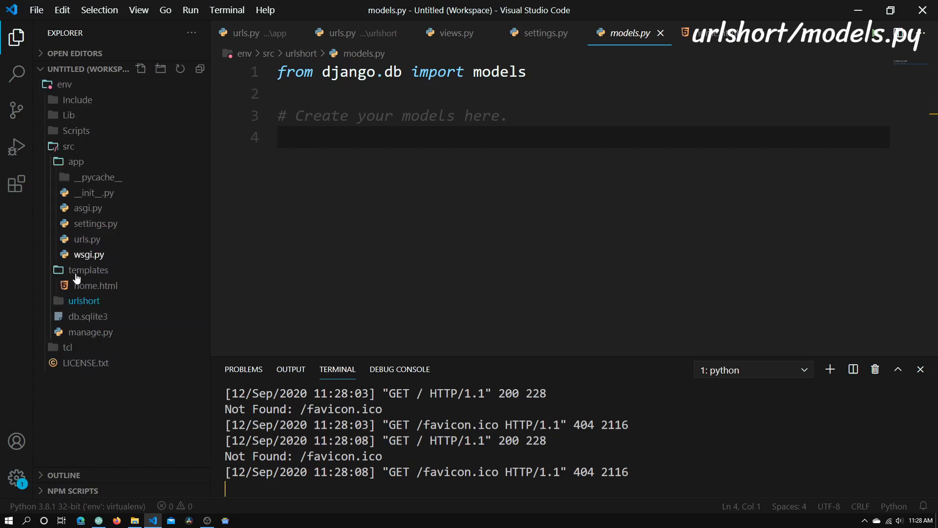
{"action": "left_click", "coordinate": [83, 301]}
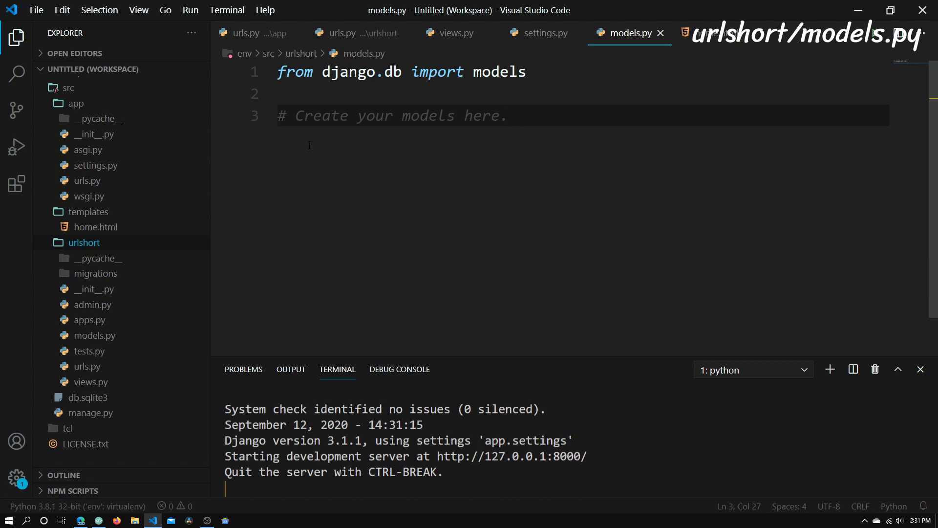
- Write the class line 'class ShortURL(models.Model):' in urlshort/models.py
{"action": "type", "text": "c"}
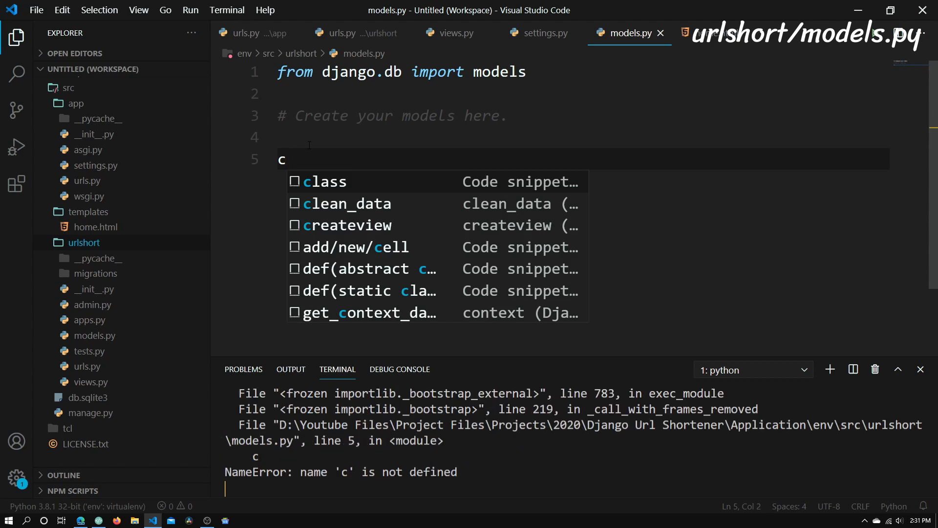
{"action": "type", "text": "lat"}
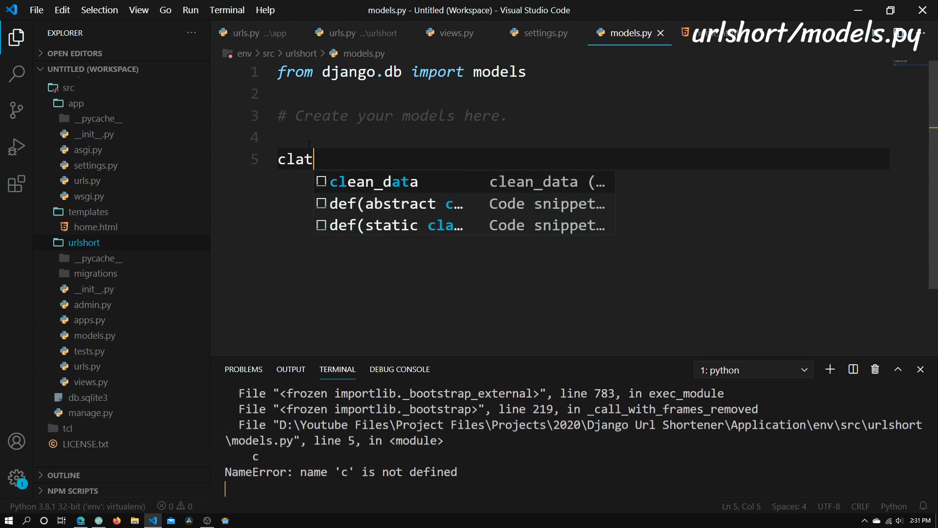
{"action": "type", "text": "ss S"}
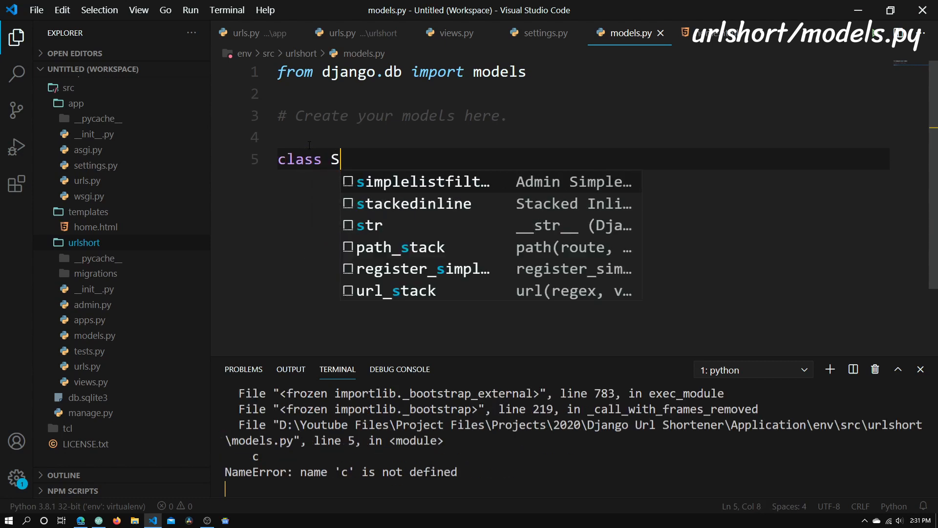
{"action": "type", "text": "hortU"}
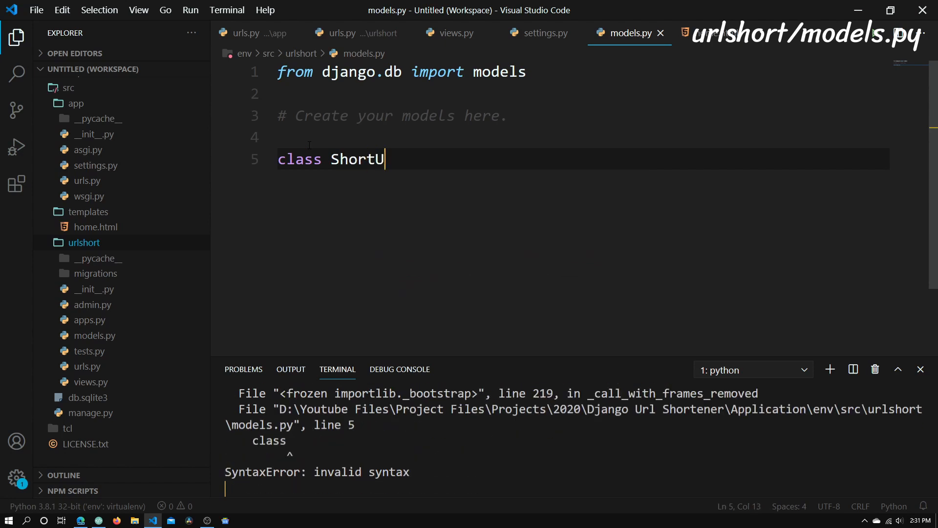
{"action": "type", "text": "RL"}
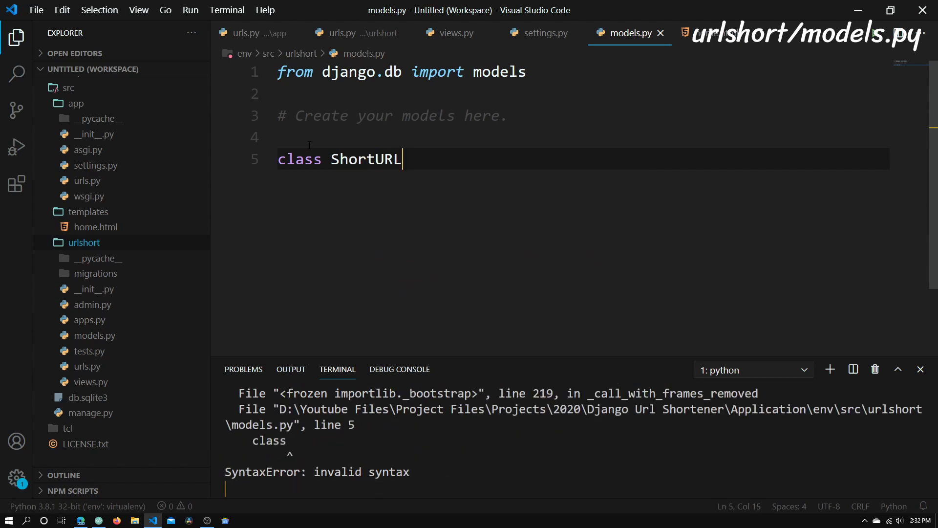
{"action": "type", "text": "(m"}
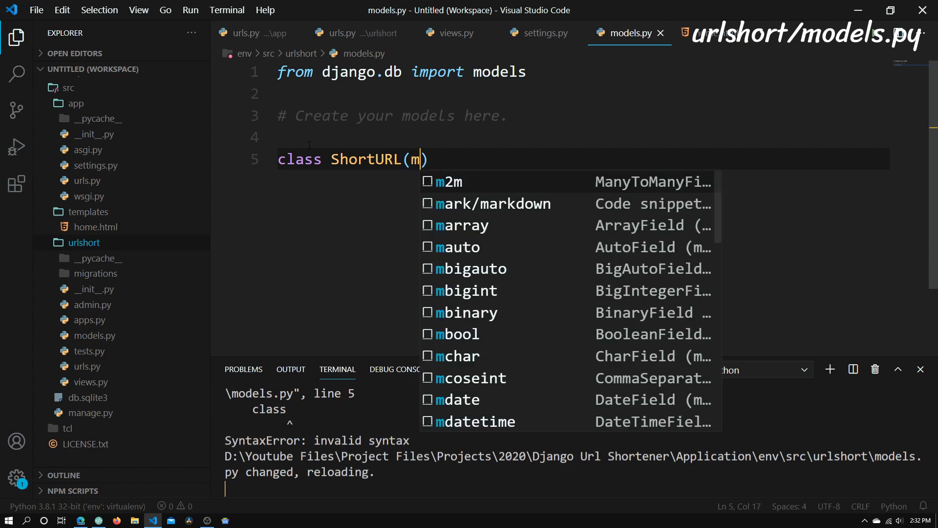
{"action": "type", "text": "odels.mo"}
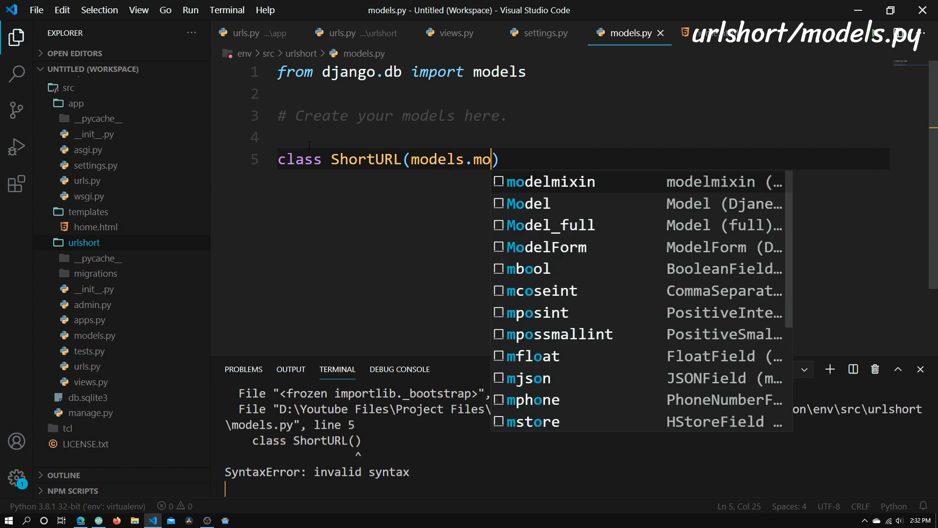
{"action": "type", "text": "del"}
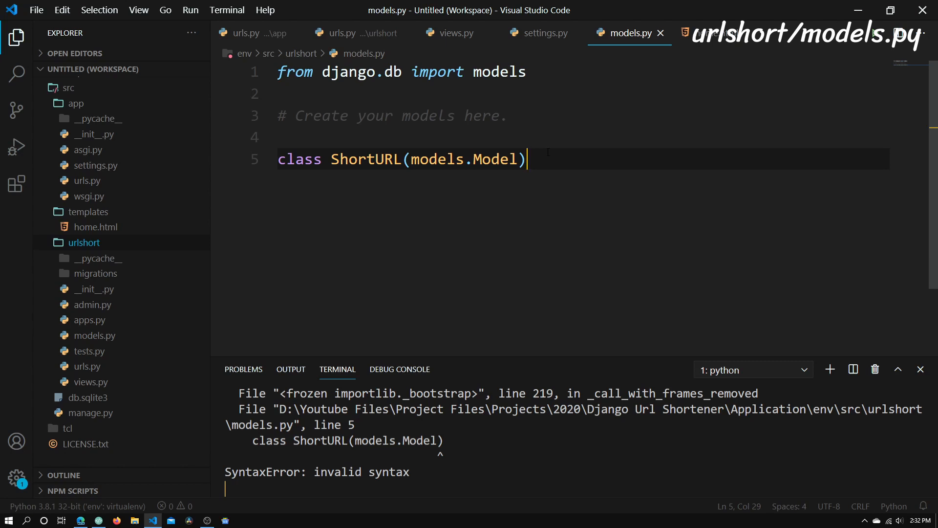
{"action": "type", "text": ":"}
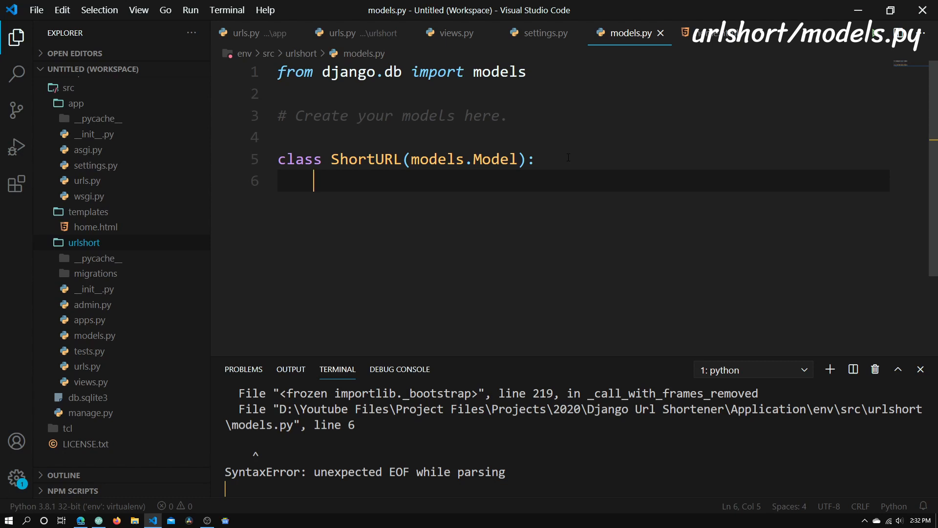
- Add 'original_url = models.URLField(max_length=700)' to the ShortURL model
{"action": "type", "text": "origi"}
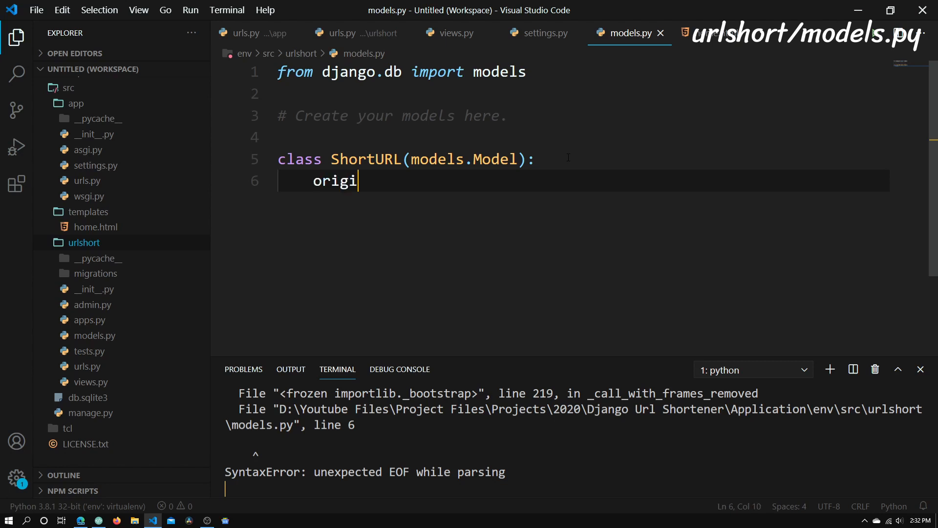
{"action": "type", "text": "nal_url ="}
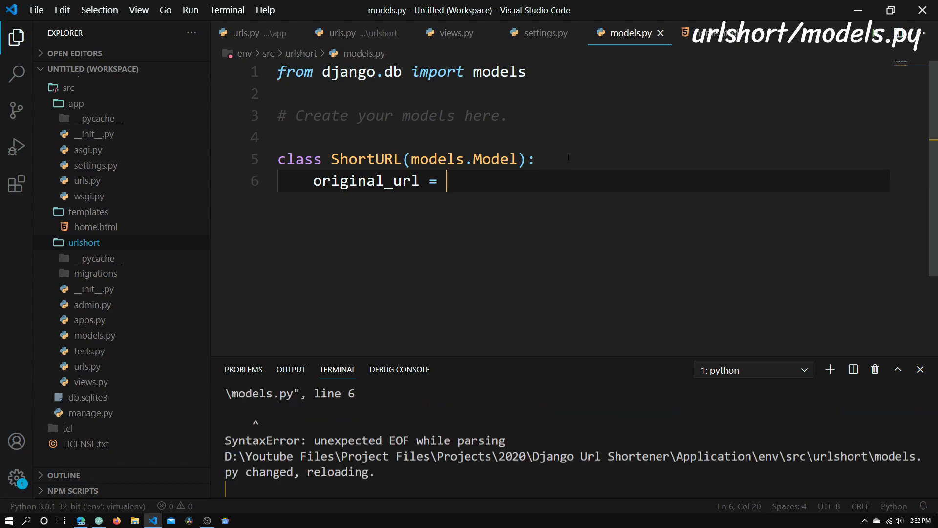
{"action": "type", "text": "models."}
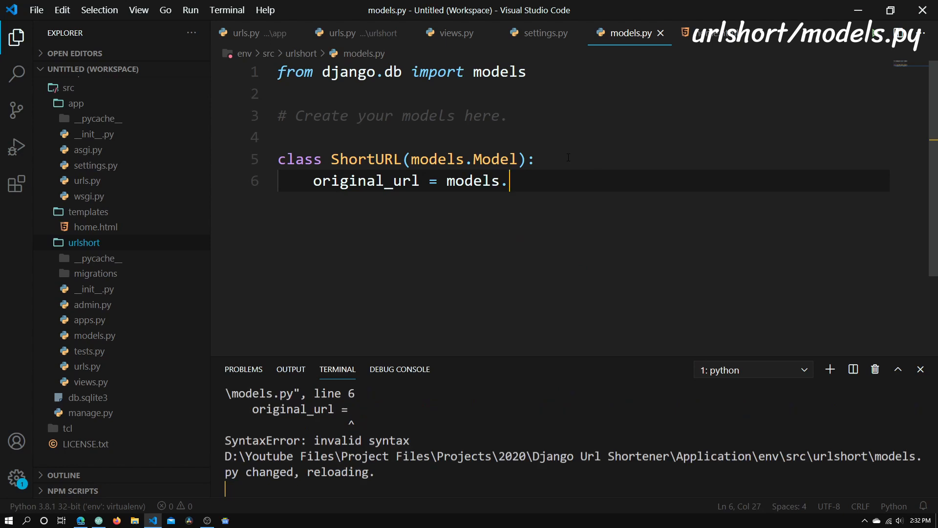
{"action": "type", "text": "URLF"}
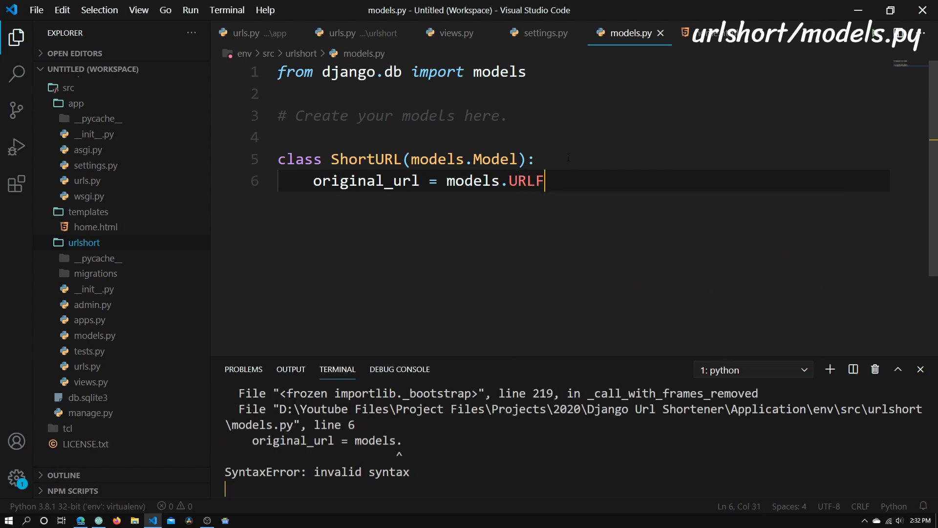
{"action": "type", "text": "ield()"}
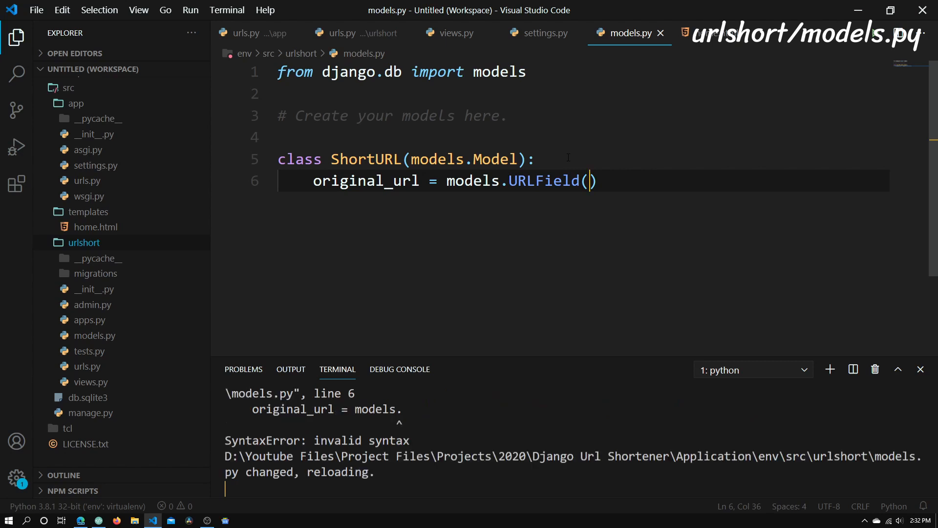
{"action": "type", "text": "max_le"}
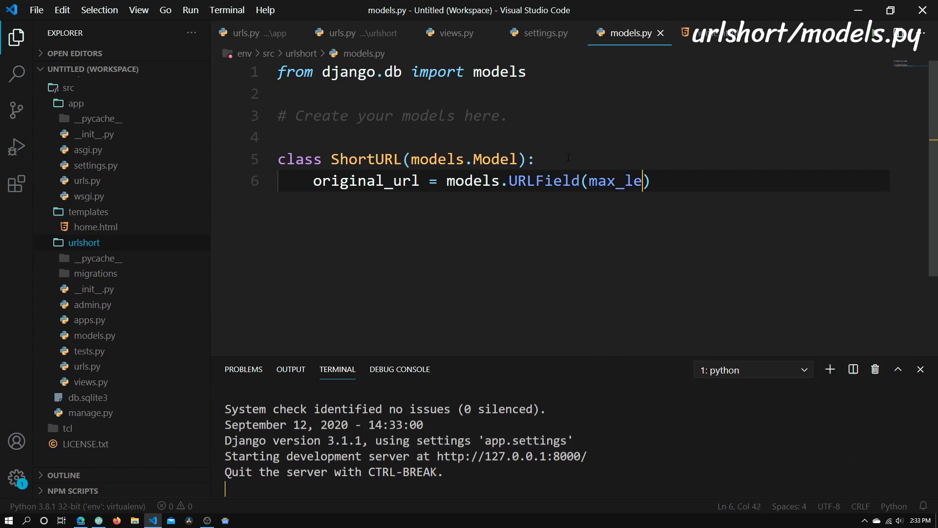
{"action": "type", "text": "ngth"}
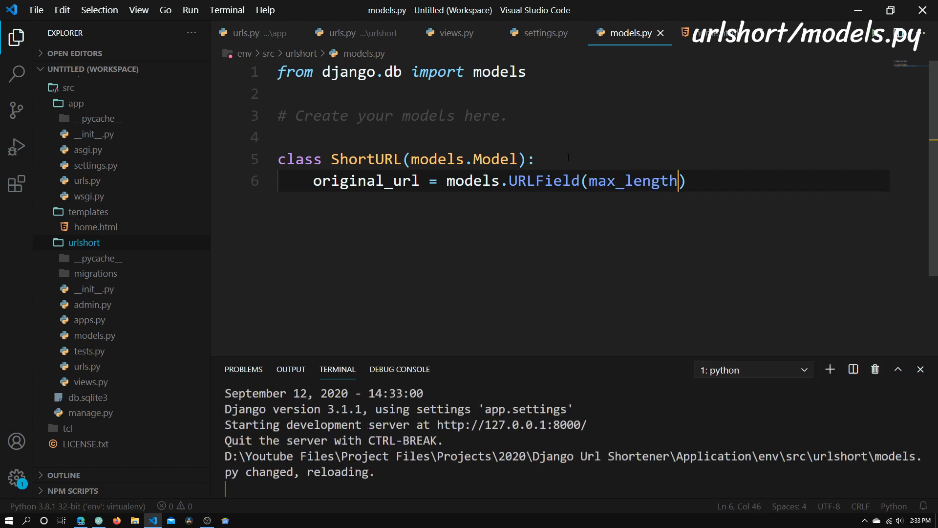
{"action": "type", "text": "="}
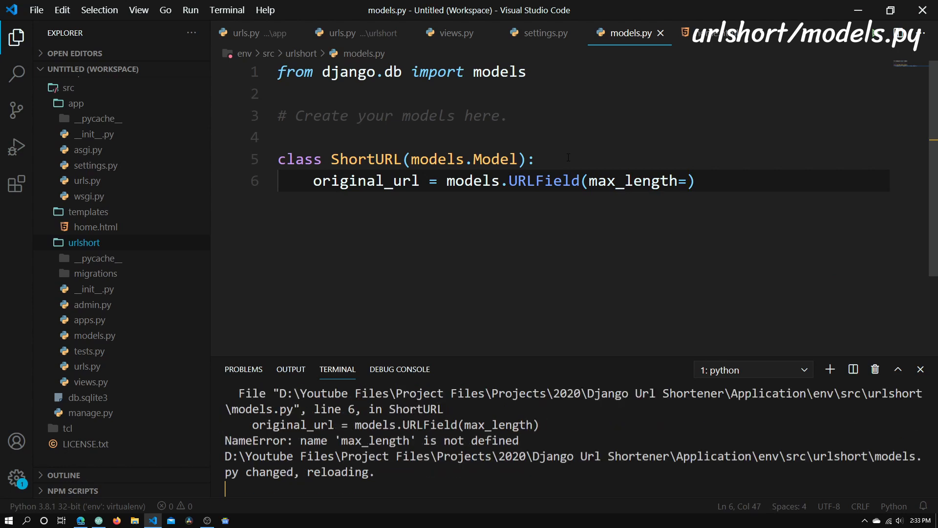
{"action": "type", "text": "700"}
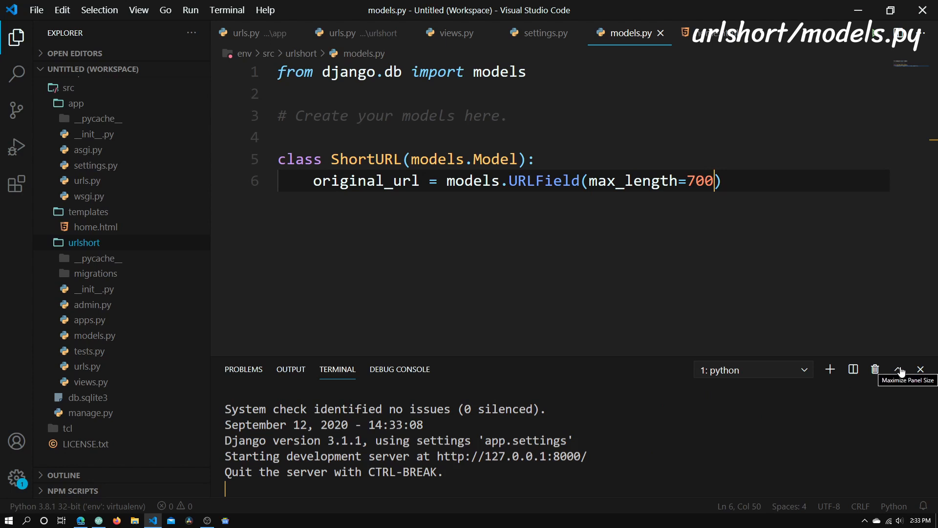
- Hide the terminal and add 'time_date_created = models.DateTimeField()' below original_url
{"action": "left_click", "coordinate": [920, 369]}
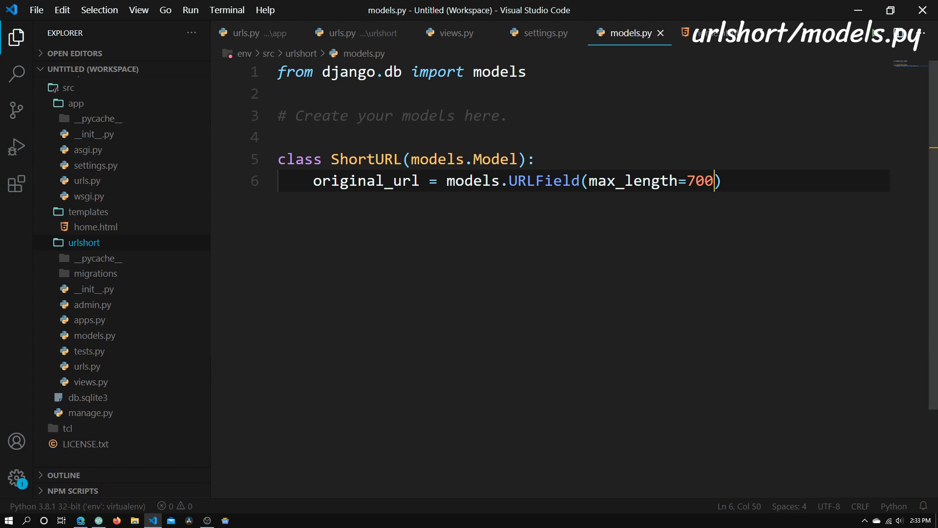
{"action": "key", "text": "Right"}
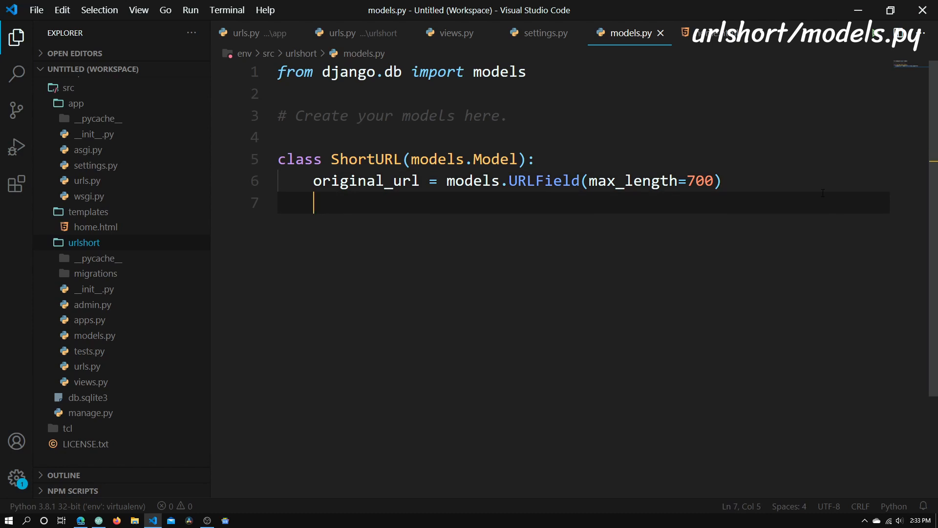
{"action": "type", "text": "time"}
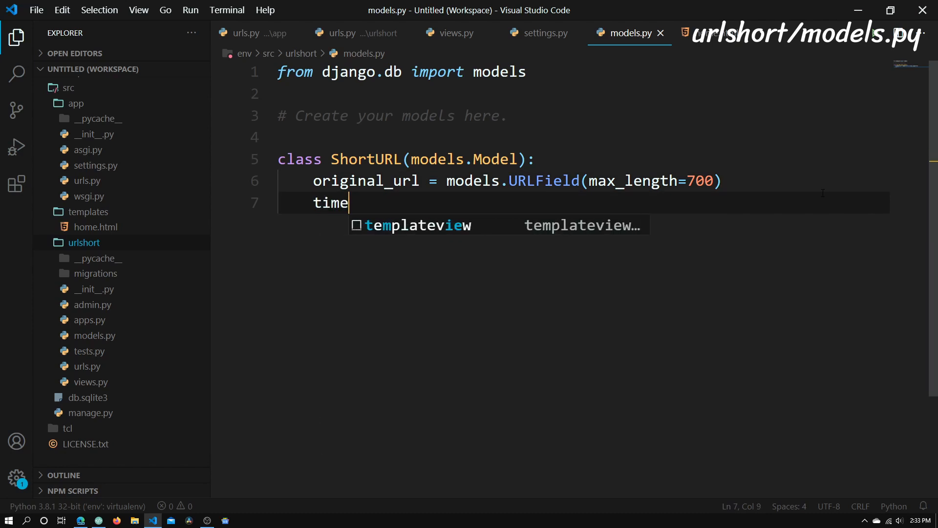
{"action": "type", "text": "_date_c"}
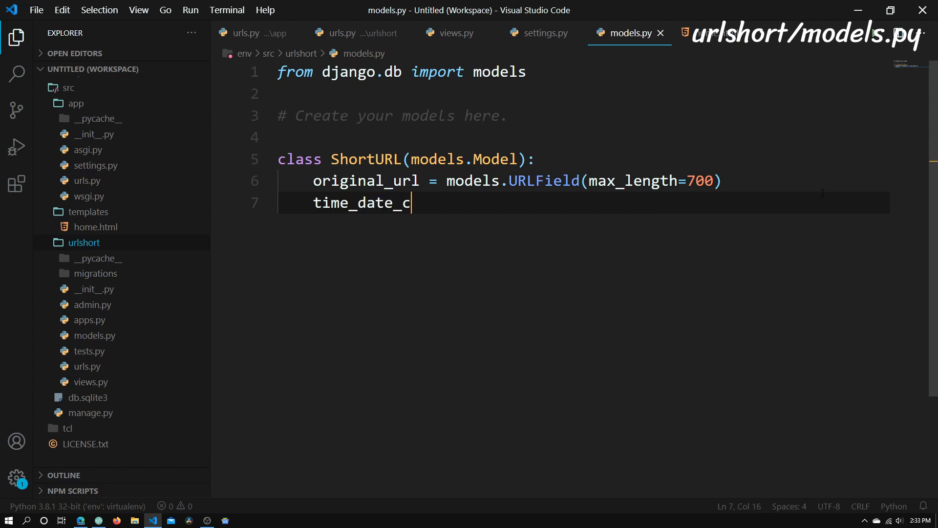
{"action": "type", "text": "reated ="}
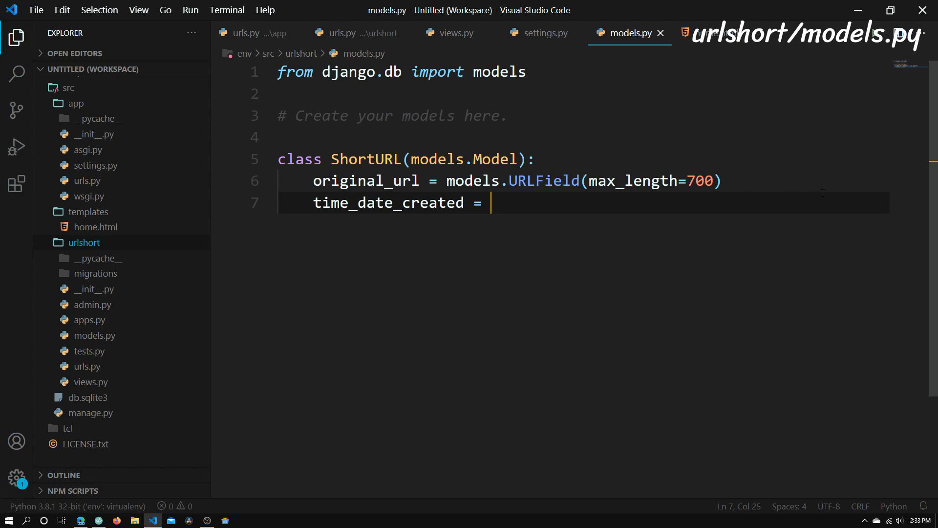
{"action": "type", "text": "models."}
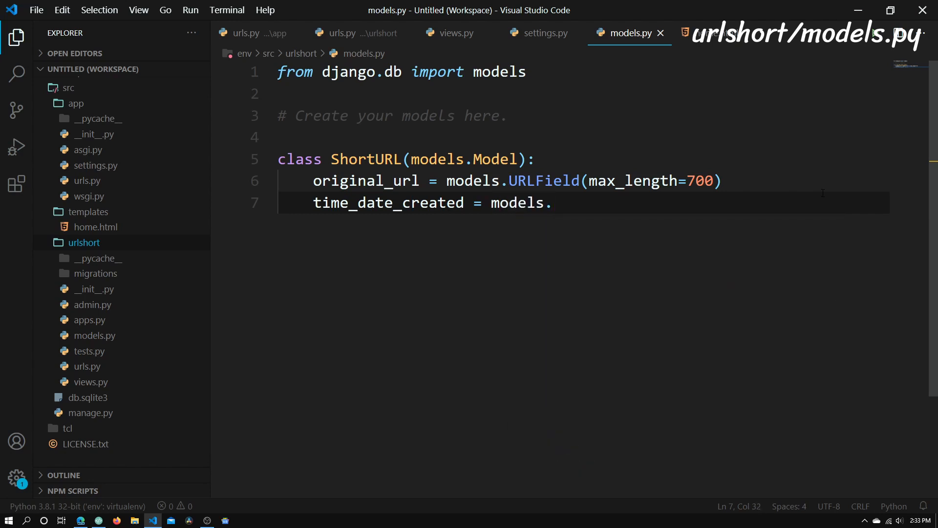
{"action": "type", "text": "DateTi"}
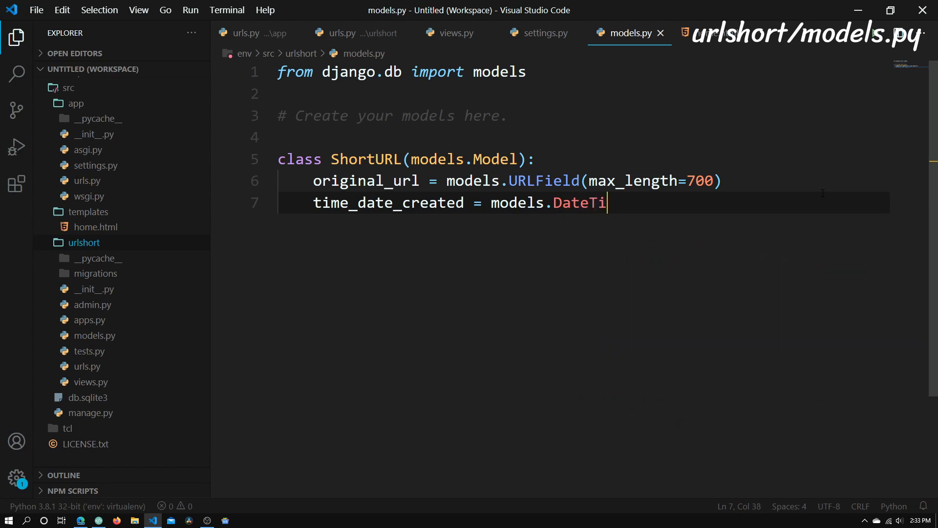
{"action": "type", "text": "meFir"}
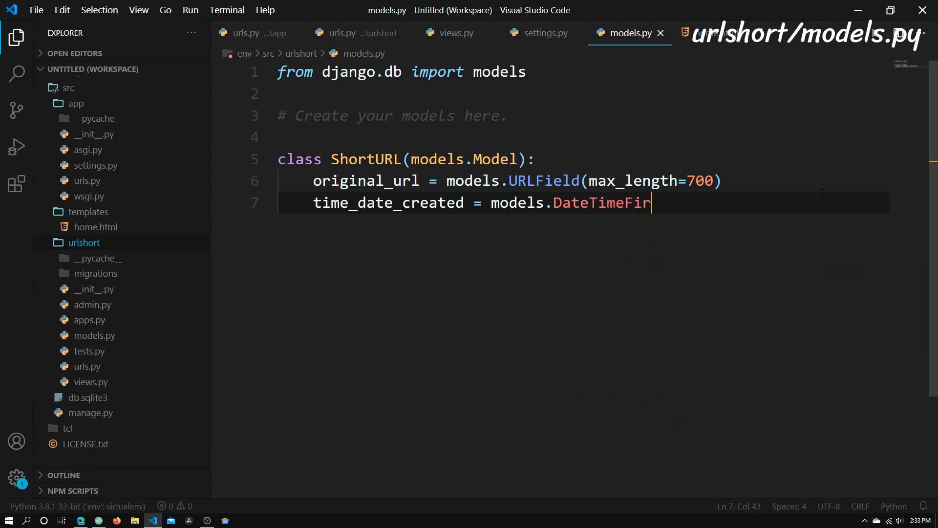
{"action": "type", "text": "ld()"}
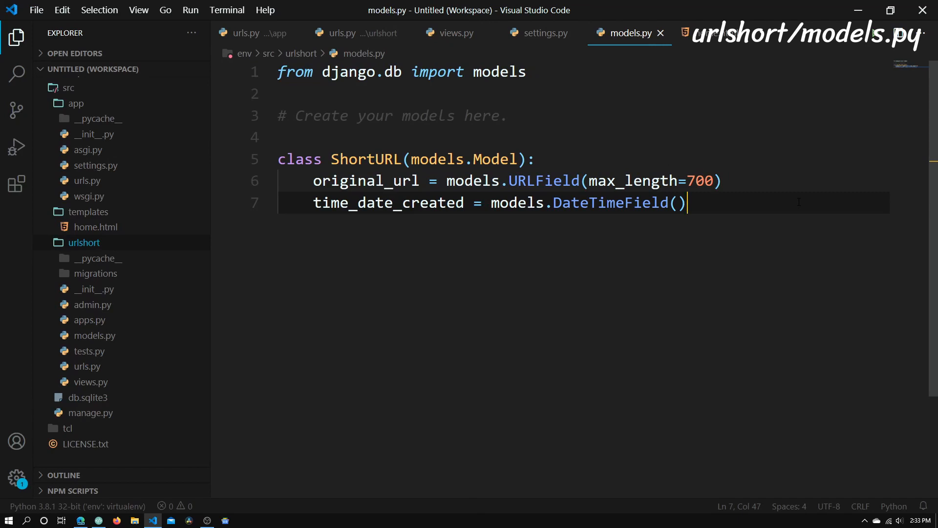
- Start a new 'short_url =' line right after original_url
{"action": "left_click", "coordinate": [721, 180]}
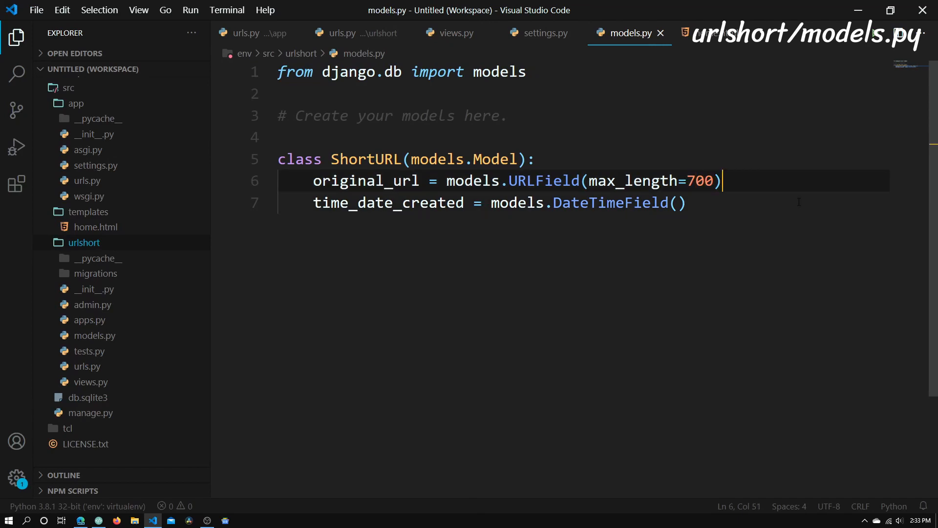
{"action": "key", "text": "Home"}
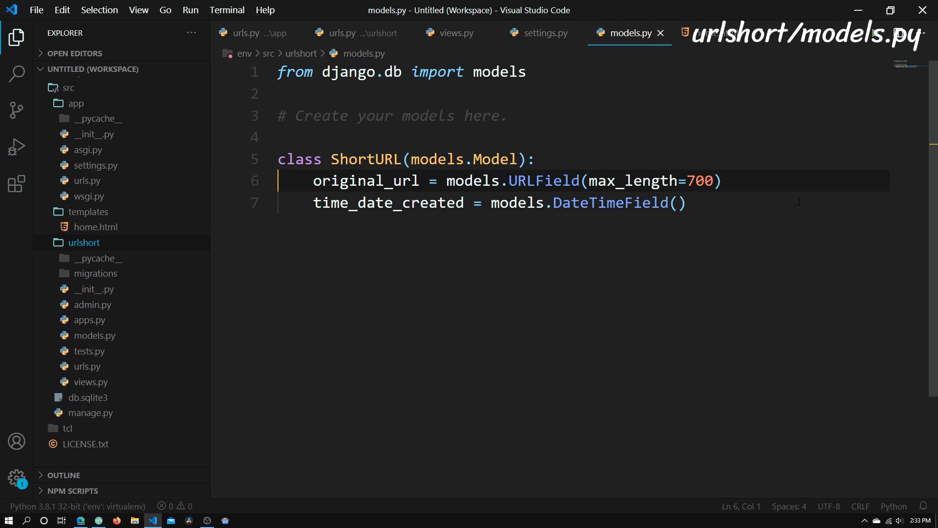
{"action": "left_click", "coordinate": [314, 181]}
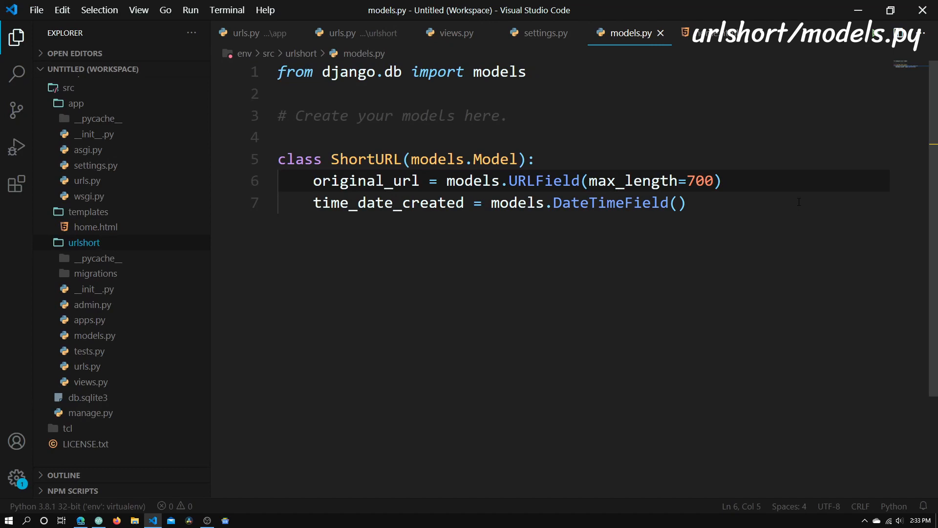
{"action": "left_click", "coordinate": [721, 181]}
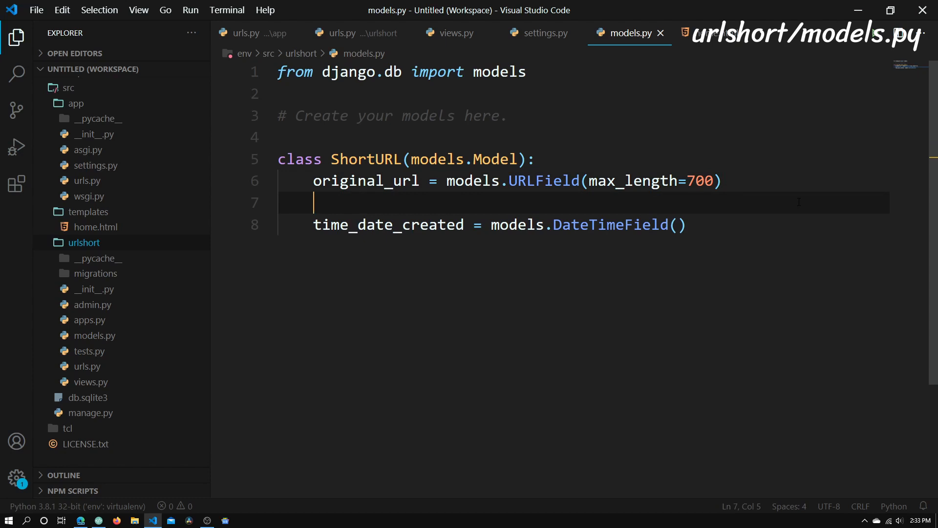
{"action": "type", "text": "short"}
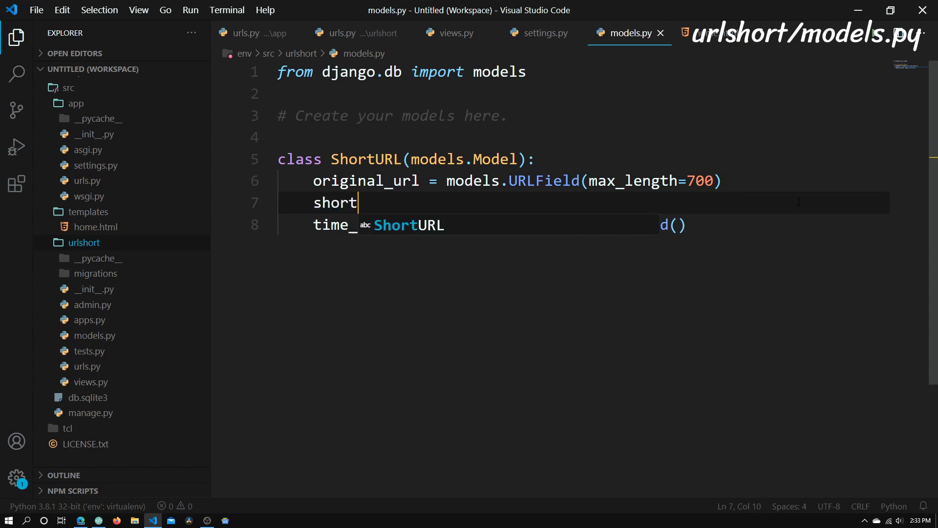
{"action": "type", "text": "_url"}
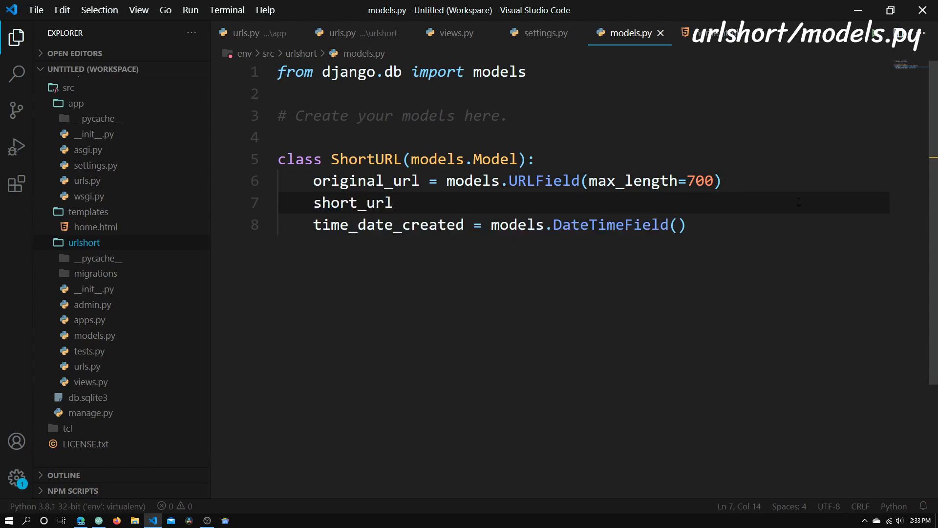
{"action": "type", "text": "="}
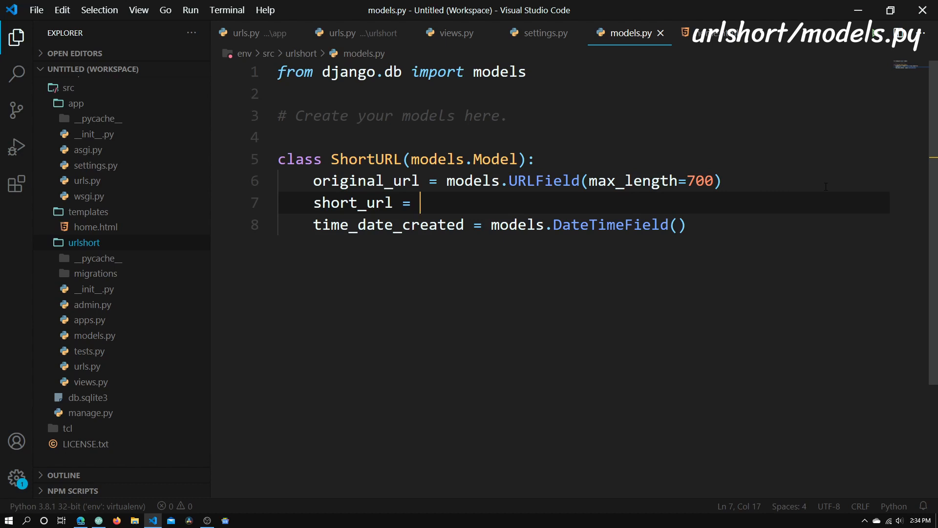
- Complete it as models.CharField(max_length=100) and check the field names
{"action": "type", "text": "models"}
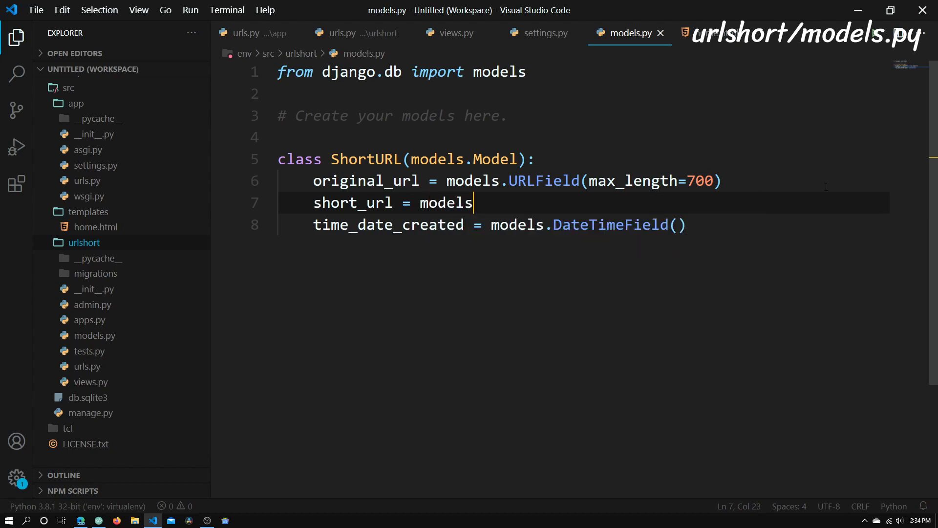
{"action": "type", "text": ".Char"}
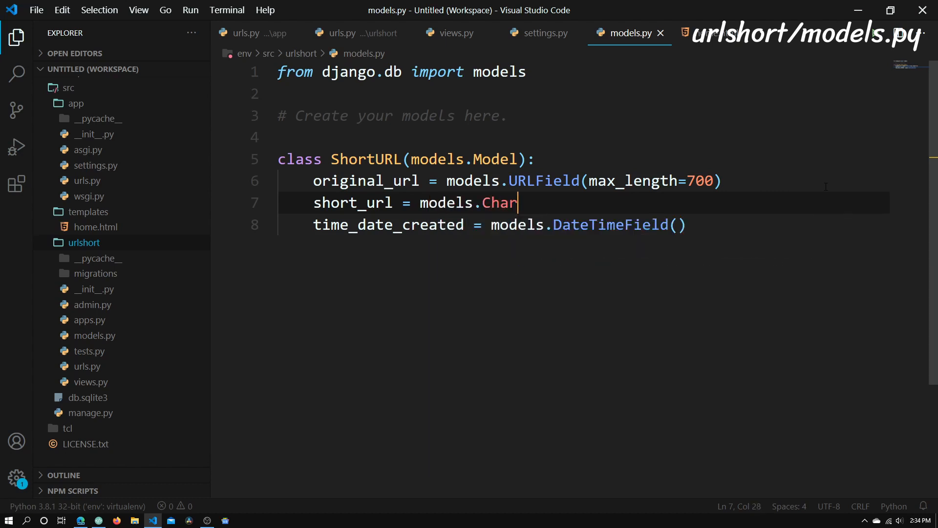
{"action": "type", "text": "Field"}
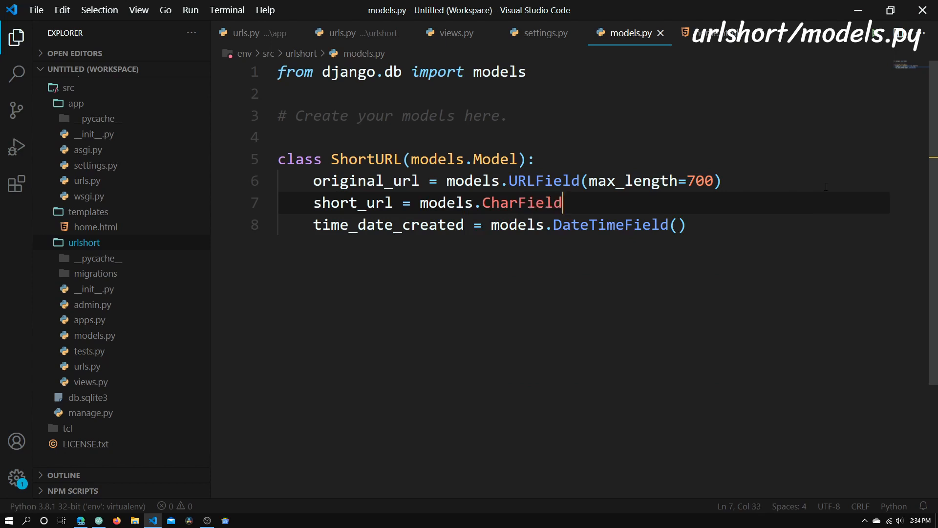
{"action": "type", "text": "()"}
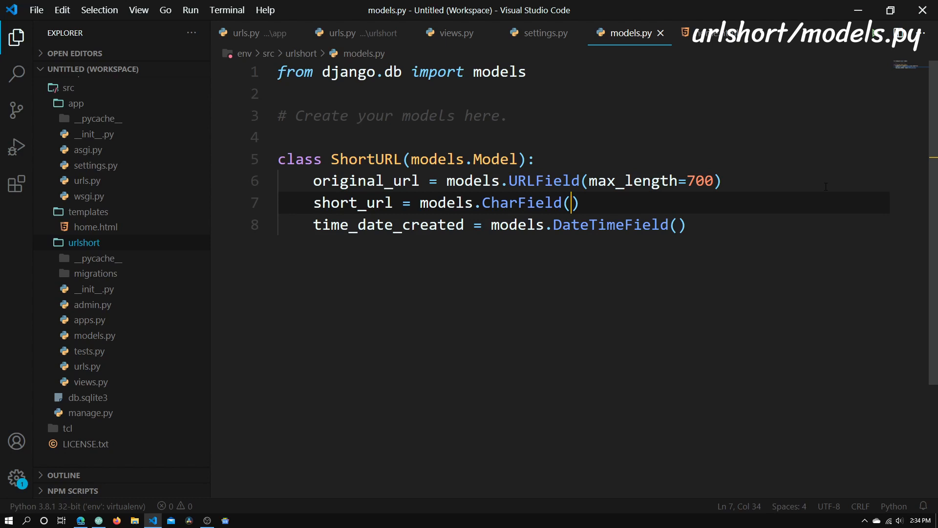
{"action": "type", "text": "max_length="}
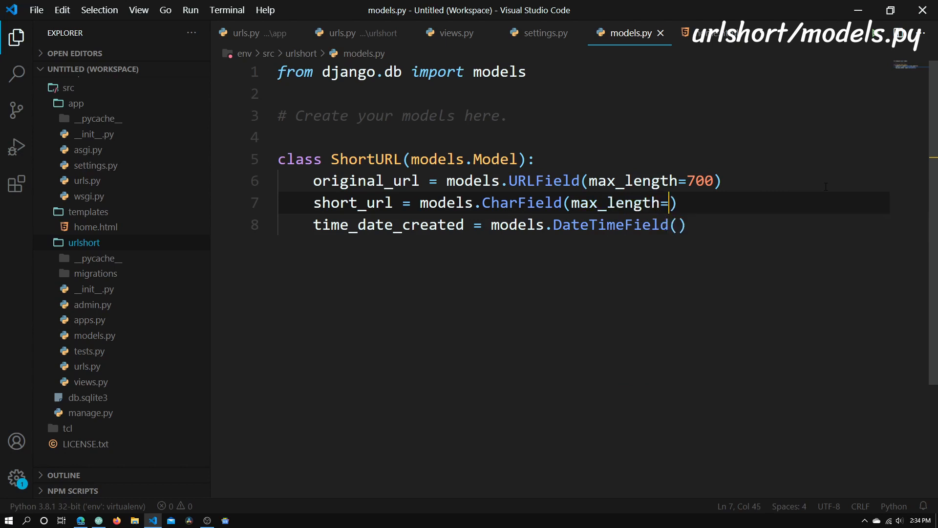
{"action": "type", "text": "100"}
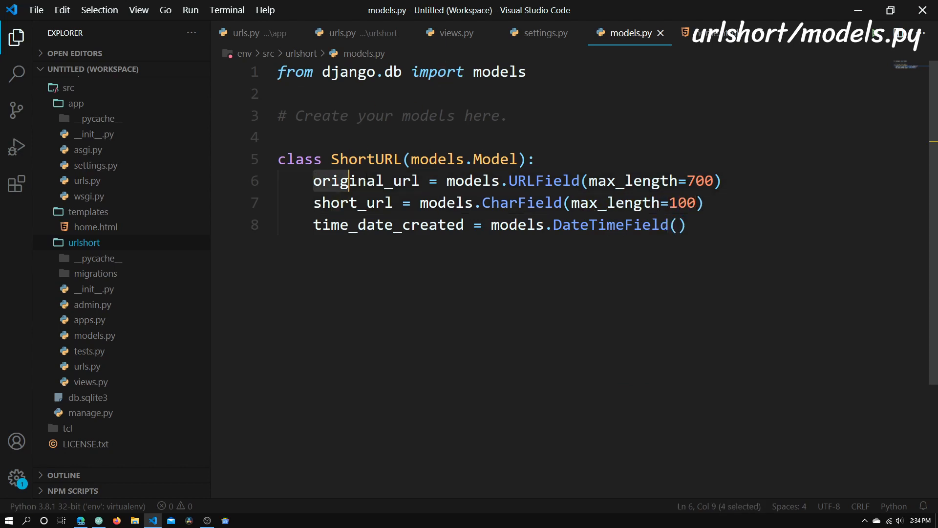
{"action": "double_click", "coordinate": [543, 181]}
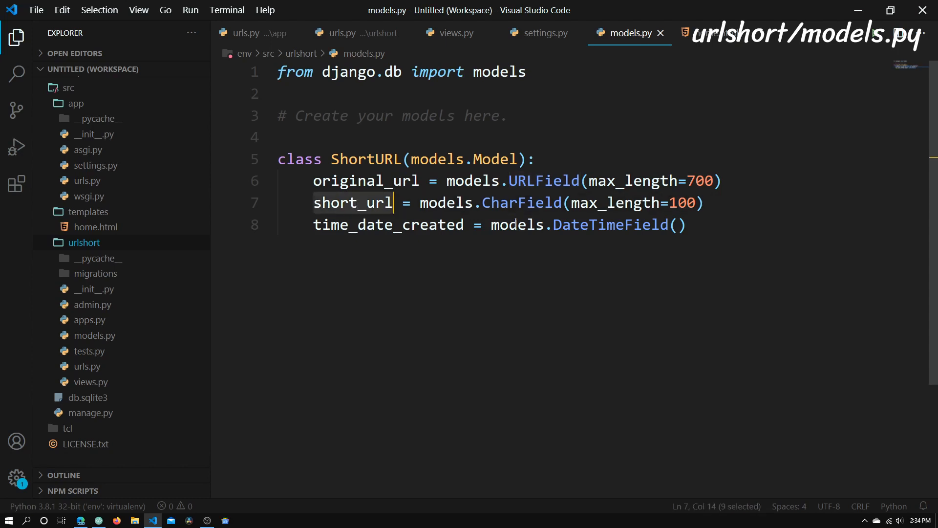
{"action": "left_click", "coordinate": [706, 203]}
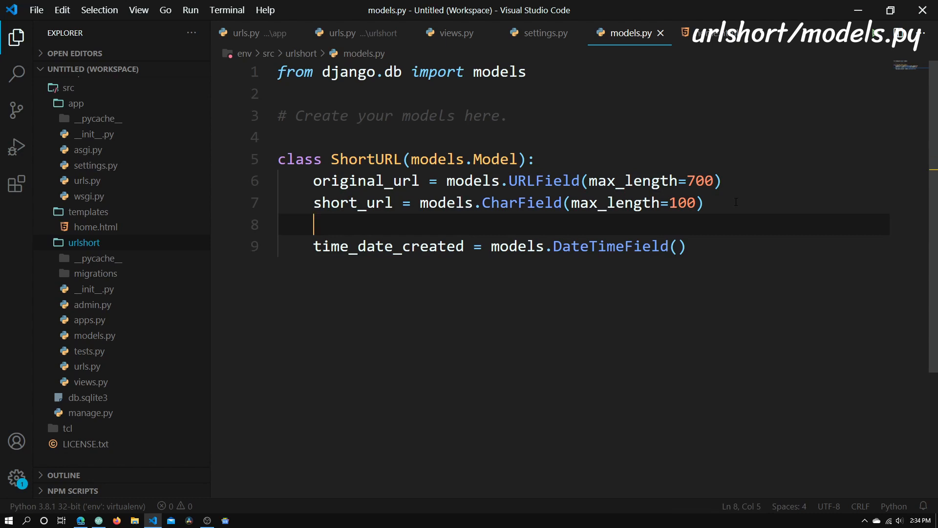
{"action": "type", "text": "domain"}
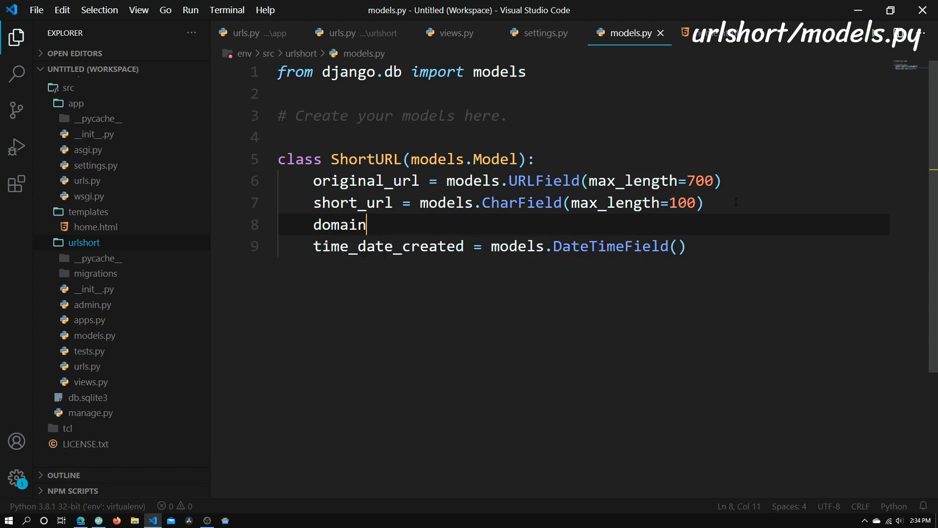
{"action": "type", "text": ".com/"}
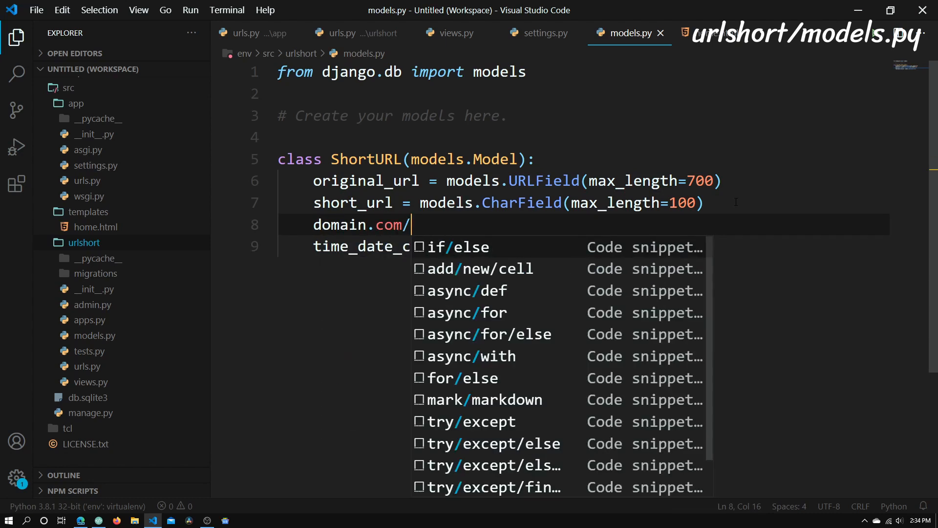
{"action": "type", "text": "Y"}
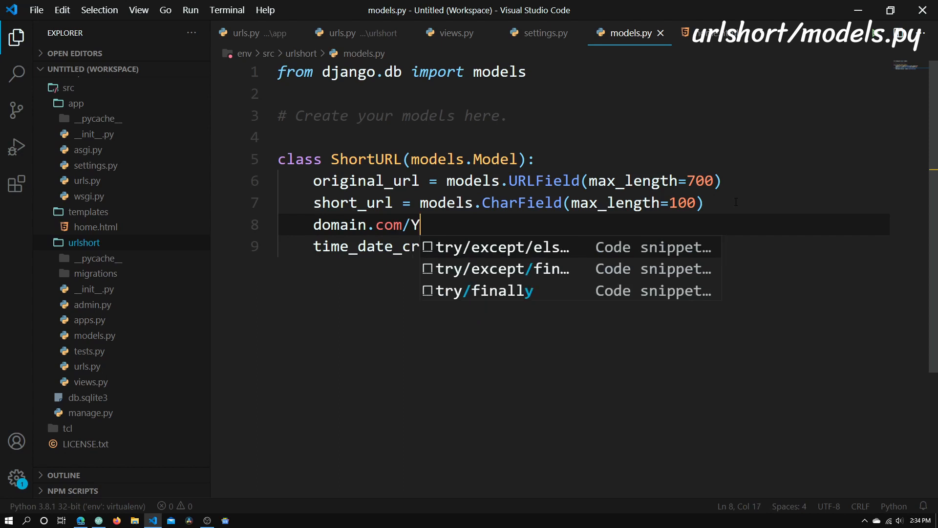
{"action": "type", "text": "B"}
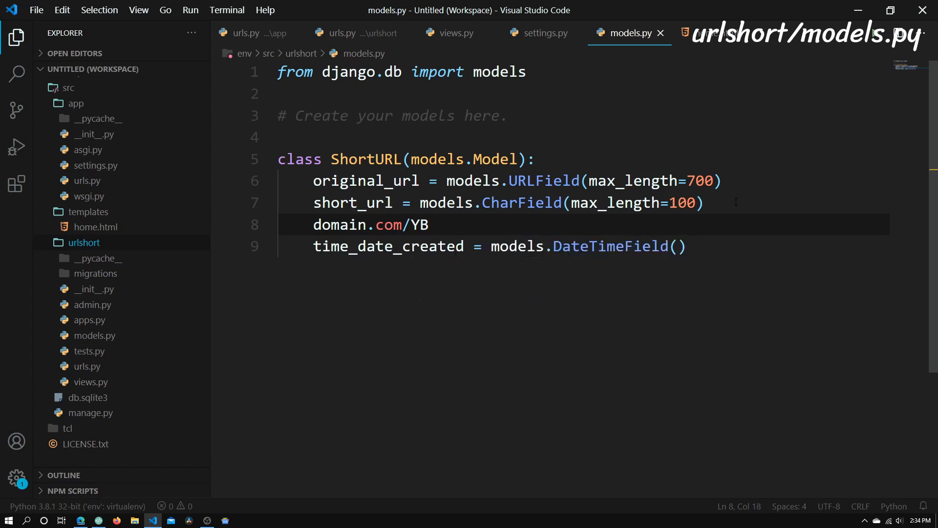
{"action": "type", "text": "jc"}
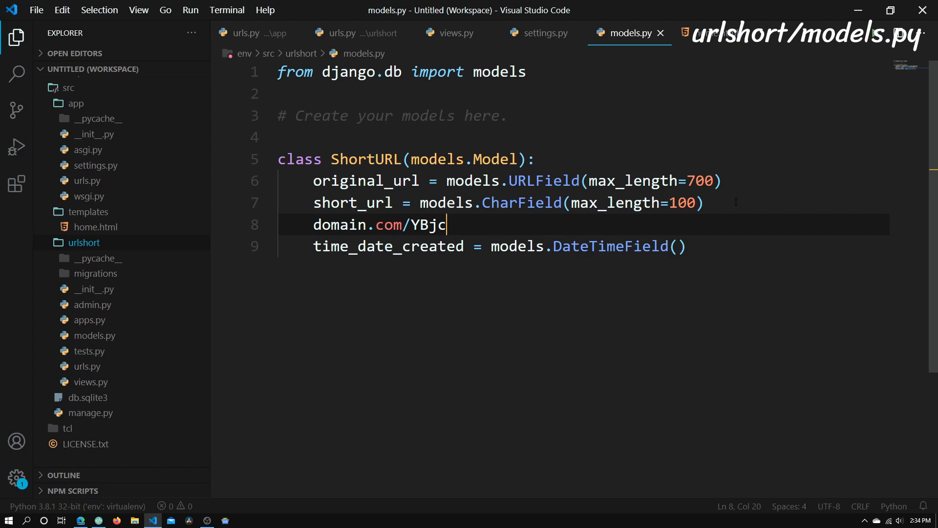
{"action": "type", "text": "Y"}
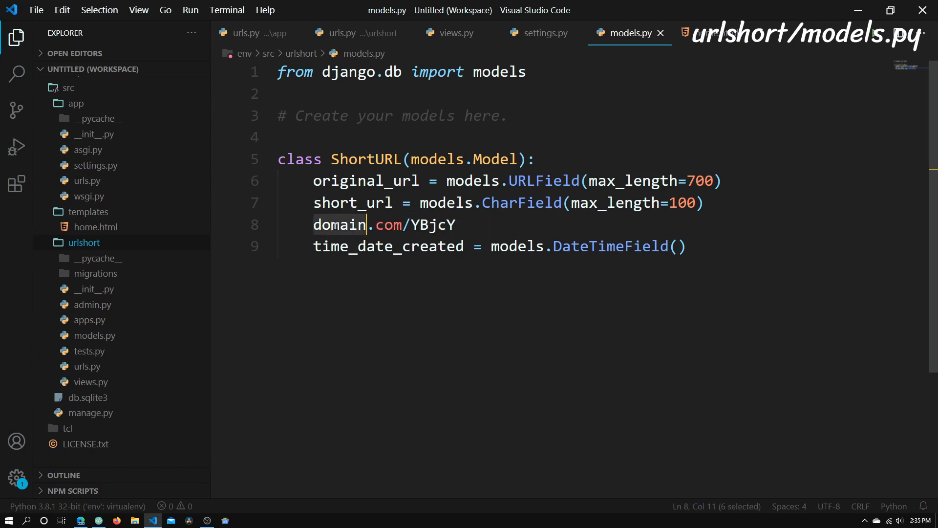
{"action": "type", "text": "technotebo"}
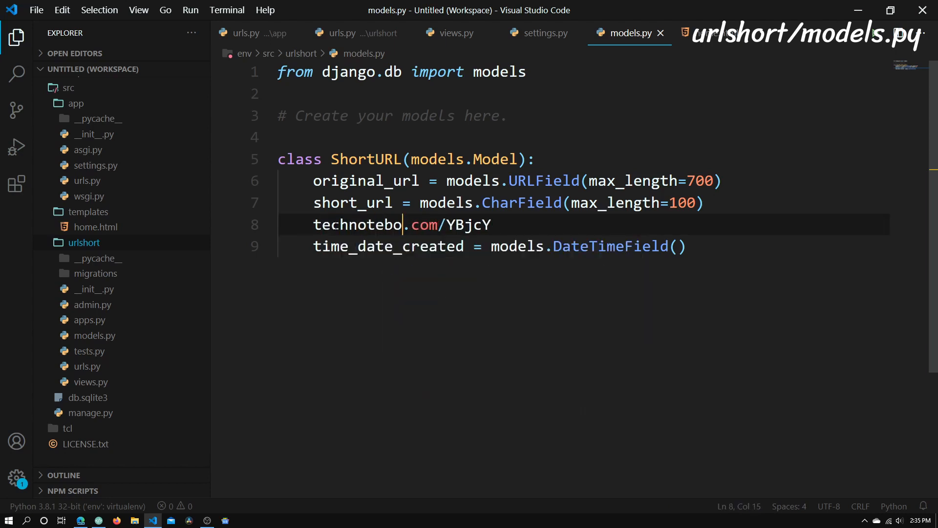
{"action": "type", "text": "ok"}
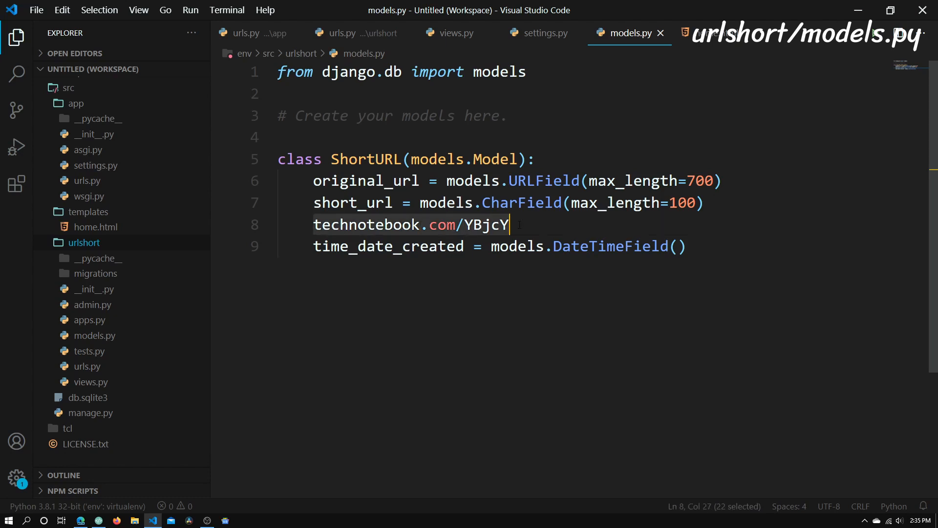
{"action": "key", "text": "Delete"}
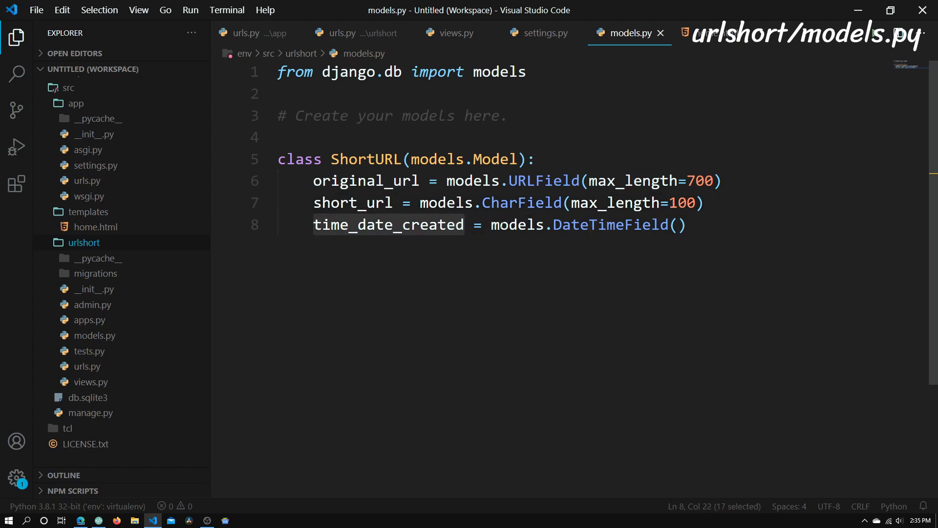
{"action": "mouse_move", "coordinate": [736, 224]}
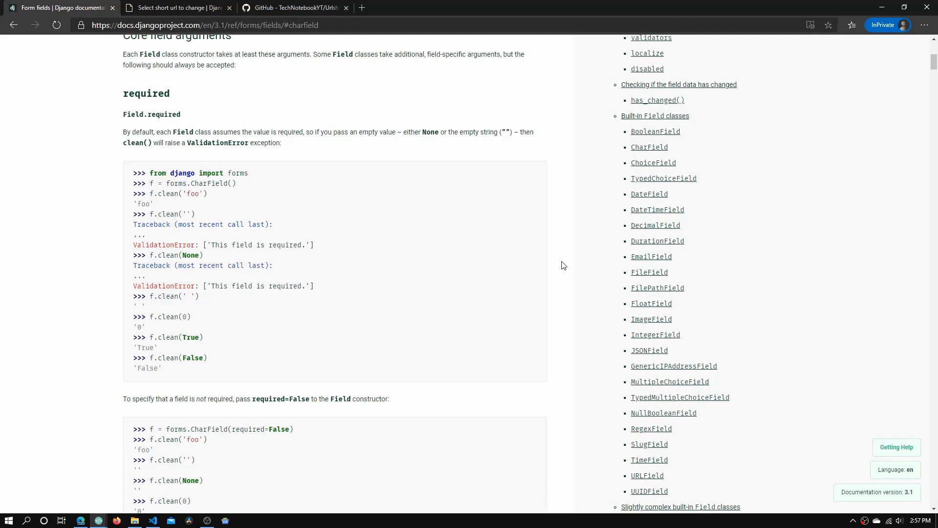
{"action": "mouse_move", "coordinate": [639, 193]}
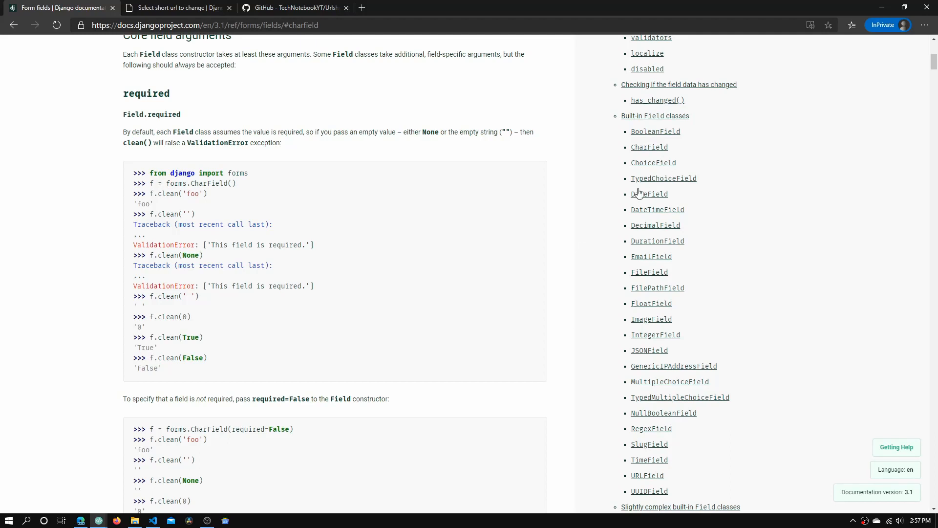
{"action": "mouse_move", "coordinate": [201, 66]}
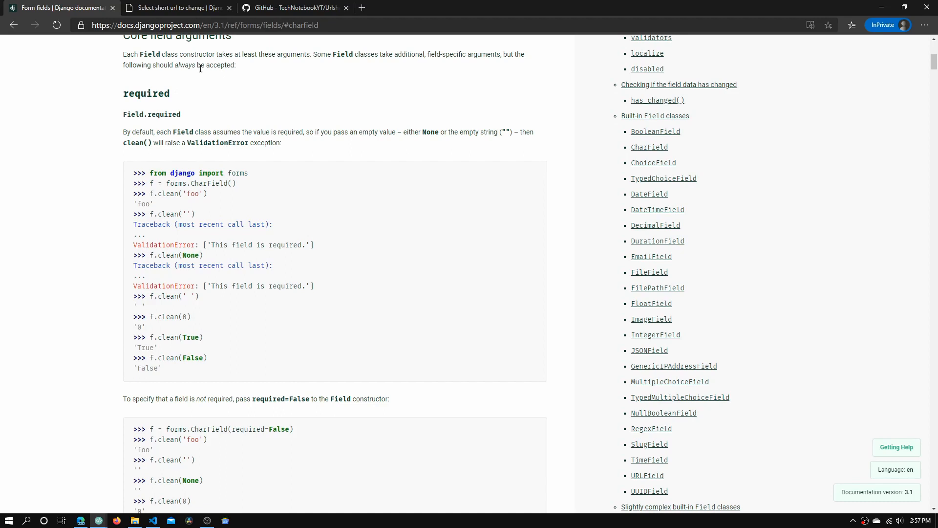
{"action": "mouse_move", "coordinate": [214, 35]}
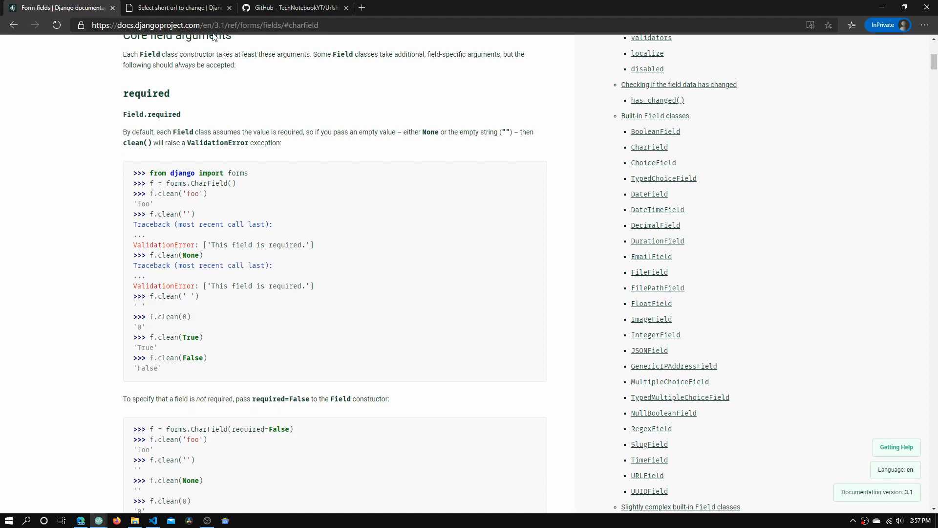
{"action": "left_click", "coordinate": [203, 25]}
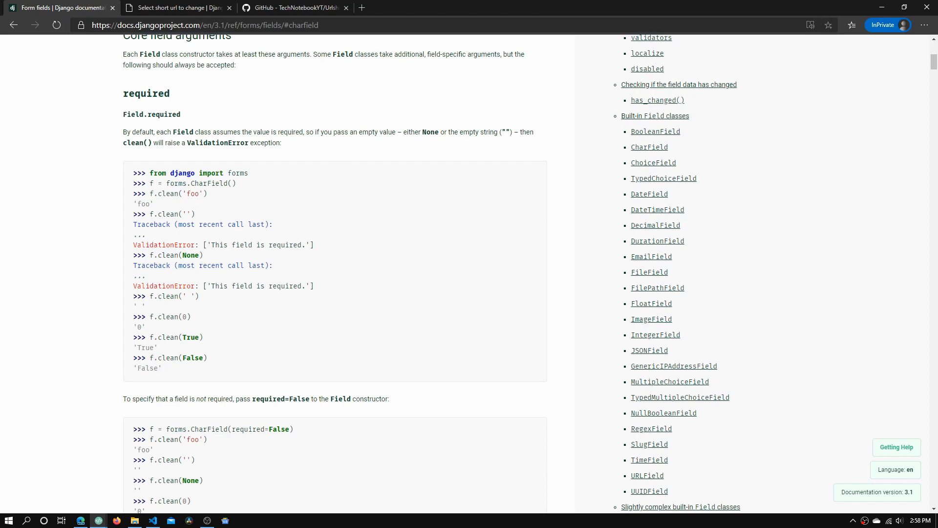
{"action": "mouse_move", "coordinate": [686, 311]}
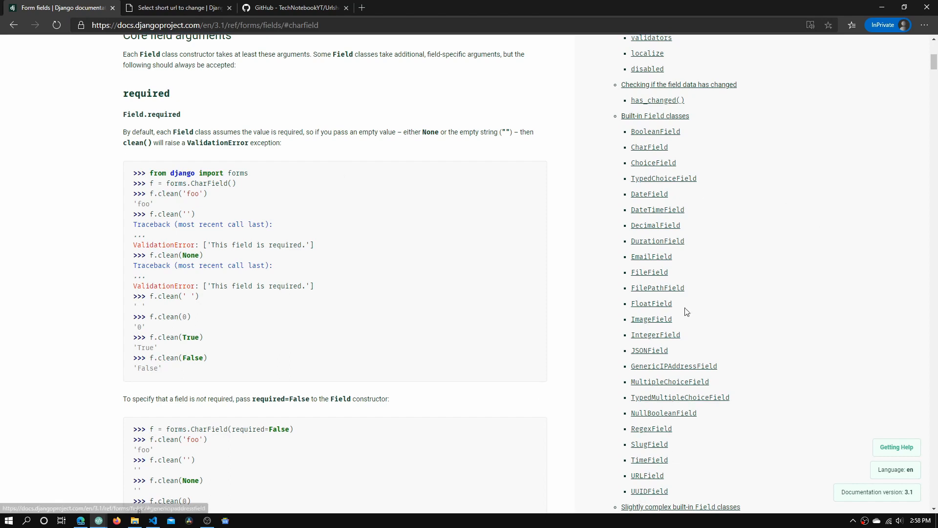
{"action": "mouse_move", "coordinate": [314, 469]}
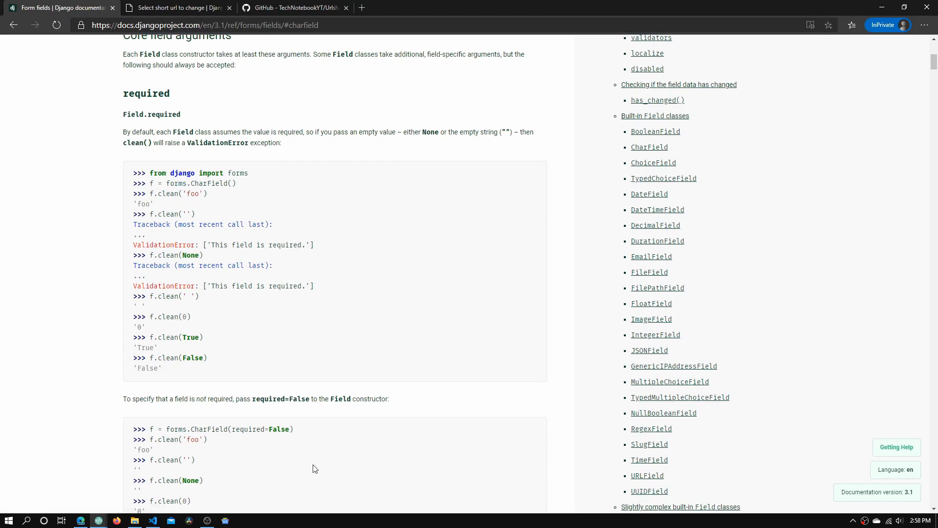
{"action": "mouse_move", "coordinate": [333, 341]}
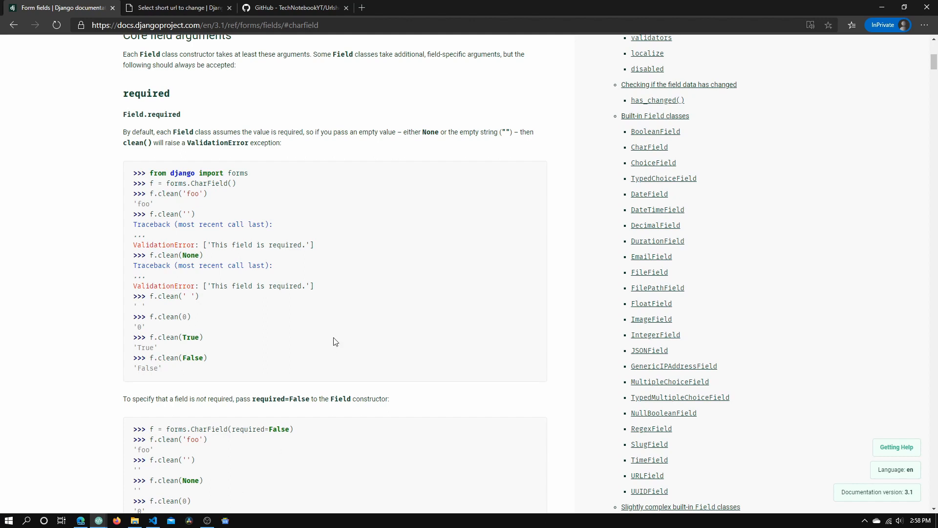
{"action": "left_click", "coordinate": [152, 519]}
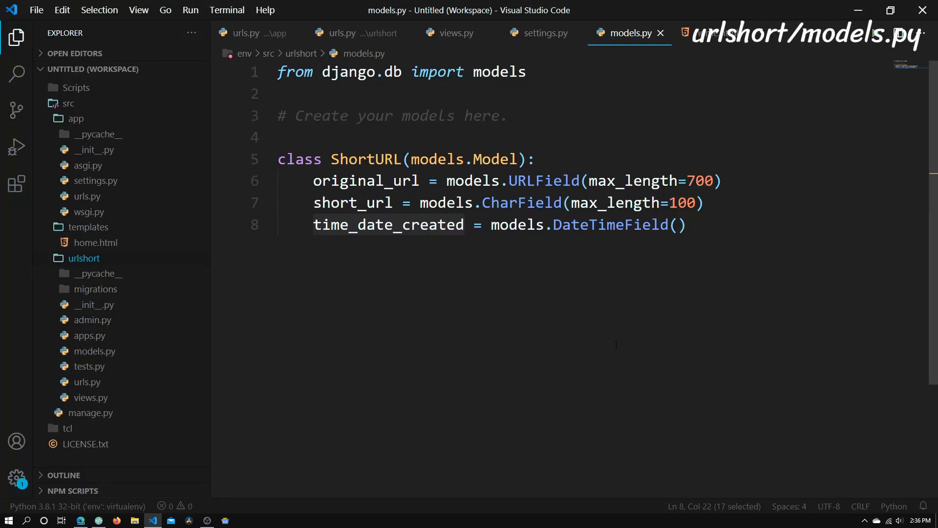
{"action": "mouse_move", "coordinate": [450, 403]}
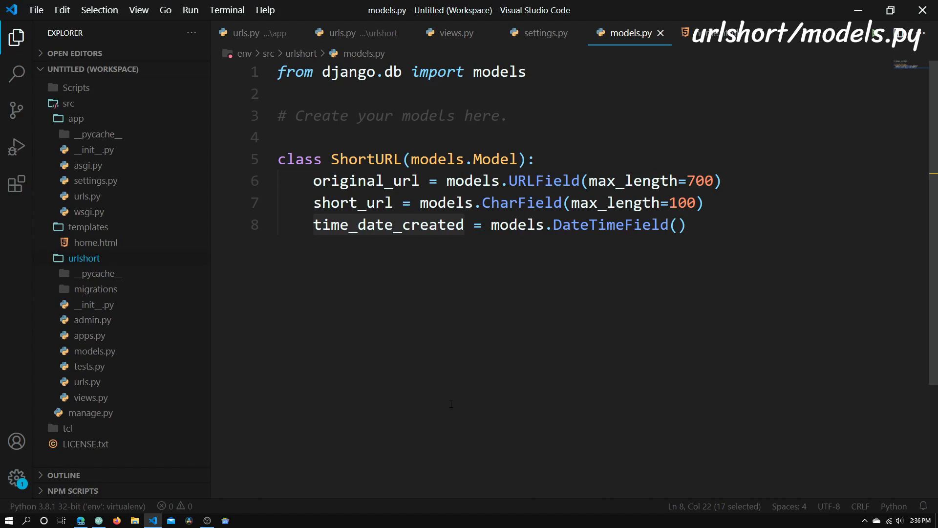
- Kill the python terminal, start a fresh PowerShell session and cd into .\src\
{"action": "key", "text": "ctrl+`"}
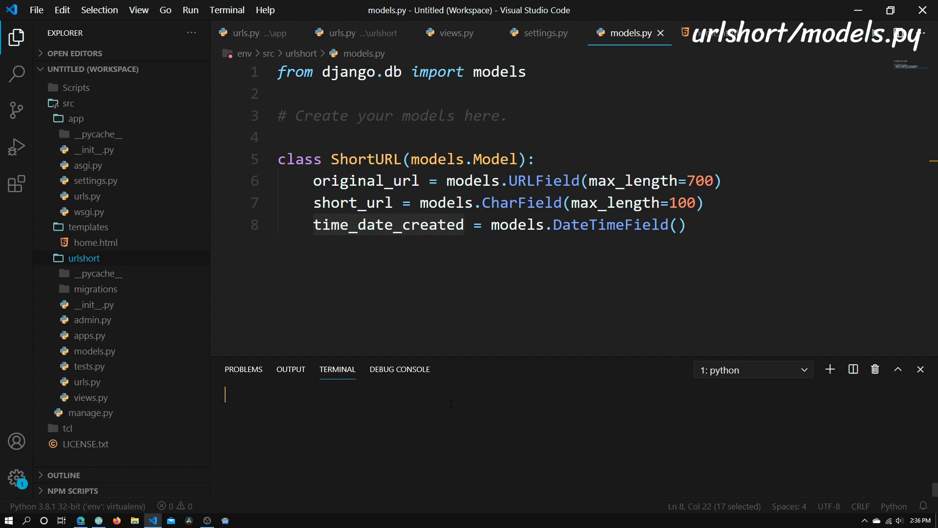
{"action": "left_click", "coordinate": [873, 370]}
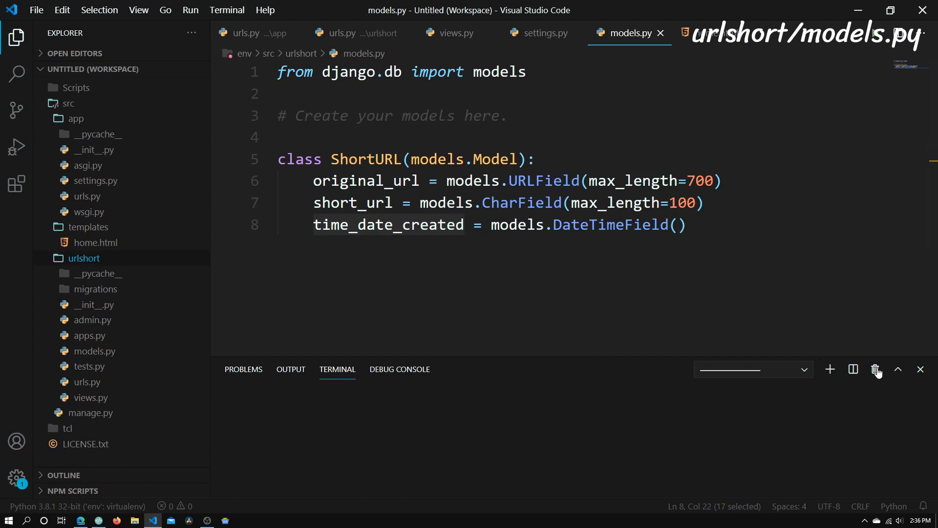
{"action": "left_click", "coordinate": [829, 369]}
{"action": "type", "text": "c"}
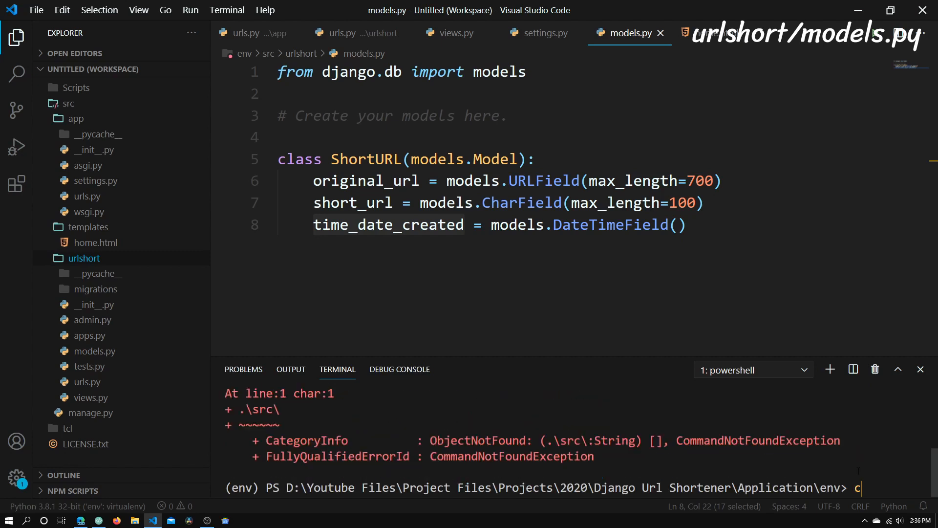
{"action": "key", "text": "Backspace"}
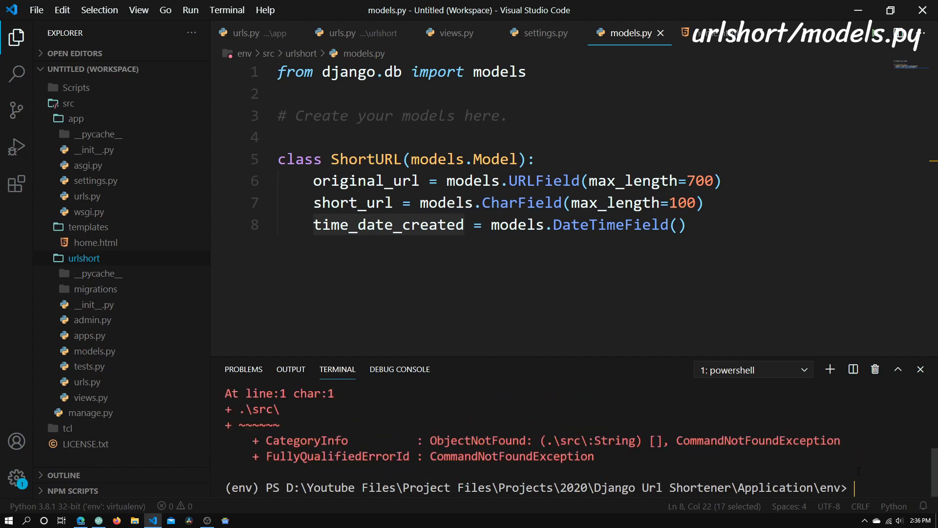
{"action": "type", "text": "cd"}
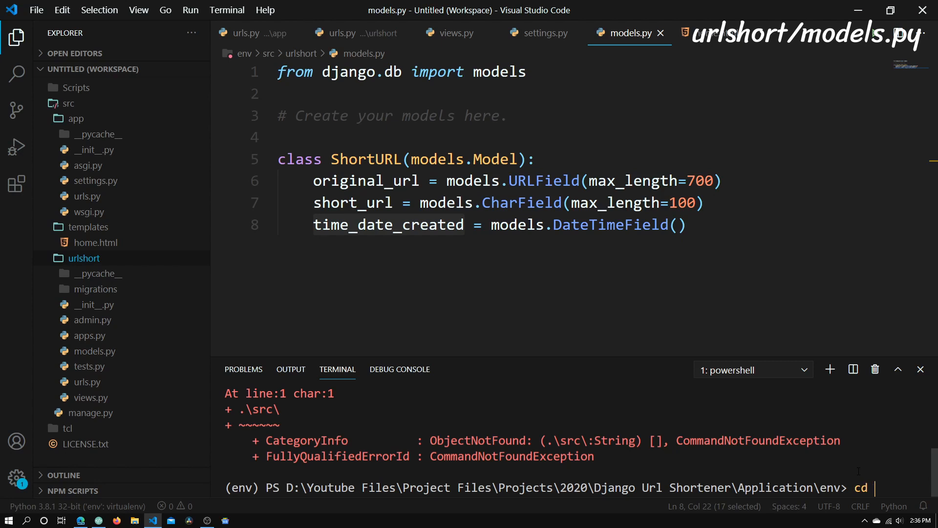
{"action": "key", "text": "Return"}
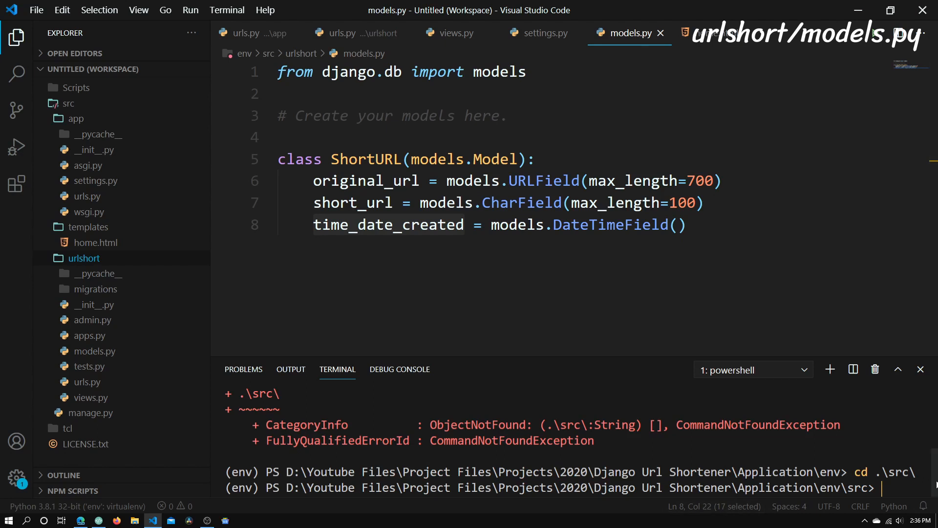
- Run python manage.py makemigrations to create urlshort's 0001_initial migration
{"action": "type", "text": "python manage"}
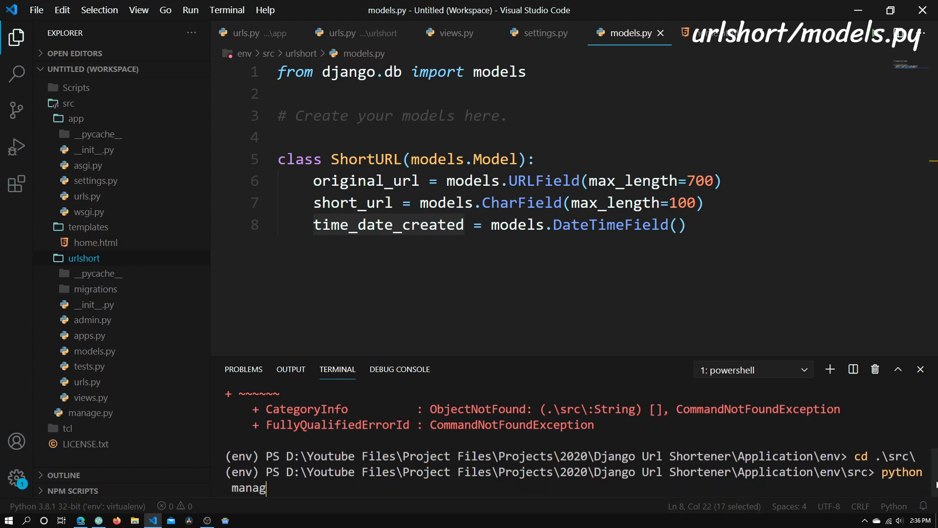
{"action": "type", "text": "e.py make"}
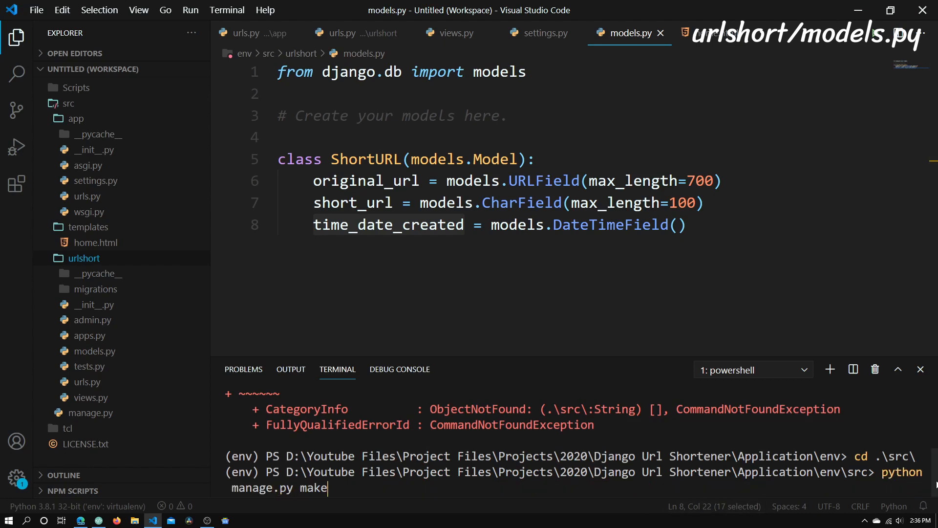
{"action": "type", "text": "migration"}
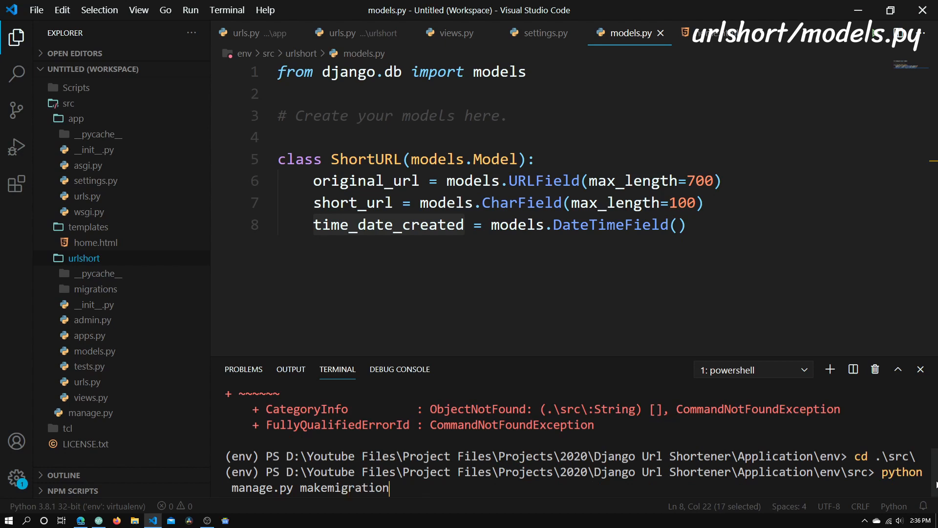
{"action": "type", "text": "s"}
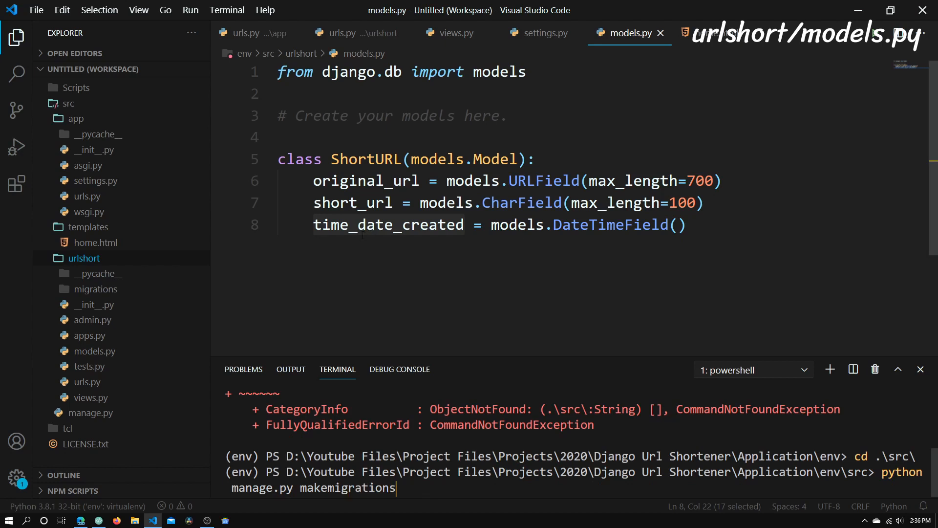
{"action": "left_click", "coordinate": [95, 289]}
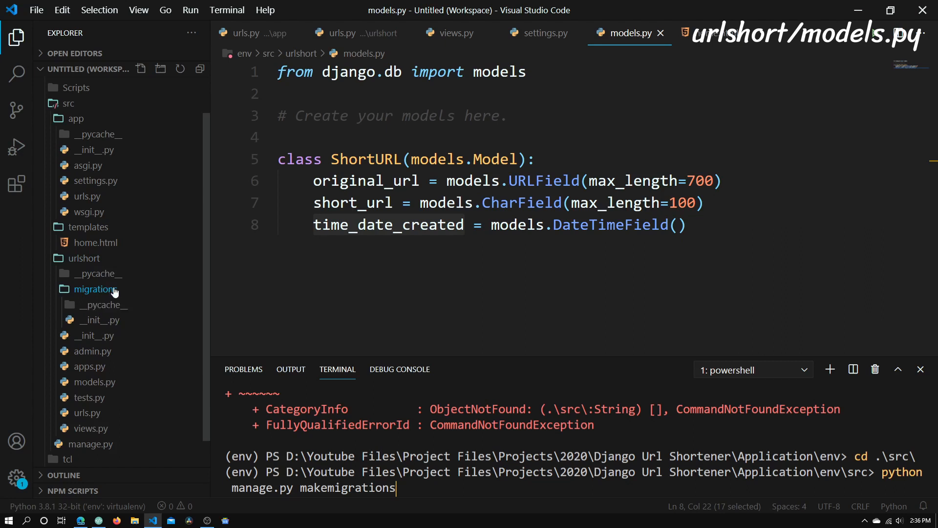
{"action": "left_click", "coordinate": [94, 288]}
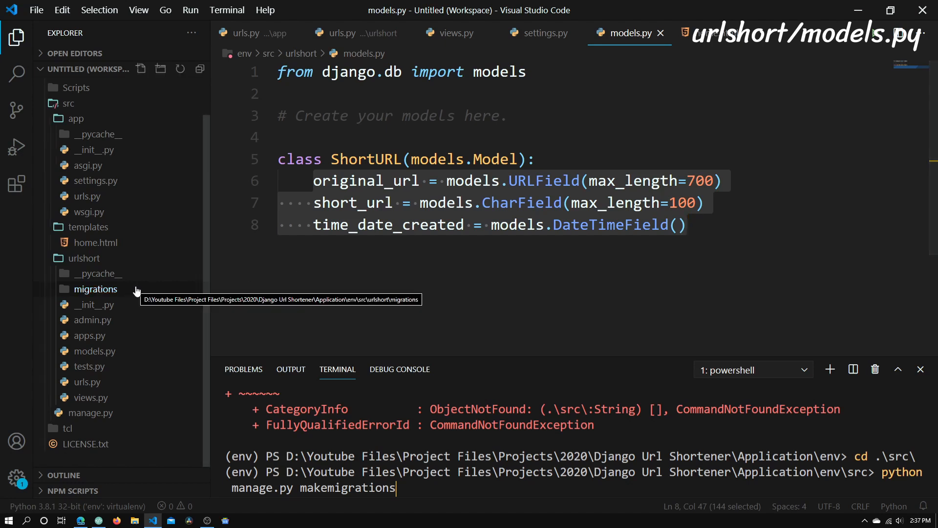
{"action": "mouse_move", "coordinate": [163, 151]}
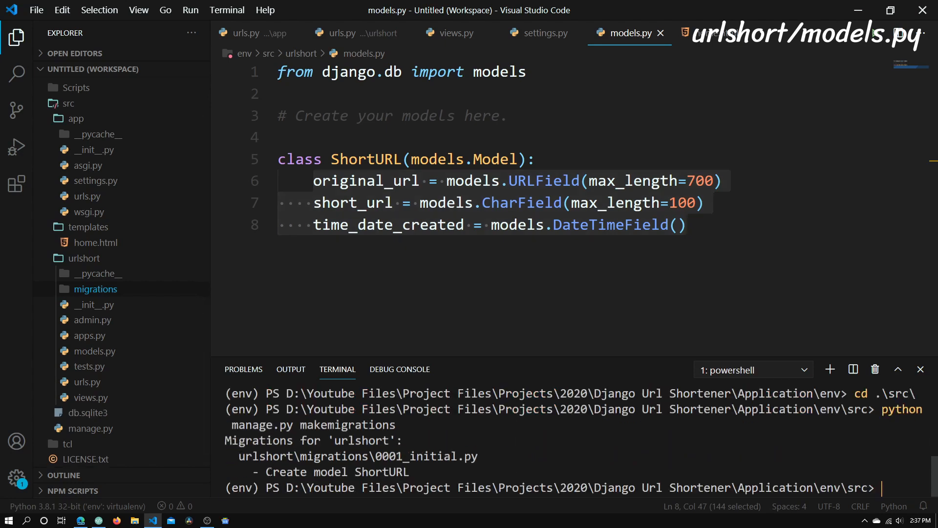
- Run python manage.py migrate to apply the migrations, producing db.sqlite3
{"action": "left_click", "coordinate": [278, 159]}
{"action": "type", "text": "python"}
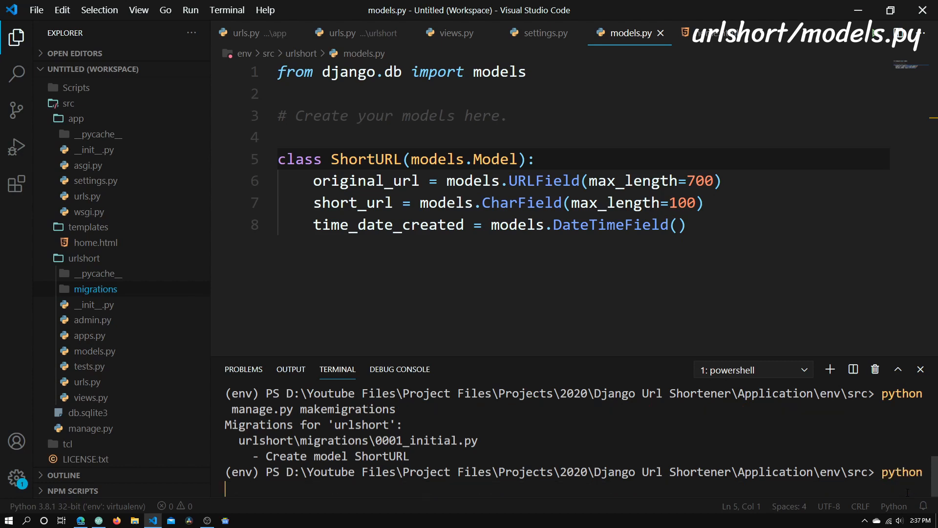
{"action": "type", "text": "manage.py"}
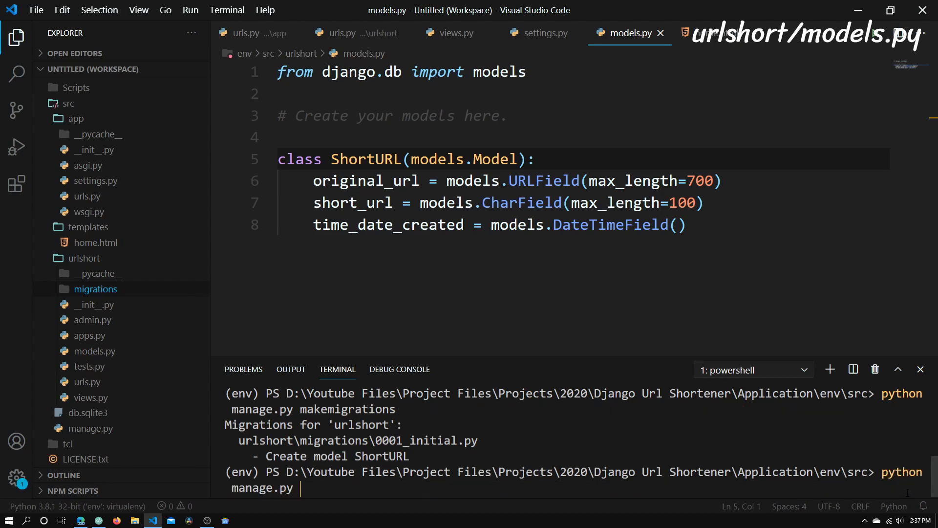
{"action": "type", "text": "migrate"}
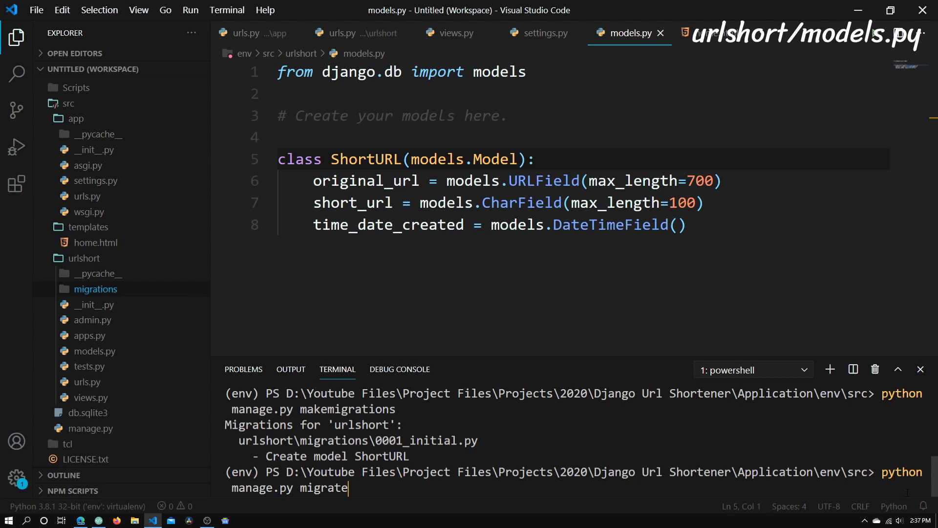
{"action": "key", "text": "Return"}
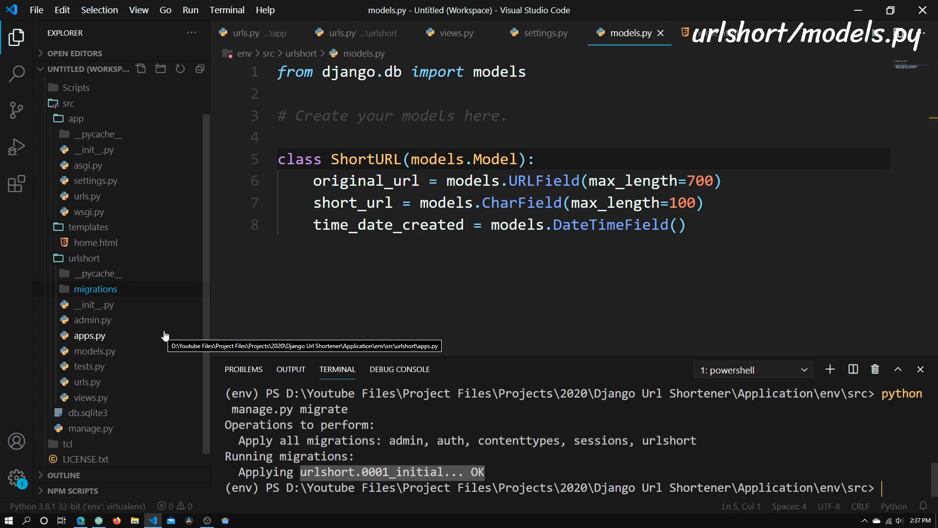
{"action": "mouse_move", "coordinate": [110, 243]}
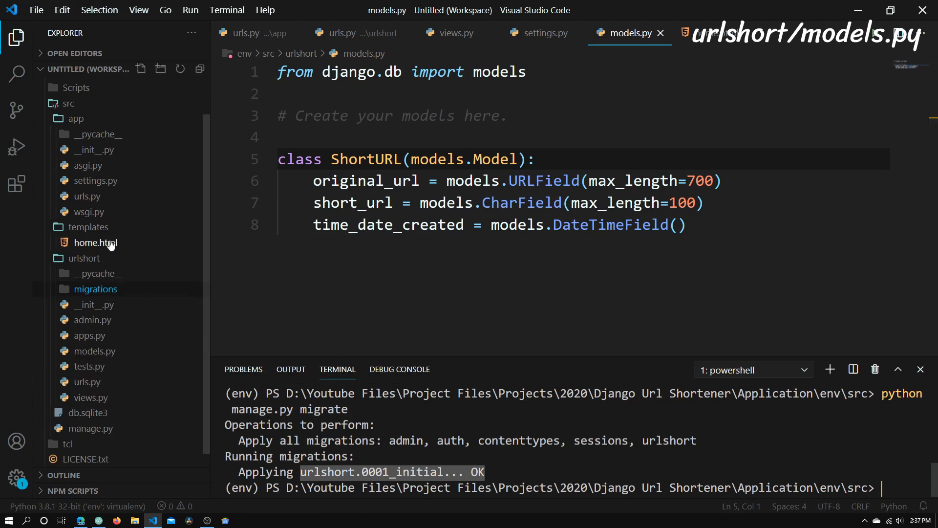
{"action": "left_click", "coordinate": [93, 243]}
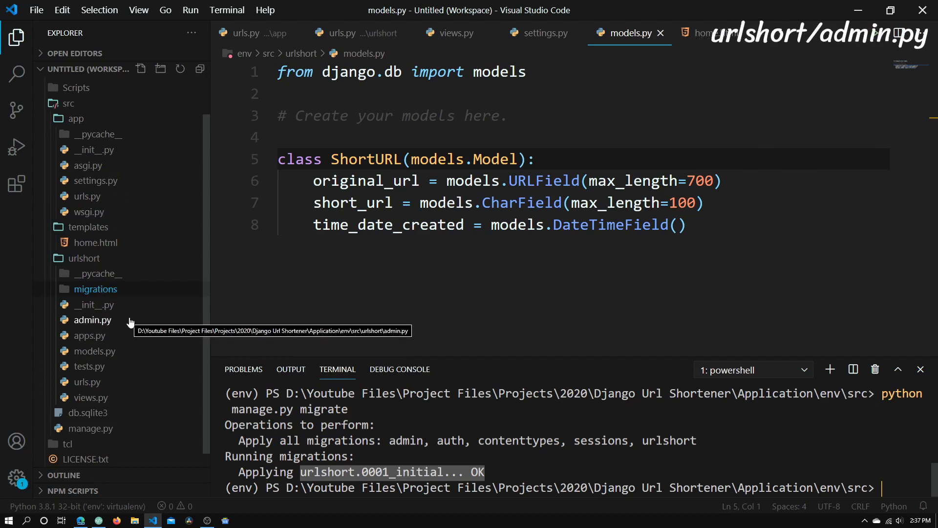
- In urlshort/admin.py add 'from .models import ShortURL'
{"action": "left_click", "coordinate": [93, 319]}
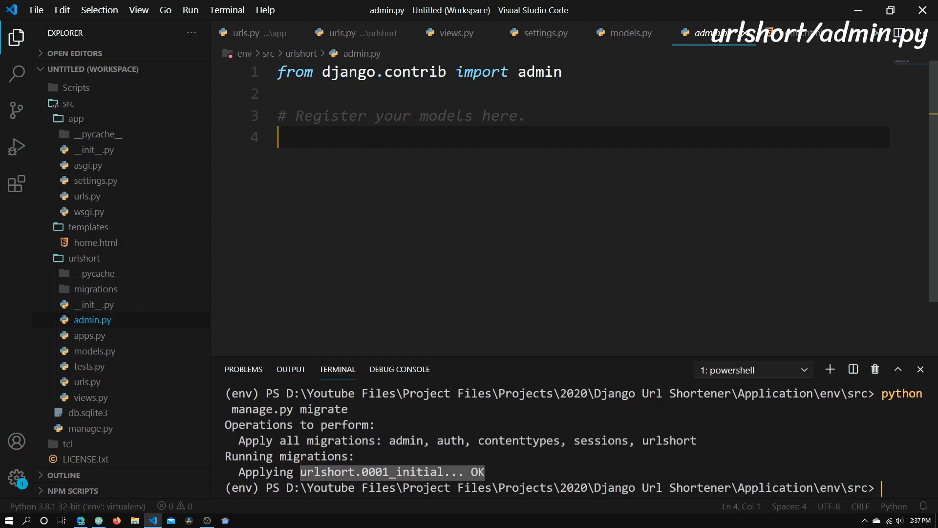
{"action": "type", "text": "f"}
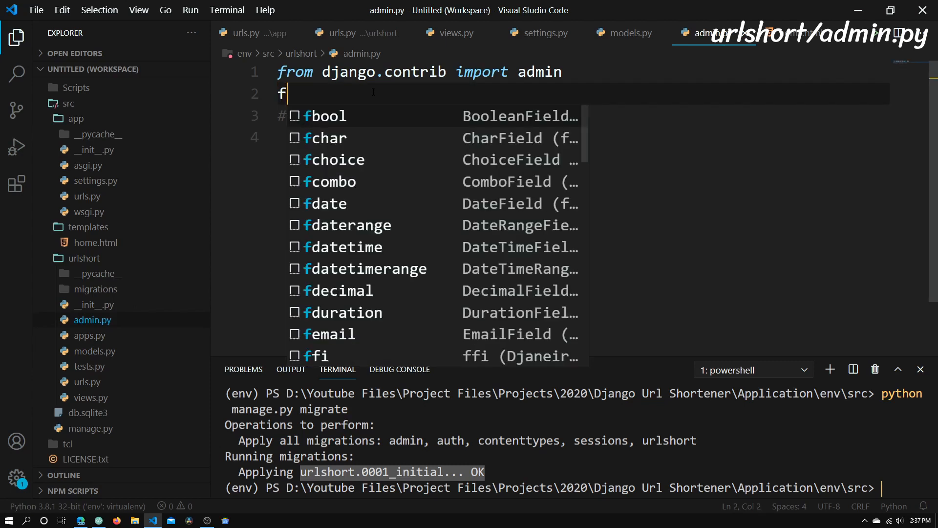
{"action": "type", "text": "rom .model"}
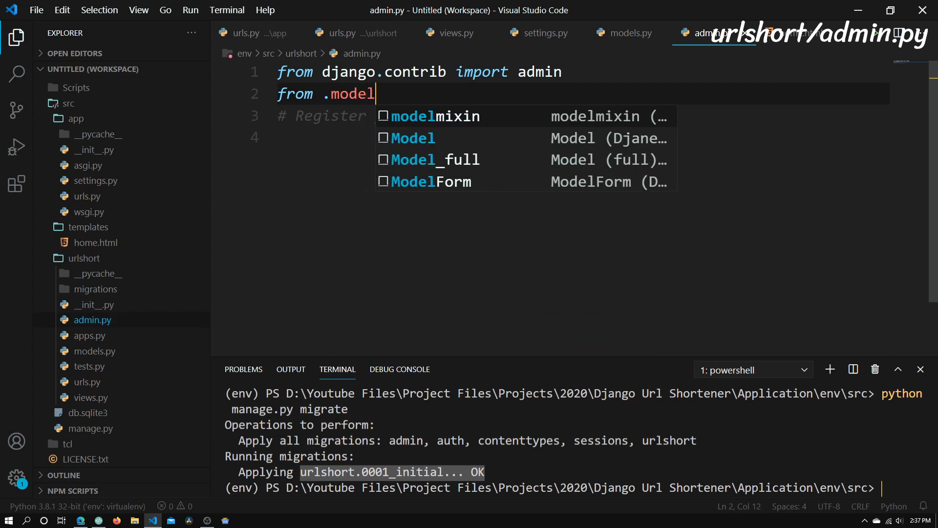
{"action": "type", "text": "s import SD"}
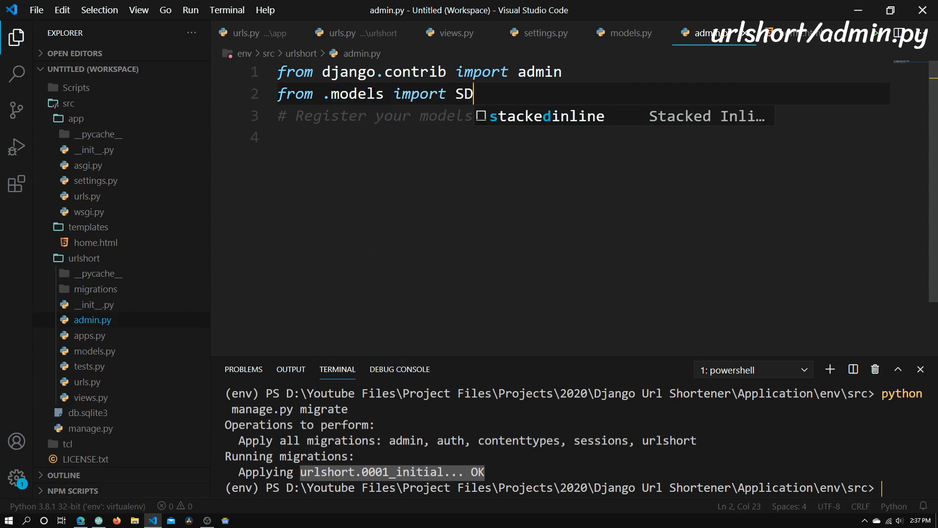
{"action": "type", "text": "hortURL"}
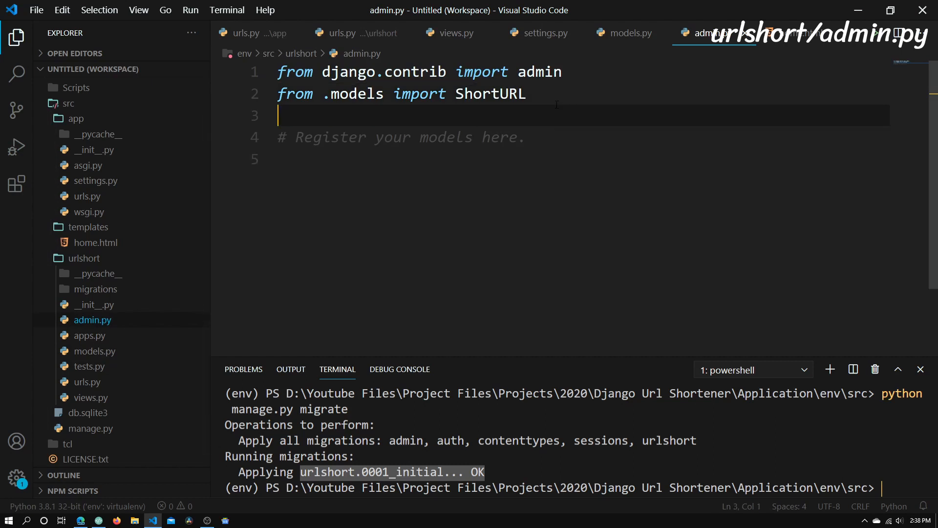
{"action": "key", "text": "Enter"}
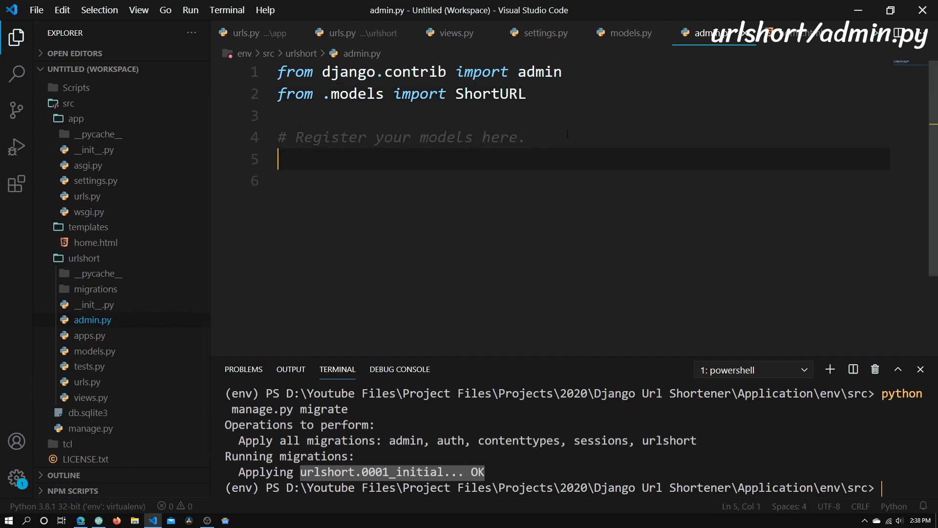
- Register the model with admin.site.register(ShortURL)
{"action": "type", "text": "admi"}
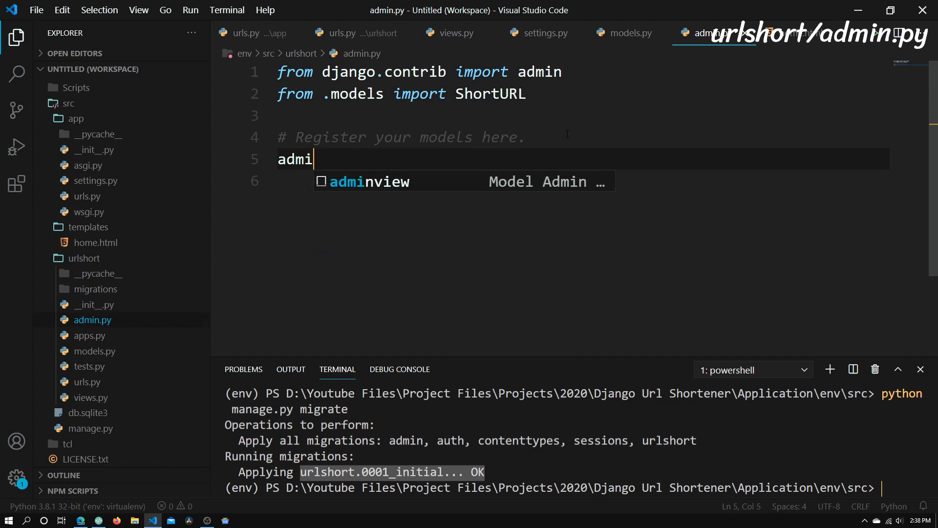
{"action": "type", "text": "n.site.r"}
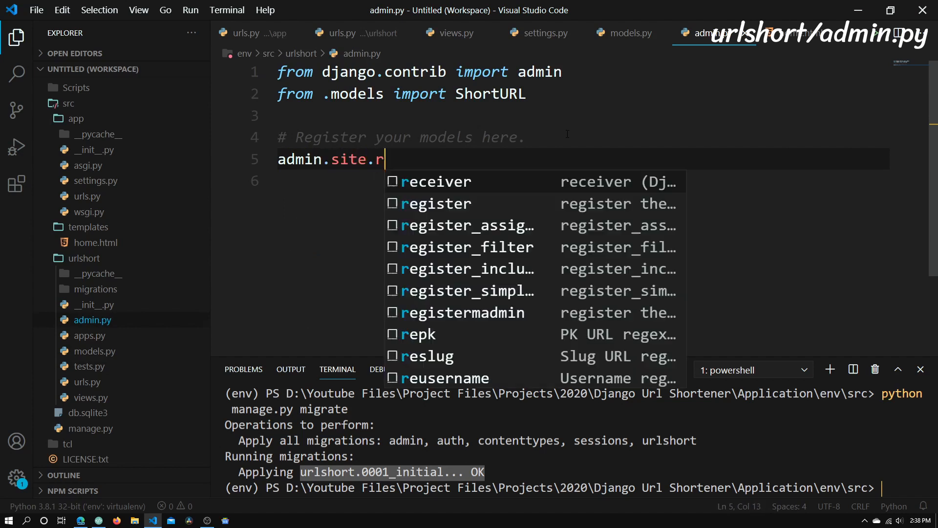
{"action": "type", "text": "egister"}
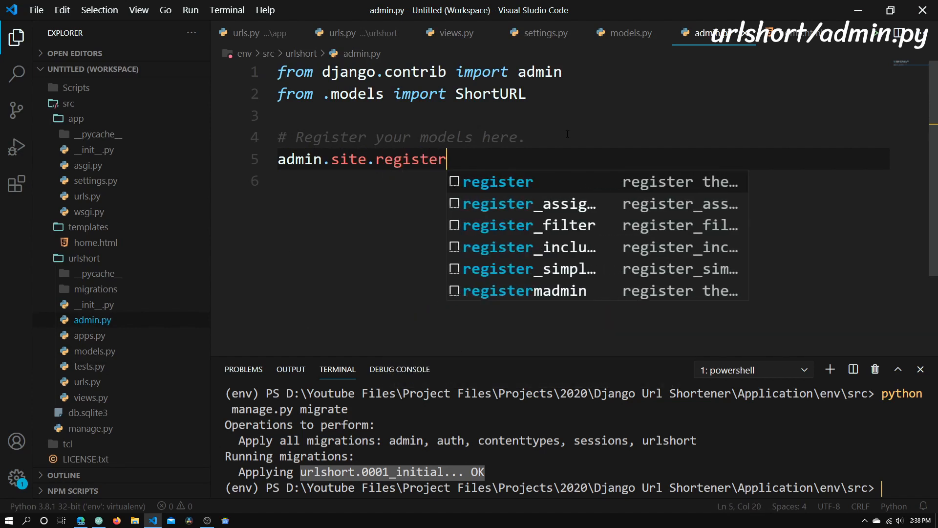
{"action": "type", "text": "(S"}
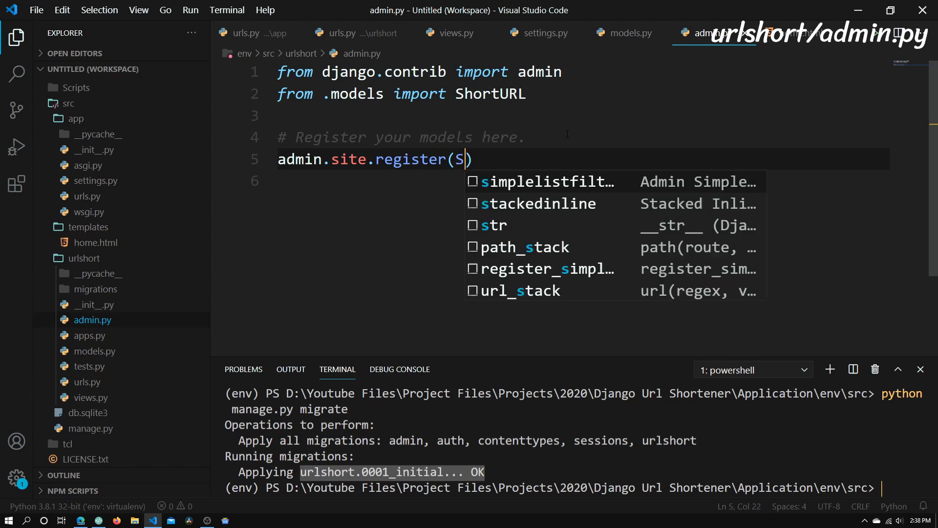
{"action": "type", "text": "hortURL)"}
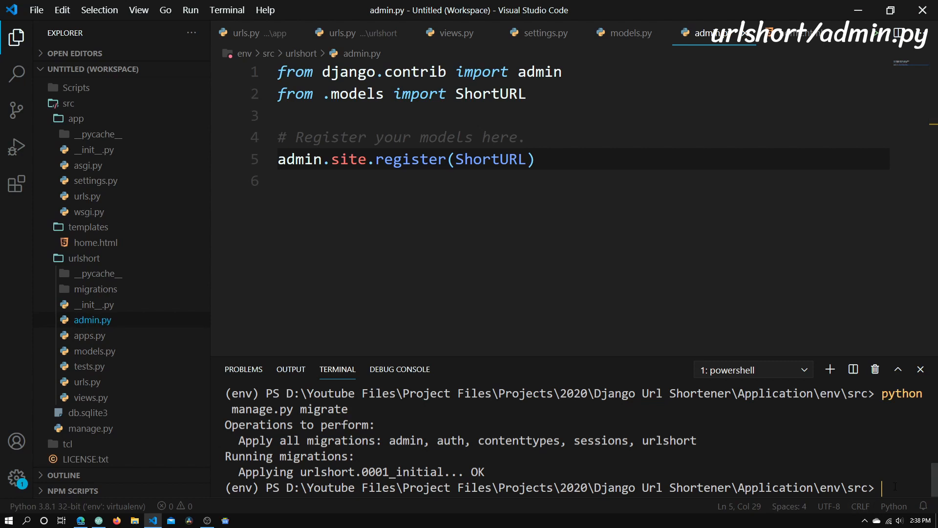
{"action": "mouse_move", "coordinate": [83, 499]}
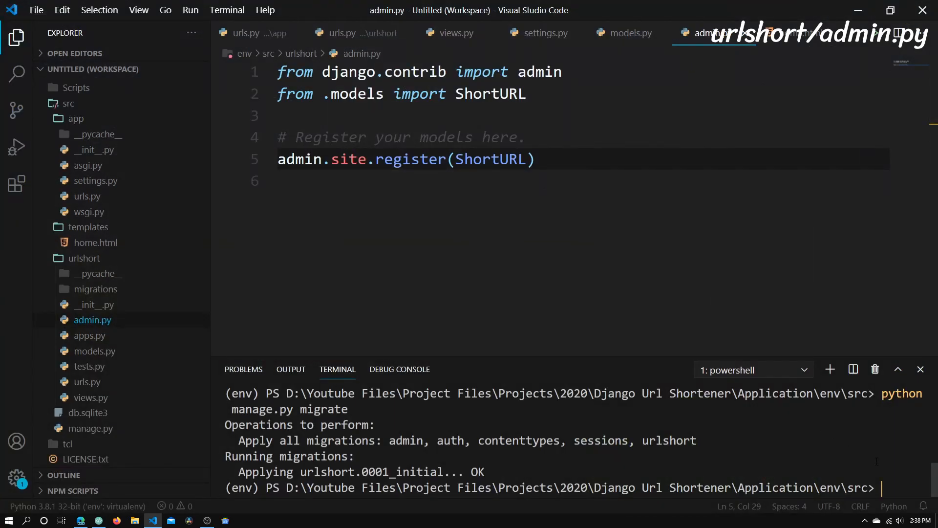
{"action": "scroll", "scroll_direction": "down", "scroll_amount": 3}
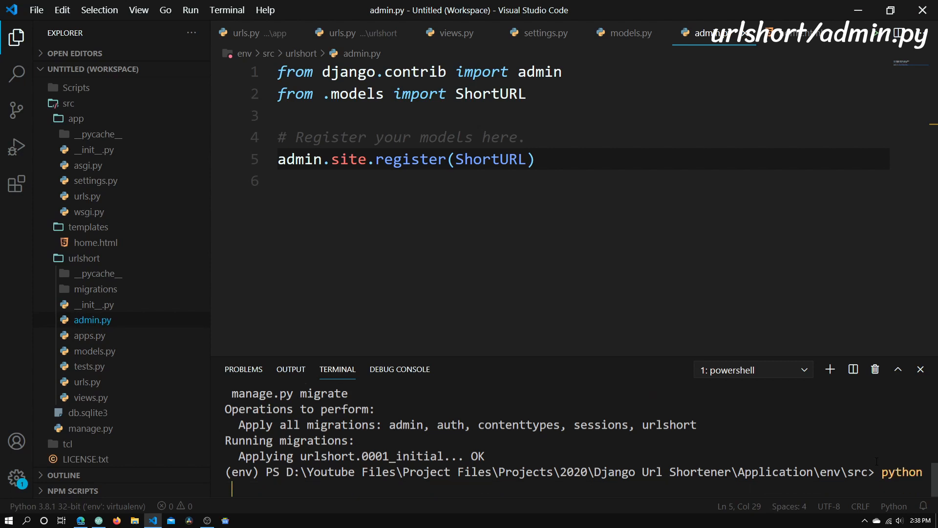
- Run python manage.py createsuperuser, enter credentials and answer y to bypass password validation
{"action": "type", "text": "manage.py cr"}
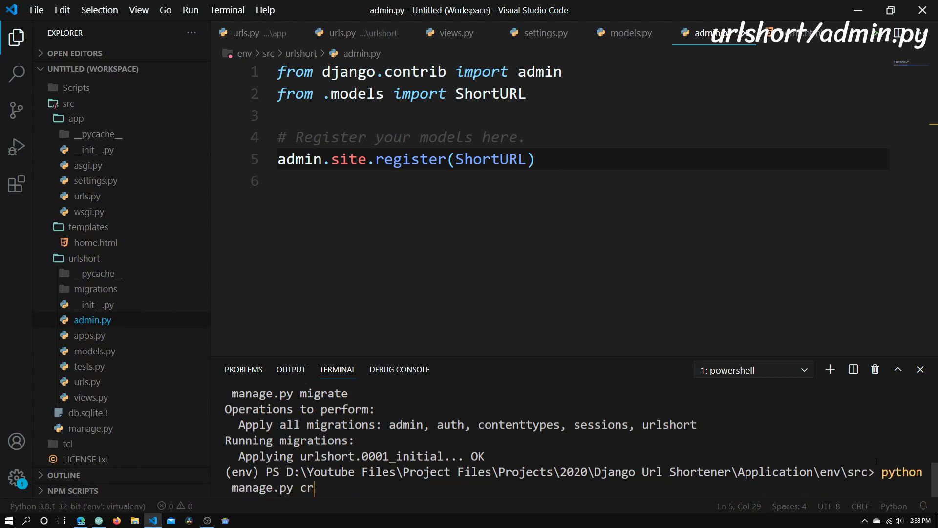
{"action": "type", "text": "eatesupe"}
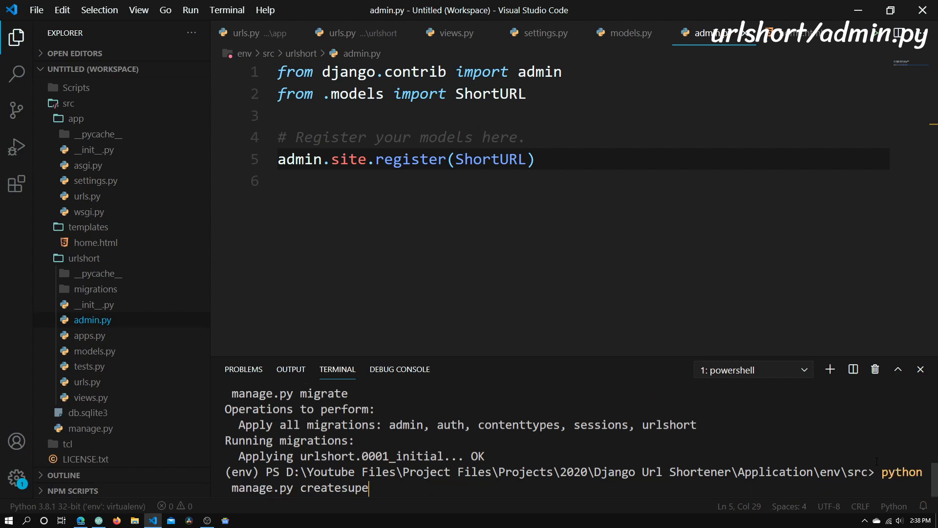
{"action": "key", "text": "Return"}
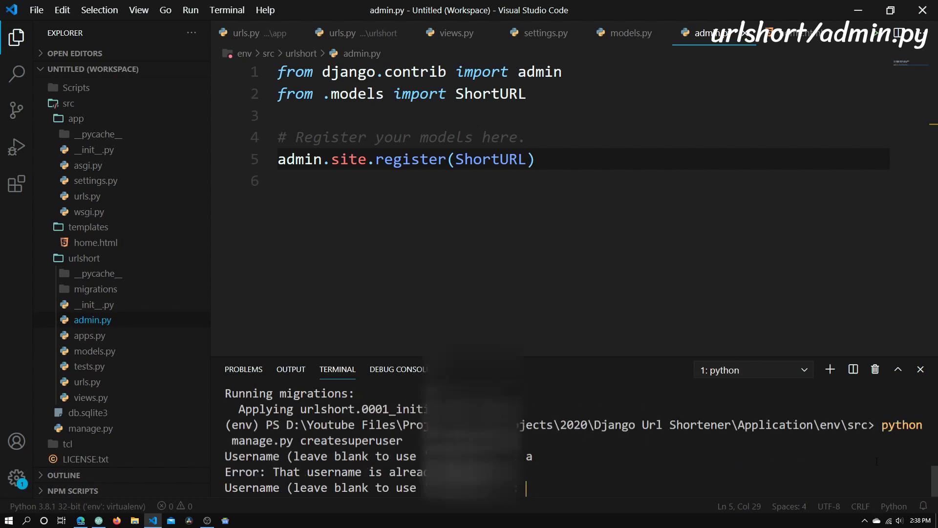
{"action": "type", "text": "b"}
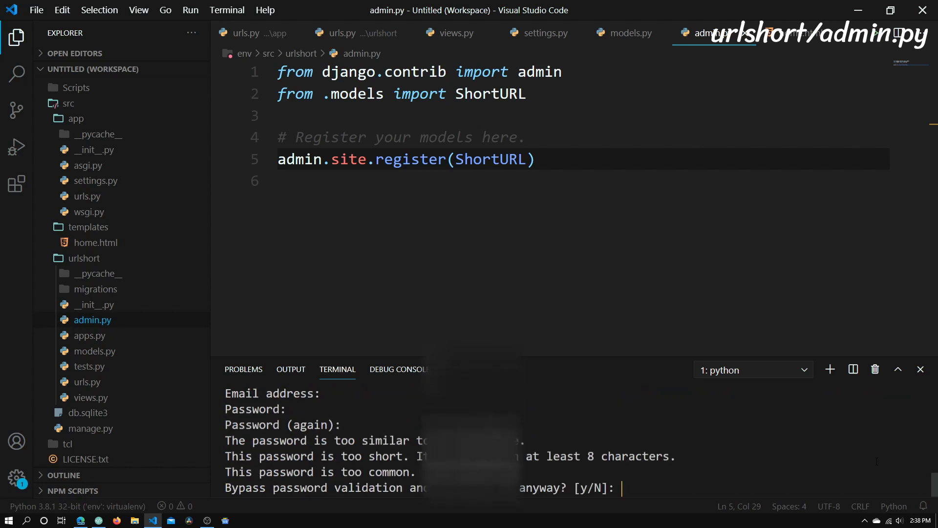
{"action": "type", "text": "y"}
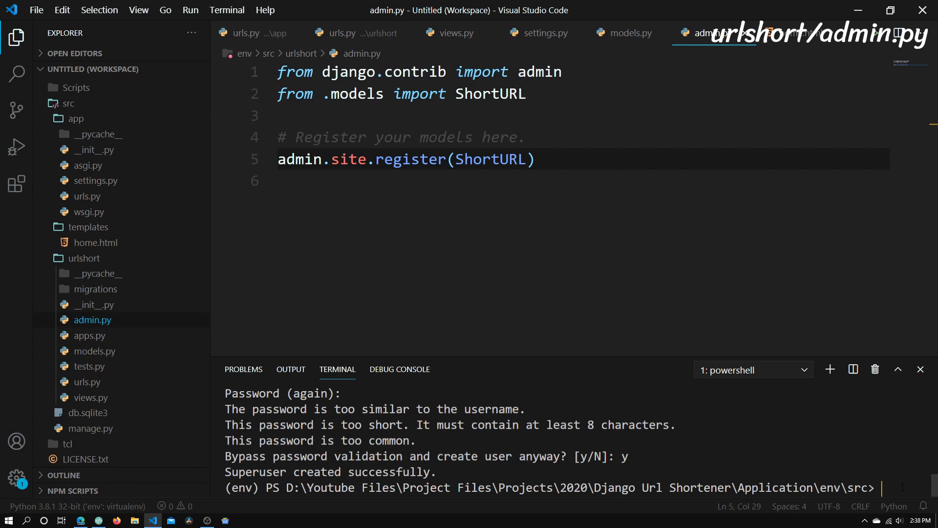
{"action": "type", "text": "python manage."}
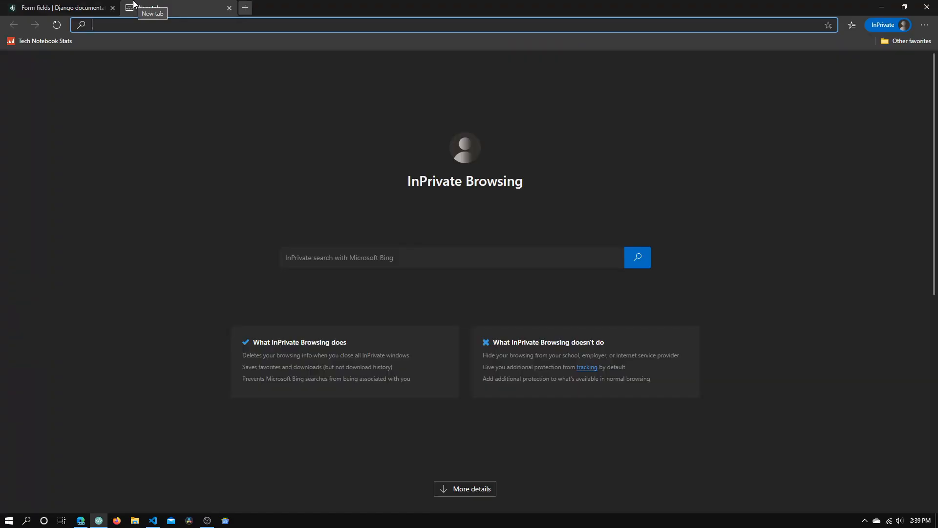
- Go to localhost:8000/admin/ and log in with the new superuser credentials
{"action": "type", "text": "localhost:8000"}
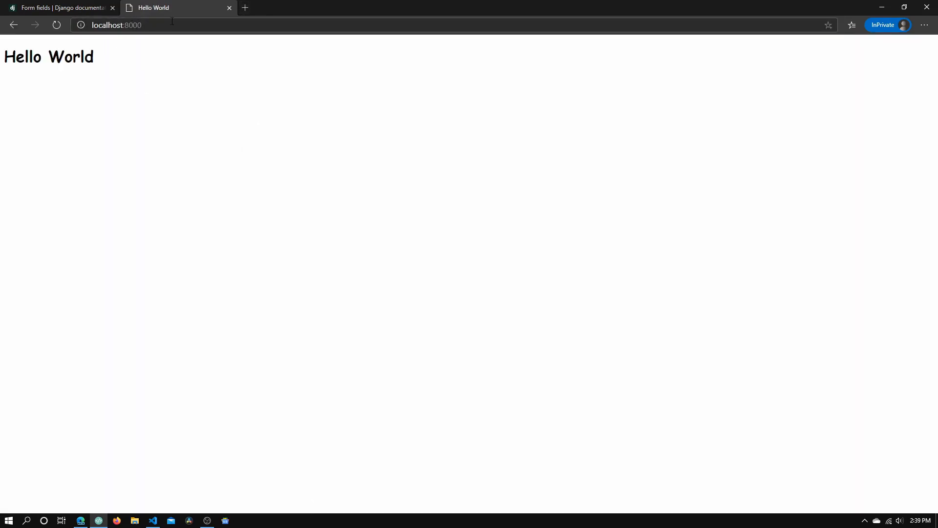
{"action": "type", "text": "/admin/"}
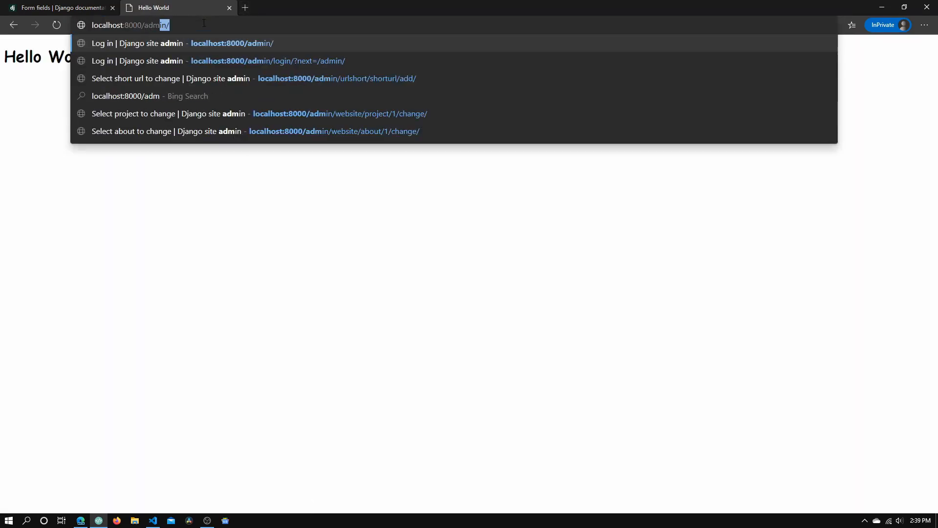
{"action": "left_click", "coordinate": [227, 60]}
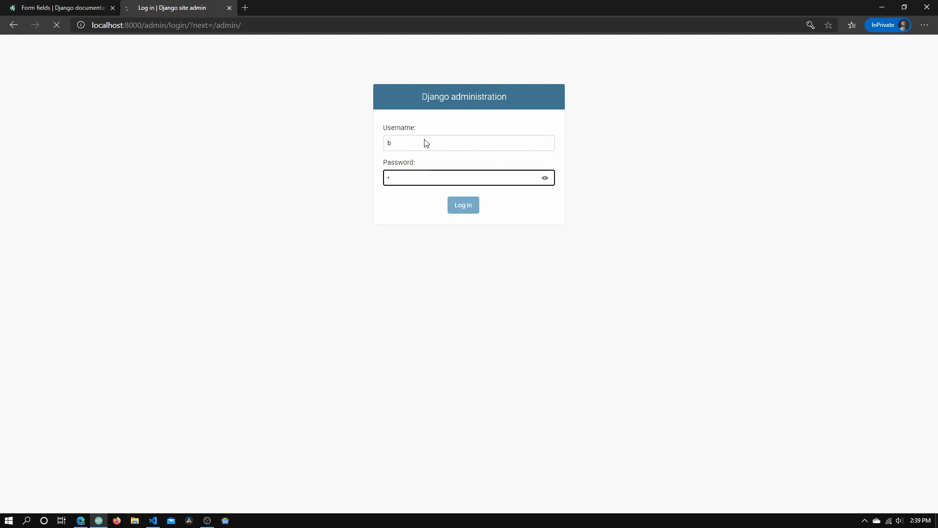
{"action": "left_click", "coordinate": [463, 204]}
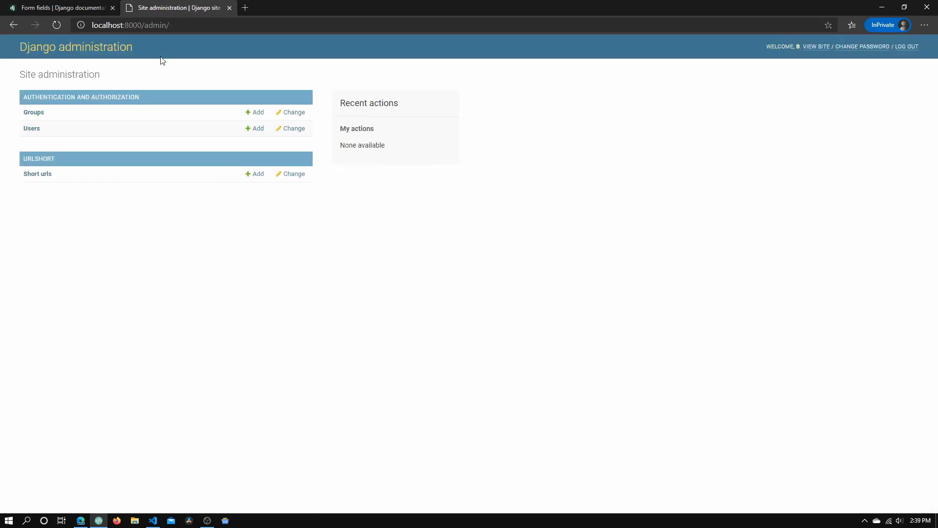
{"action": "mouse_move", "coordinate": [58, 59]}
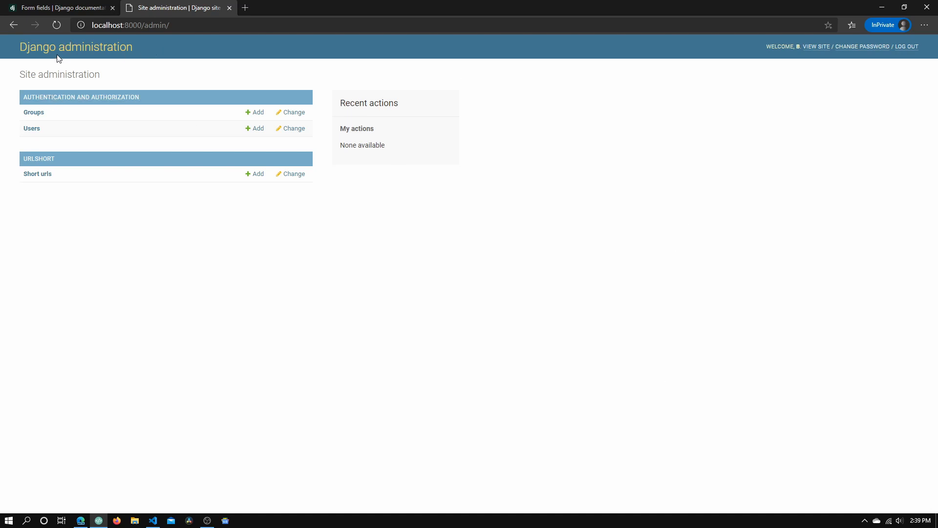
{"action": "mouse_move", "coordinate": [37, 173]}
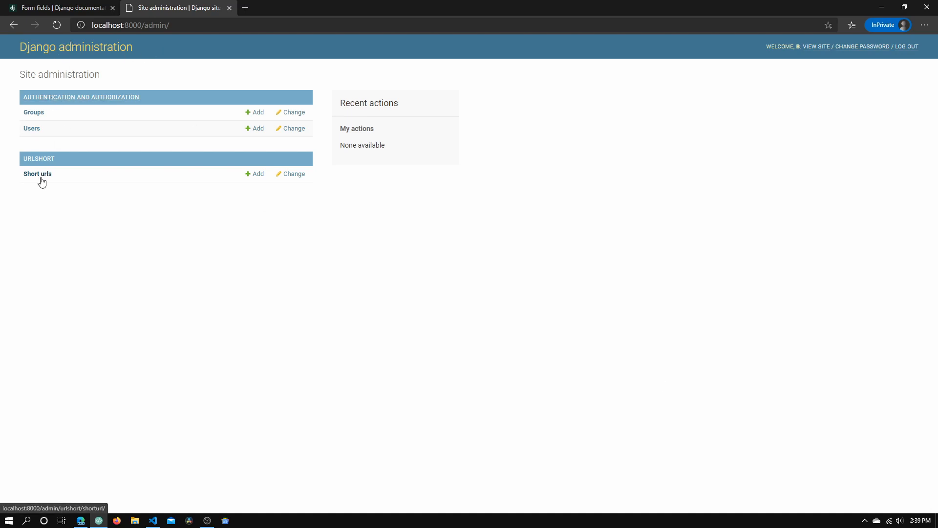
{"action": "mouse_move", "coordinate": [35, 180]}
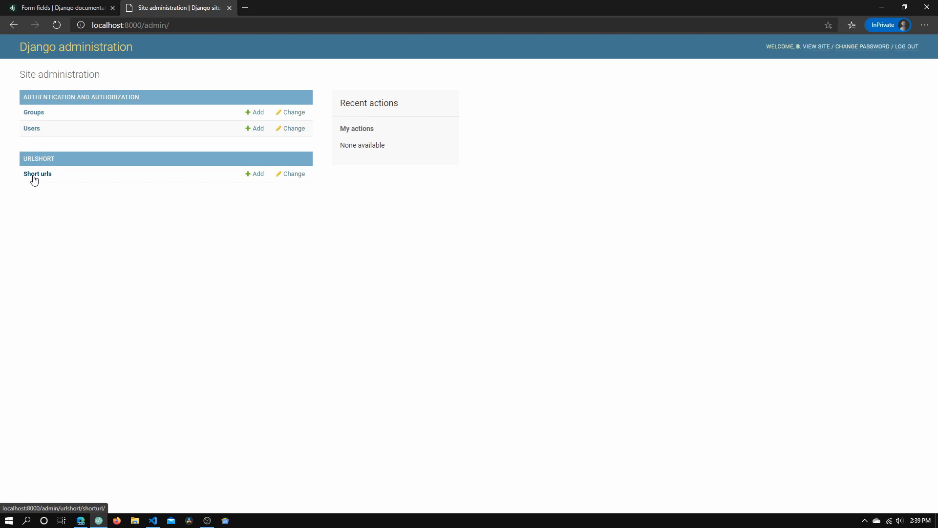
- Bring up the blank Add short url form from the Short urls list in Django admin
{"action": "left_click", "coordinate": [36, 173]}
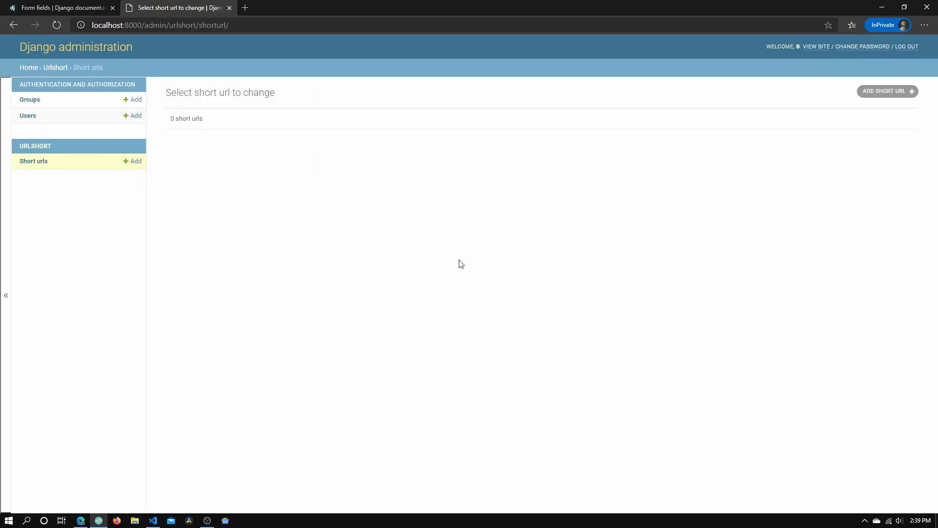
{"action": "left_click", "coordinate": [886, 91]}
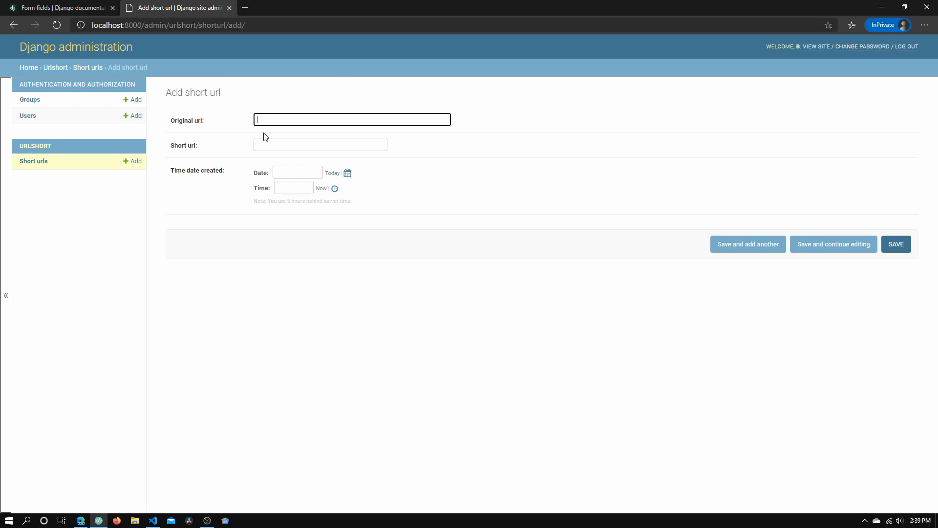
{"action": "left_click", "coordinate": [152, 519]}
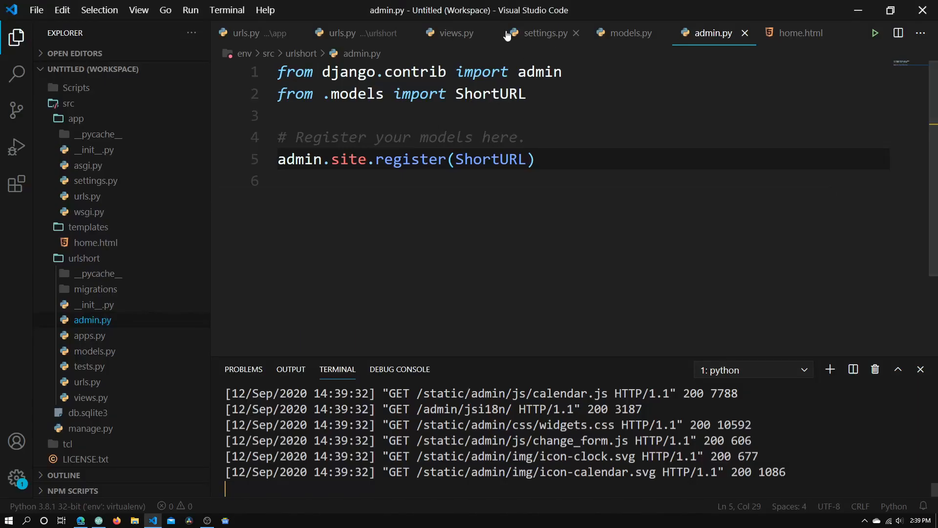
{"action": "left_click", "coordinate": [624, 33]}
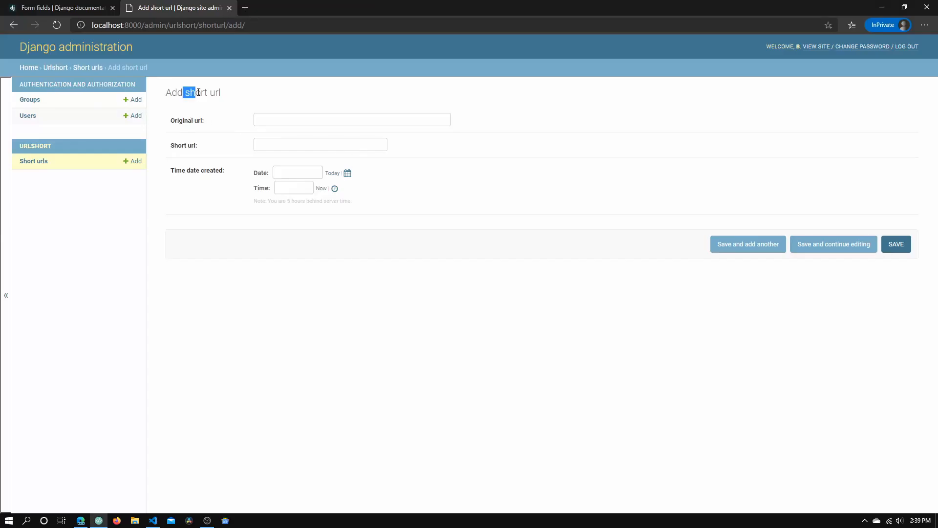
- Review the add form's heading and Time date created label against the model fields
{"action": "left_click", "coordinate": [152, 519]}
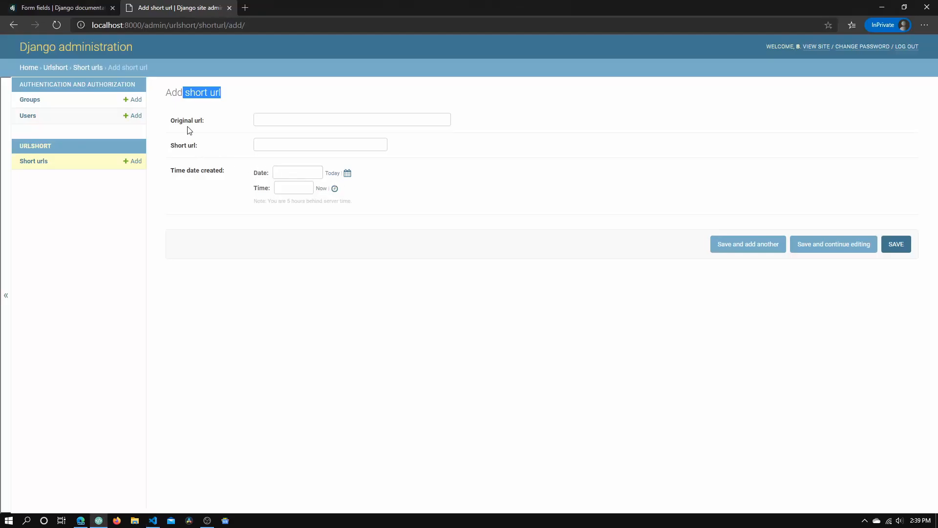
{"action": "left_click", "coordinate": [152, 519]}
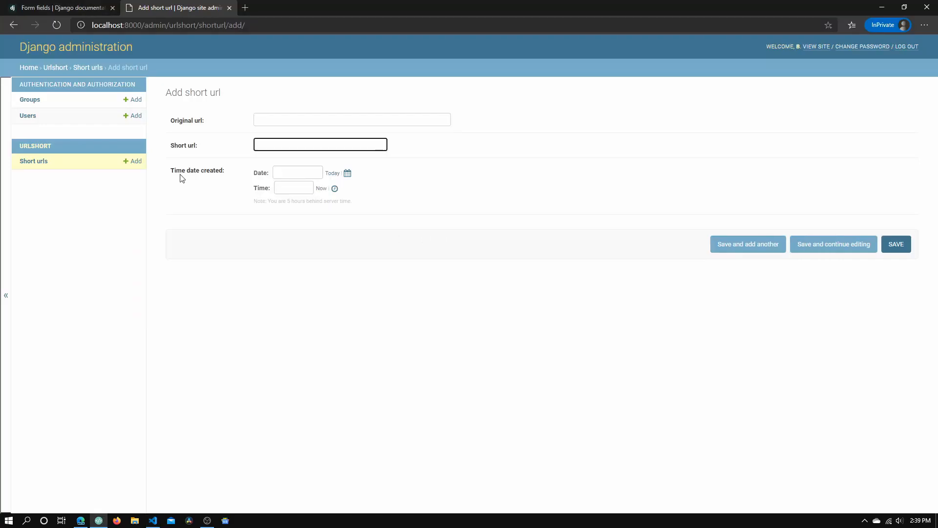
{"action": "double_click", "coordinate": [197, 171]}
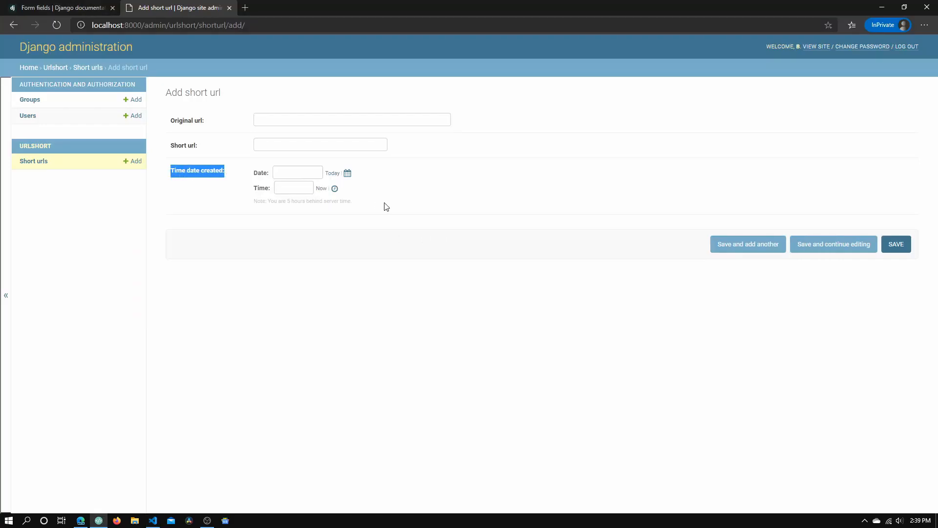
{"action": "left_click", "coordinate": [153, 520]}
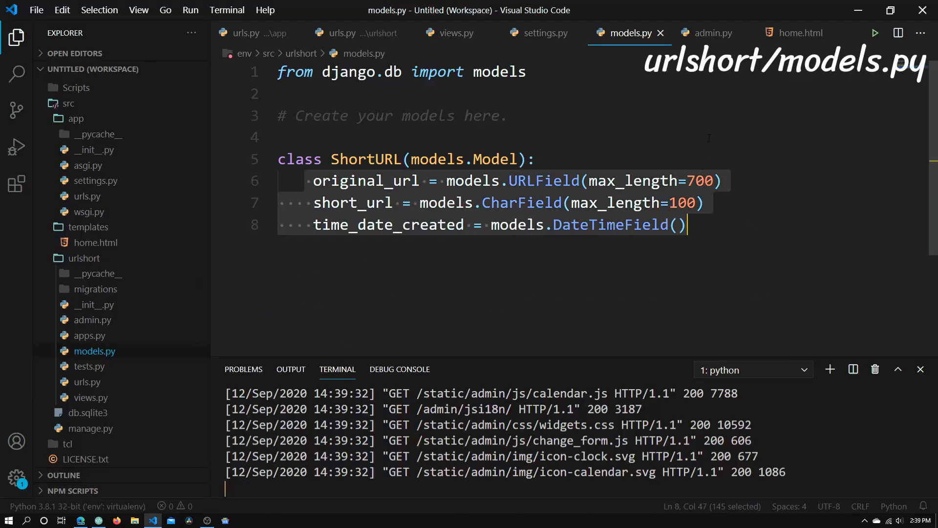
- Switch from models.py to admin.py where ShortURL is registered
{"action": "left_click", "coordinate": [711, 33]}
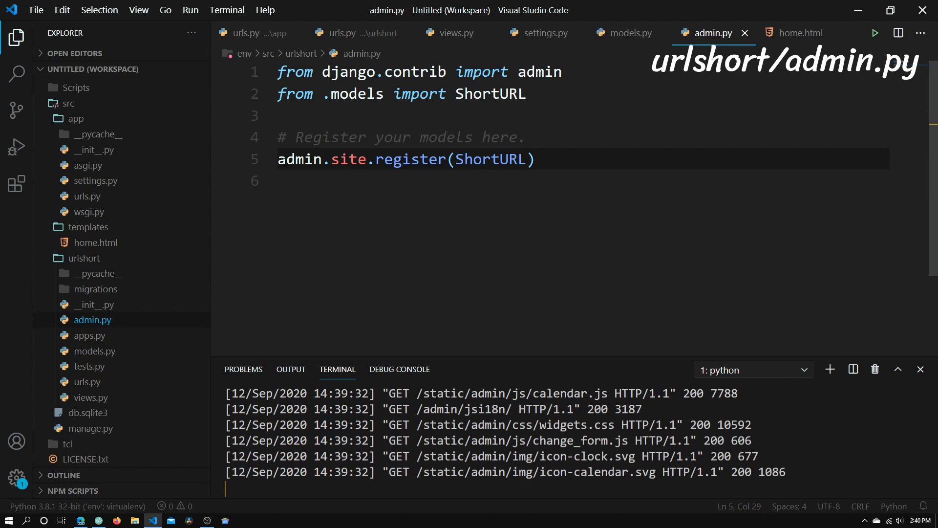
{"action": "double_click", "coordinate": [539, 72]}
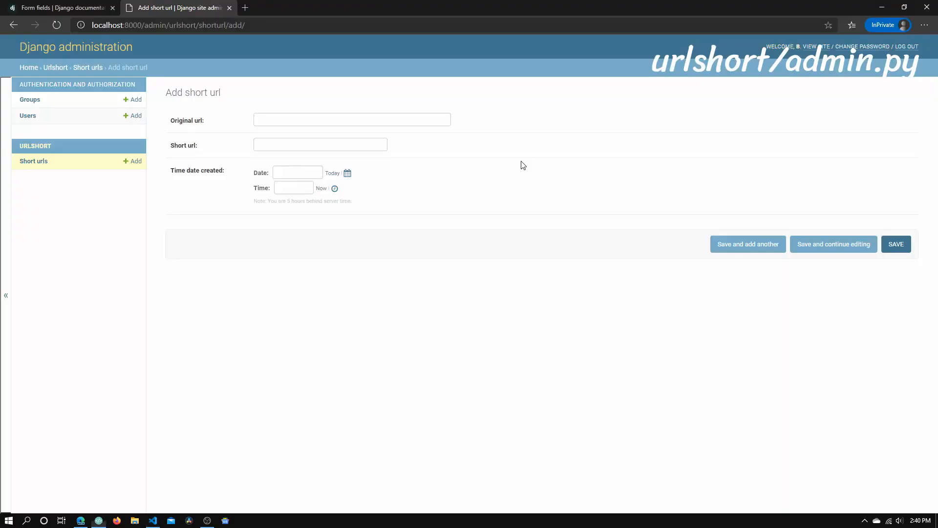
{"action": "mouse_move", "coordinate": [29, 67]}
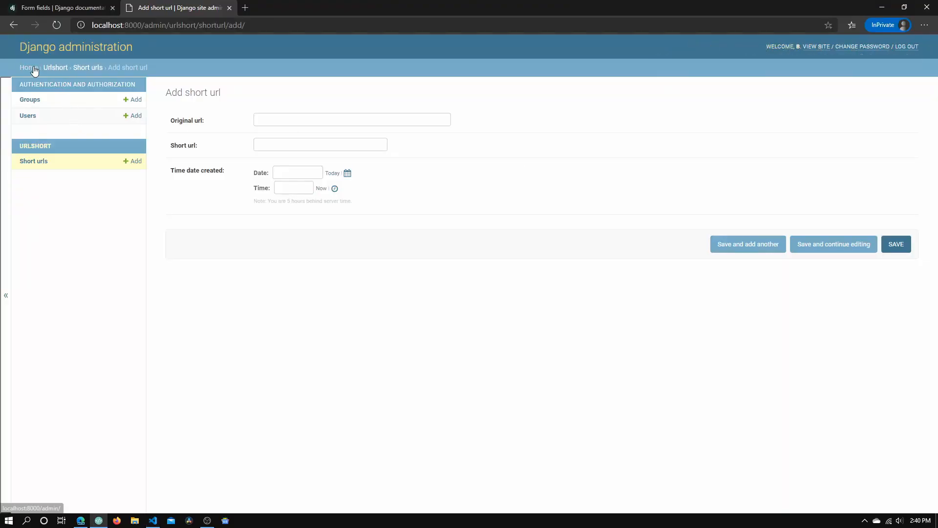
- Return to the admin home, view the Users list (a and b), then the empty Groups list
{"action": "left_click", "coordinate": [26, 67]}
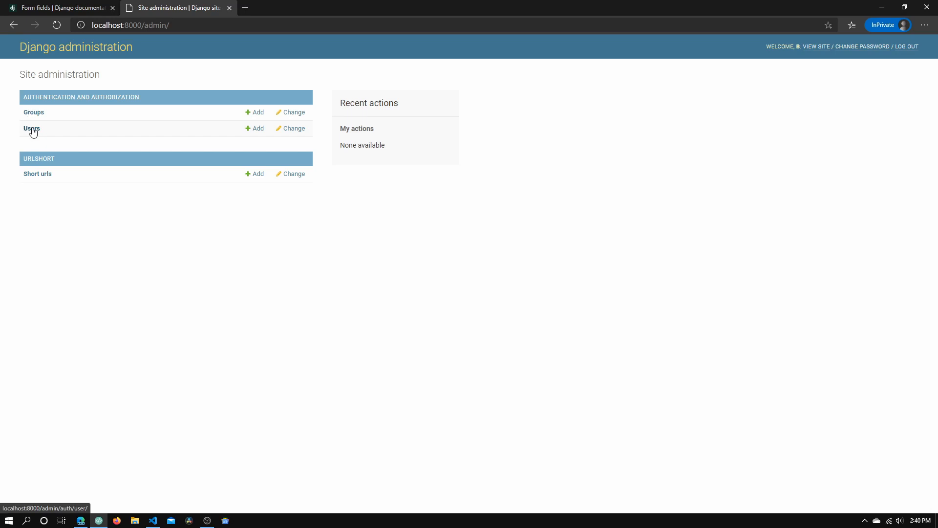
{"action": "left_click", "coordinate": [31, 128]}
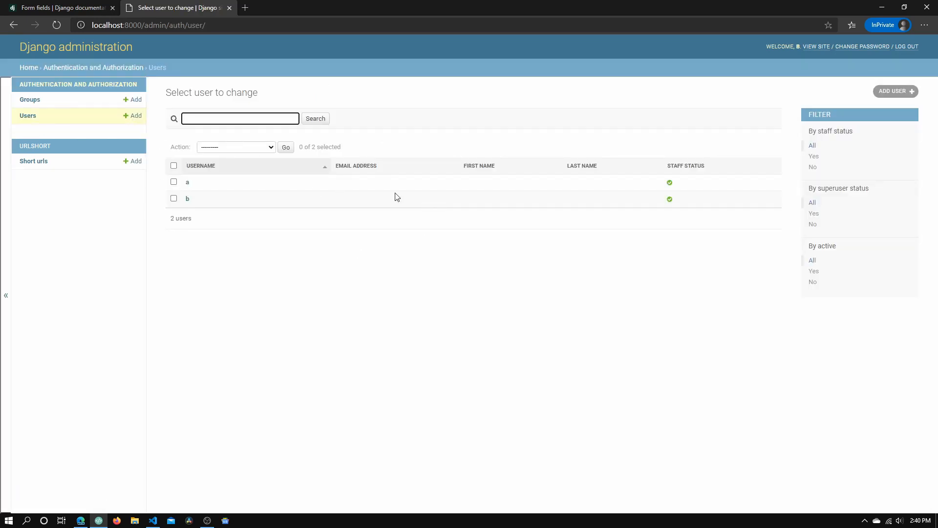
{"action": "mouse_move", "coordinate": [50, 115]}
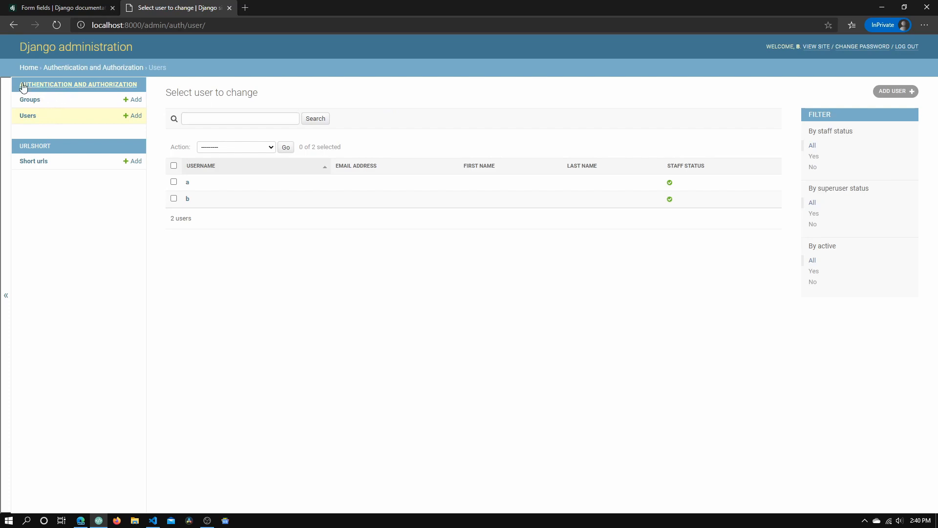
{"action": "left_click", "coordinate": [30, 99]}
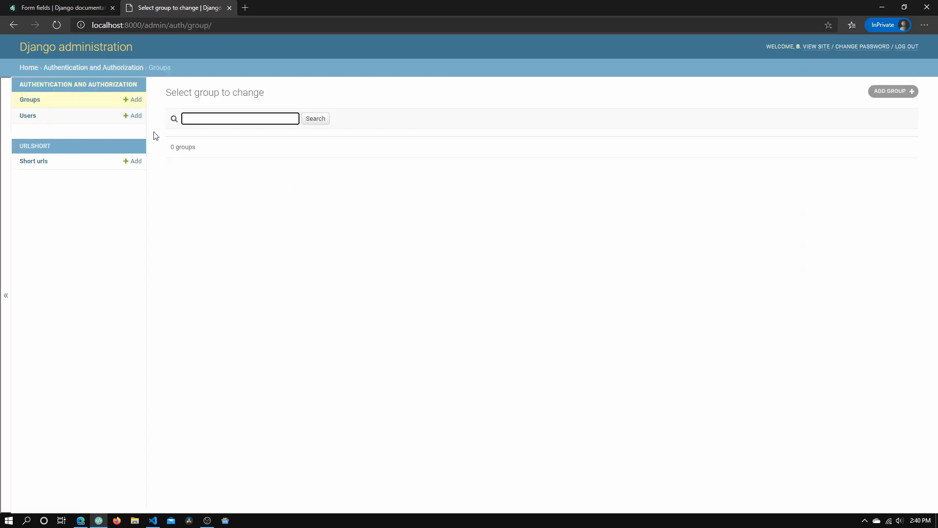
{"action": "mouse_move", "coordinate": [767, 463]}
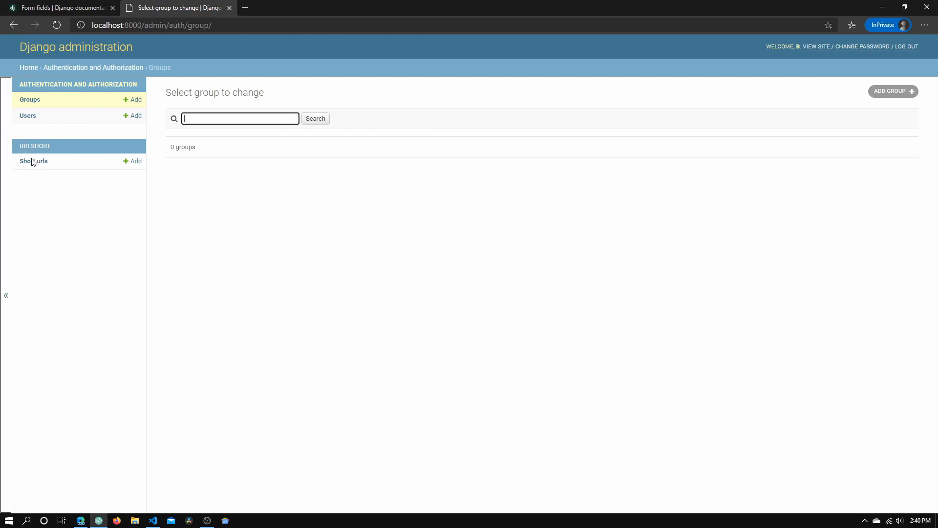
{"action": "mouse_move", "coordinate": [33, 160]}
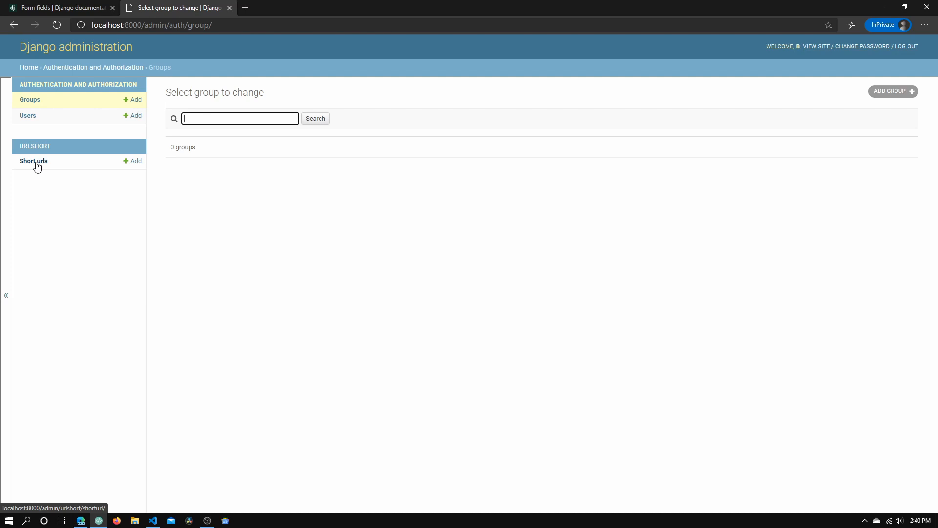
- Save a short url record with the Django form fields docs URL as original url and short url 'hello'
{"action": "left_click", "coordinate": [135, 161]}
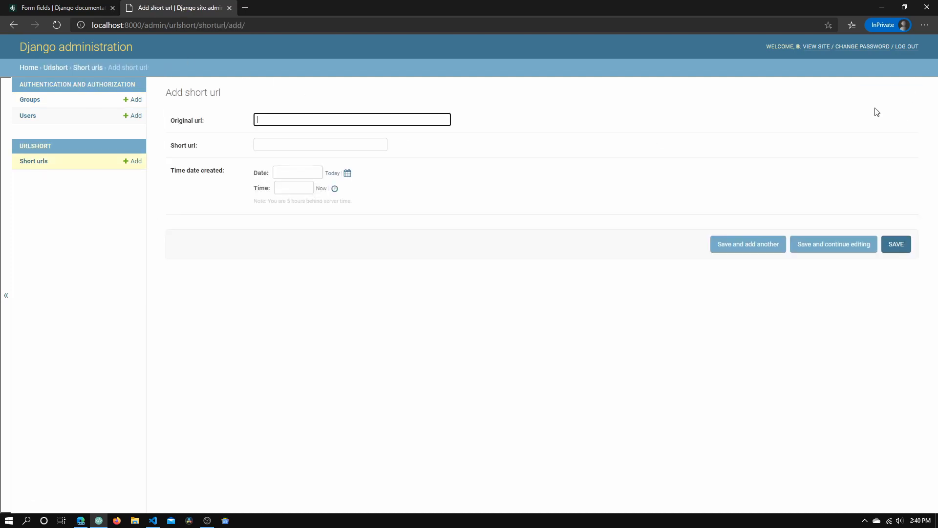
{"action": "mouse_move", "coordinate": [293, 150]}
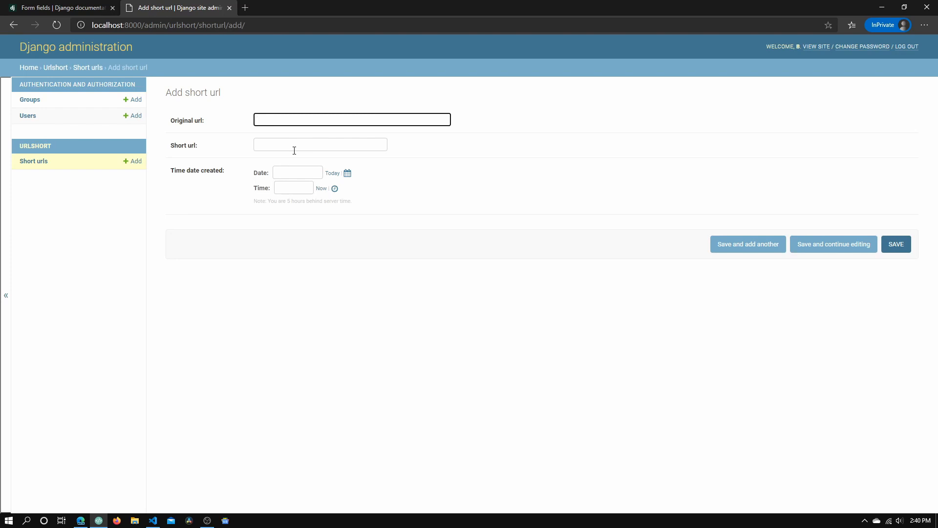
{"action": "left_click", "coordinate": [60, 7]}
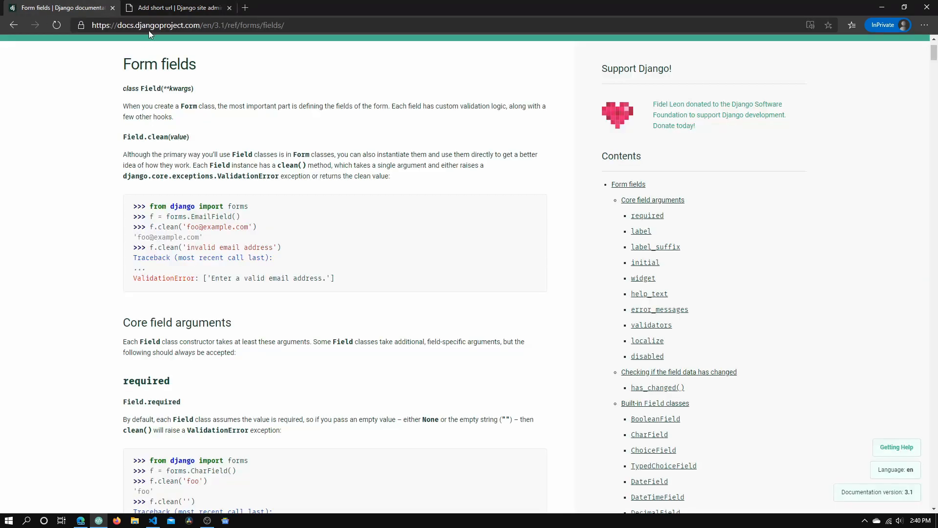
{"action": "left_click", "coordinate": [177, 7]}
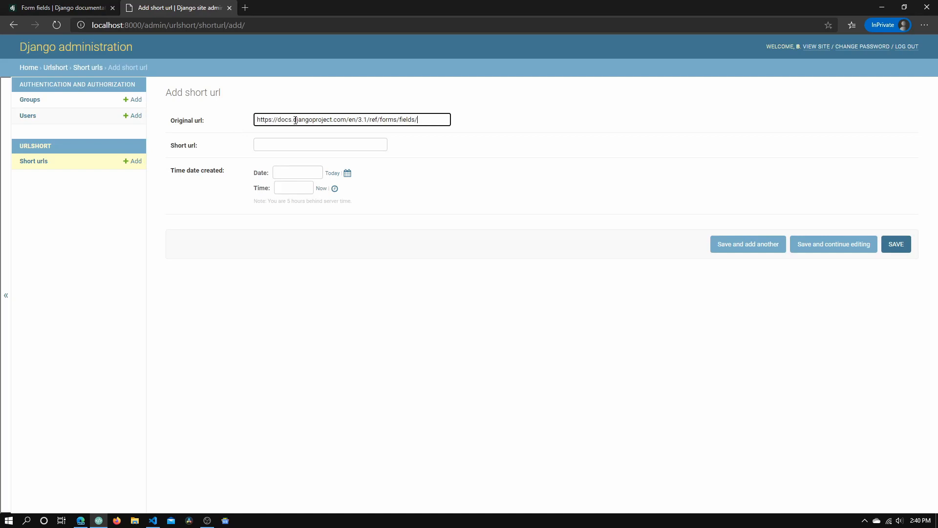
{"action": "left_click", "coordinate": [320, 144]}
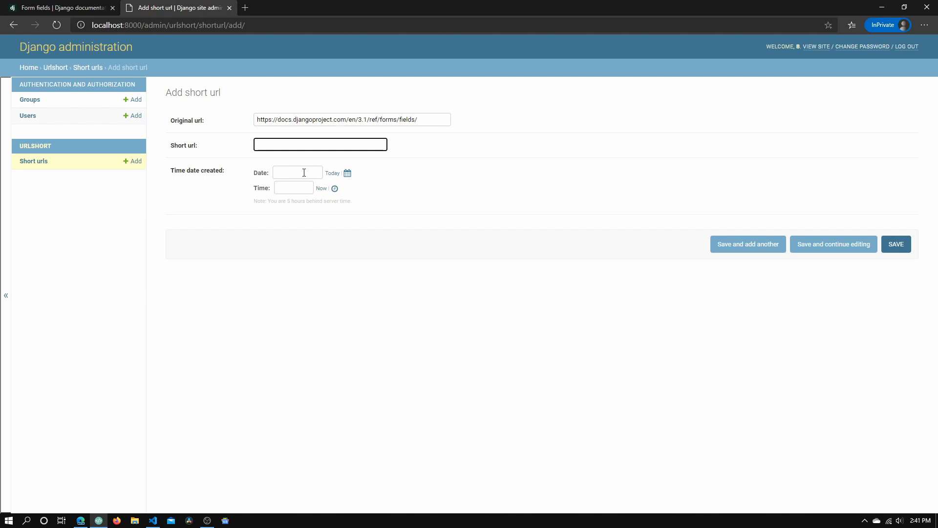
{"action": "type", "text": "hello"}
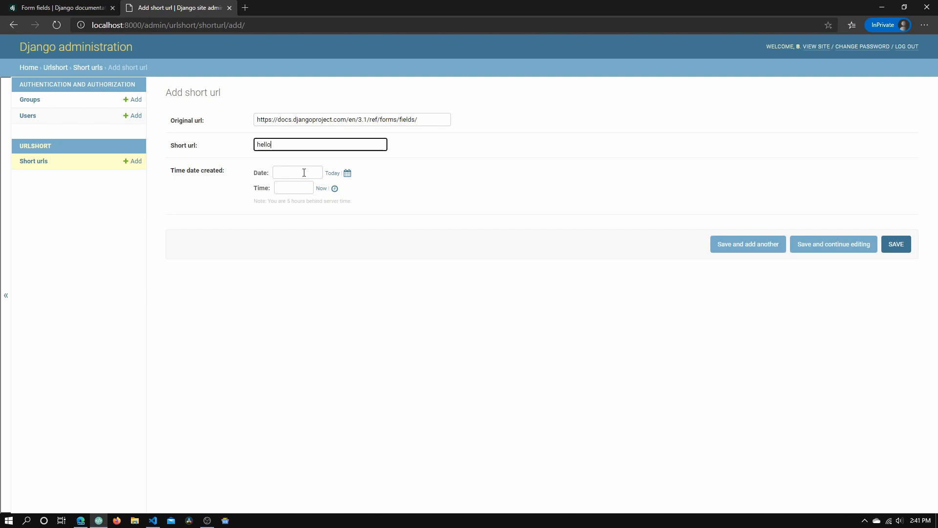
{"action": "mouse_move", "coordinate": [336, 176]}
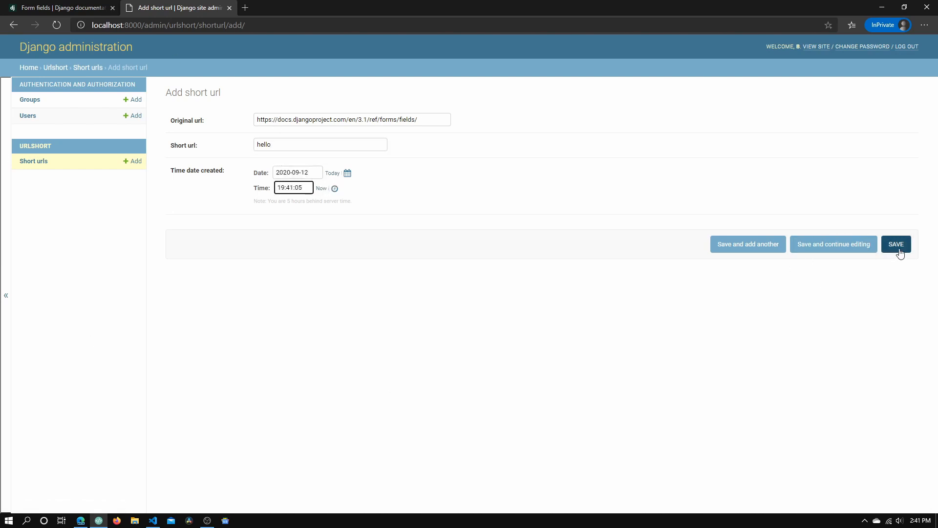
{"action": "left_click", "coordinate": [895, 244]}
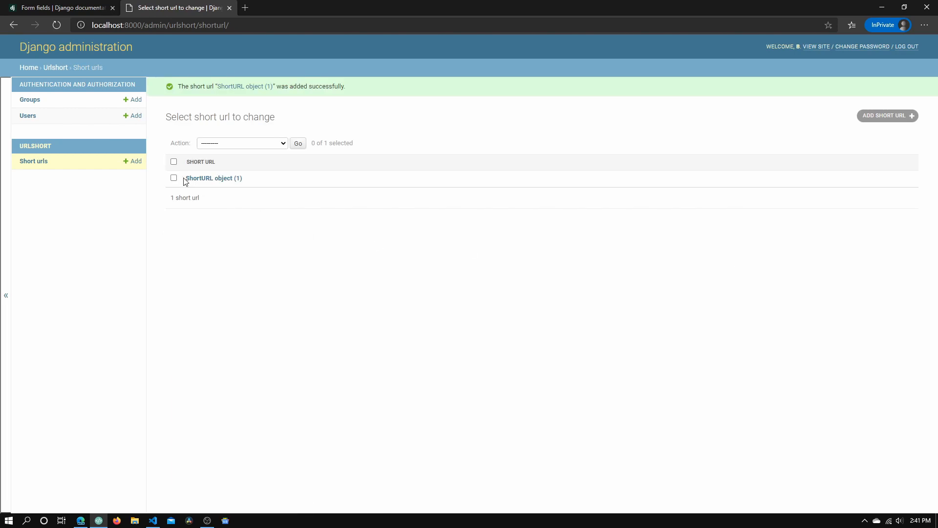
{"action": "mouse_move", "coordinate": [221, 178]}
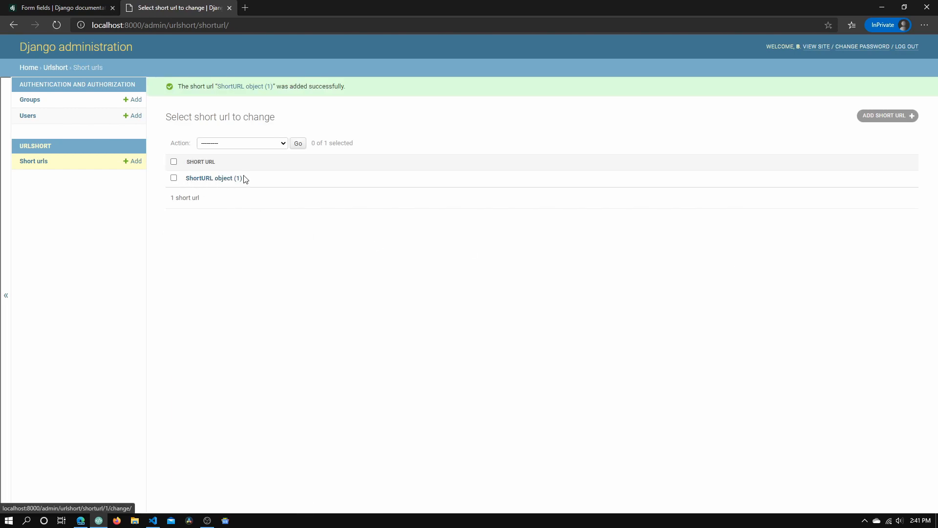
{"action": "mouse_move", "coordinate": [197, 181]}
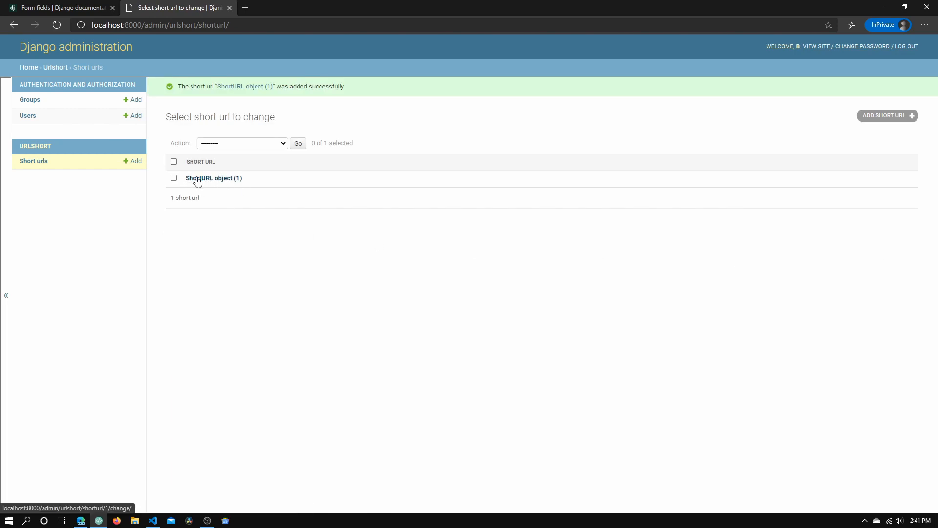
{"action": "left_click", "coordinate": [213, 178]}
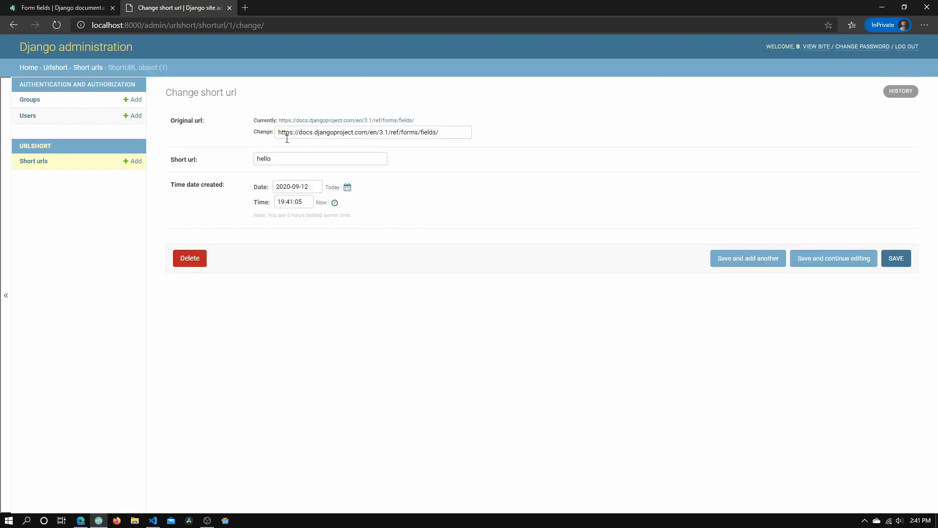
{"action": "mouse_move", "coordinate": [87, 67]}
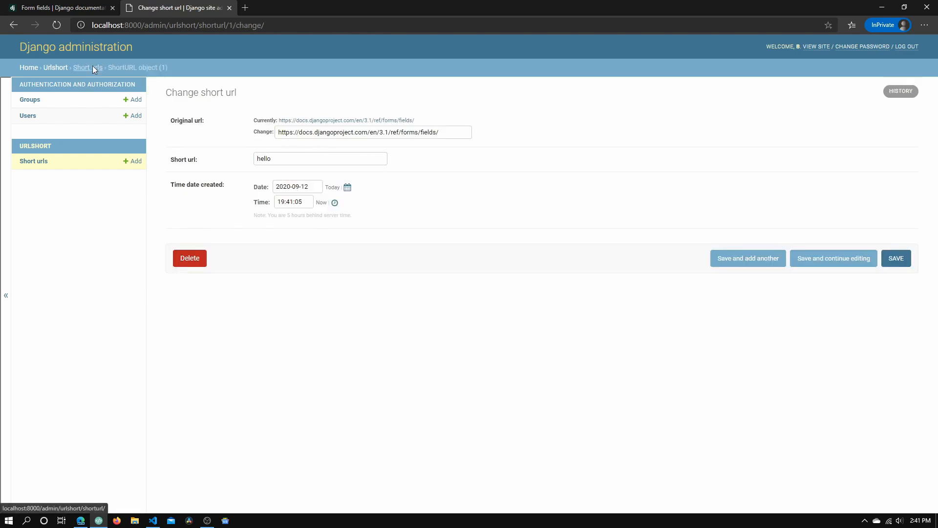
{"action": "left_click", "coordinate": [87, 67]}
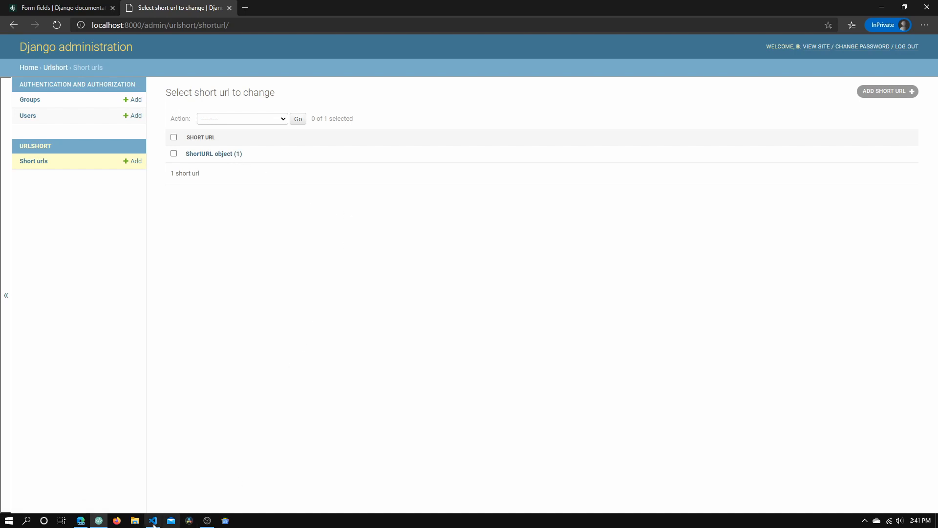
{"action": "left_click", "coordinate": [153, 520]}
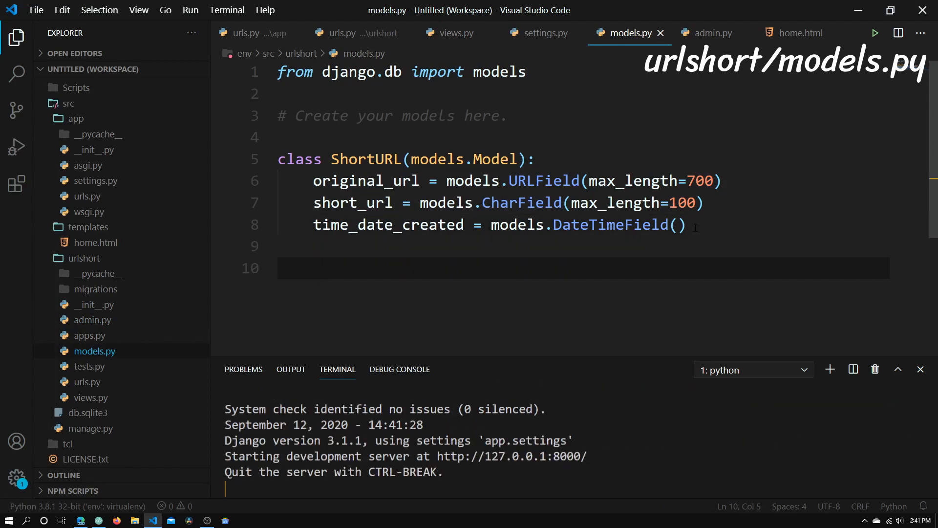
- Start a def __str__(self) method under the ShortURL fields in models.py
{"action": "type", "text": "def"}
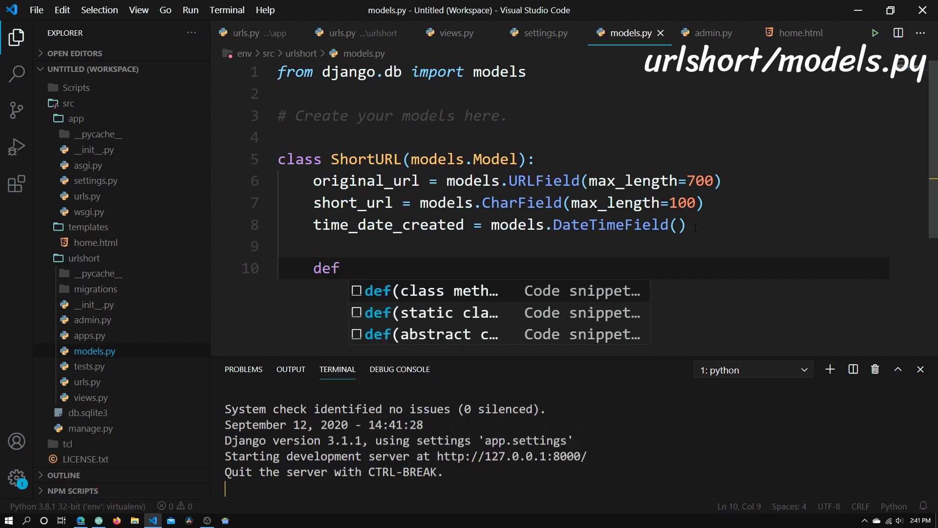
{"action": "type", "text": "__str__"}
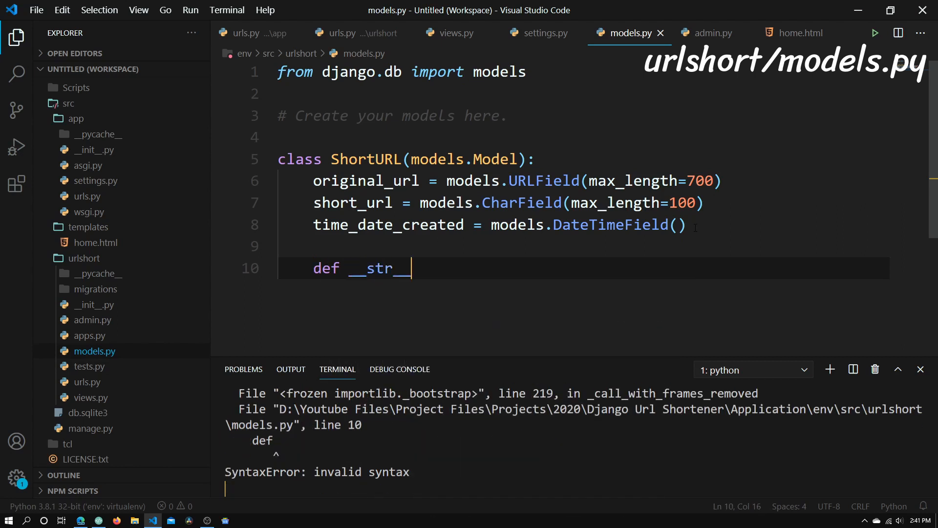
{"action": "type", "text": "("}
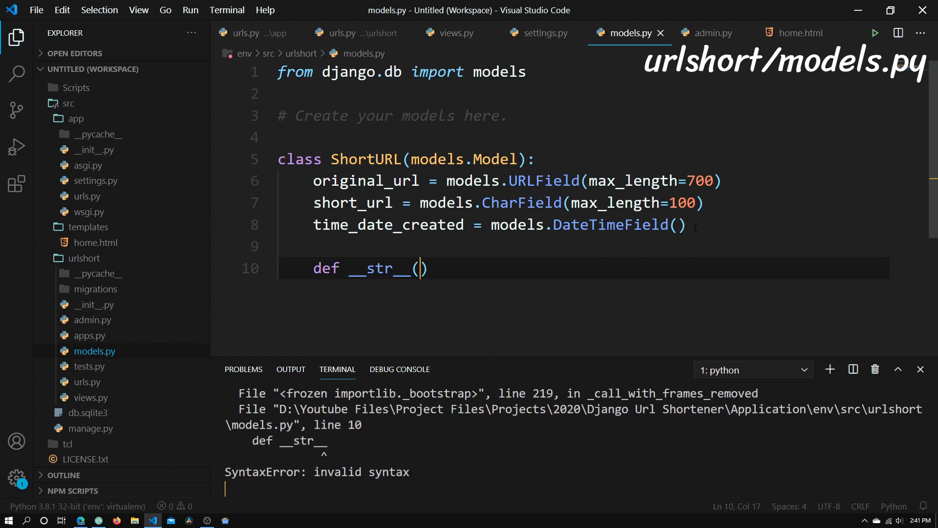
{"action": "type", "text": "self"}
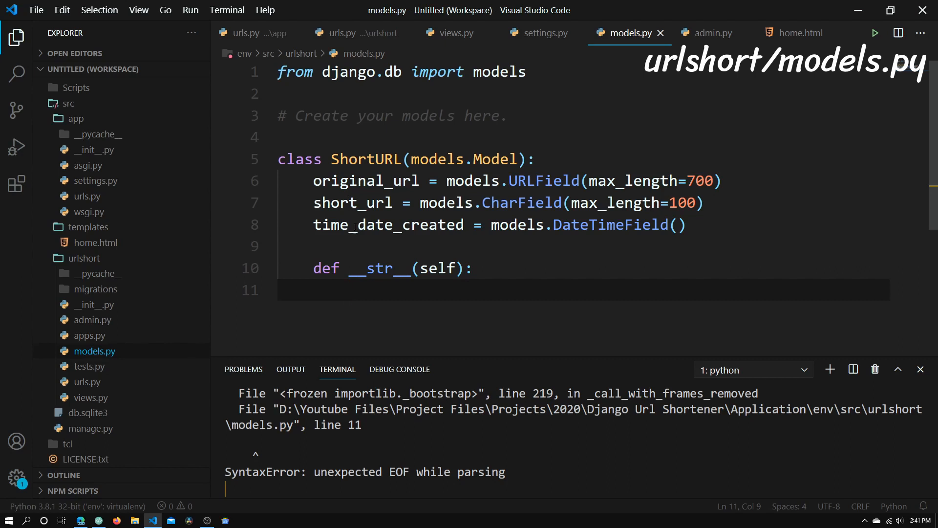
{"action": "left_click", "coordinate": [80, 519]}
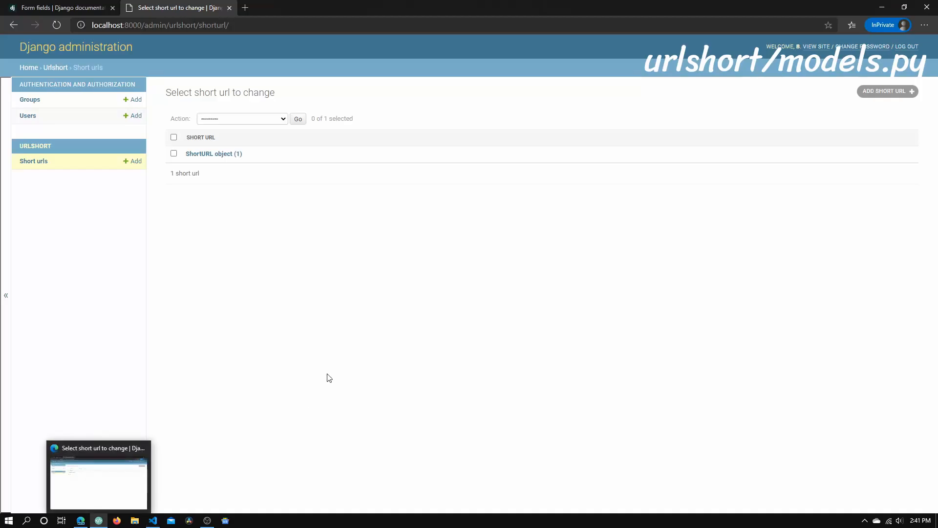
{"action": "mouse_move", "coordinate": [456, 270]}
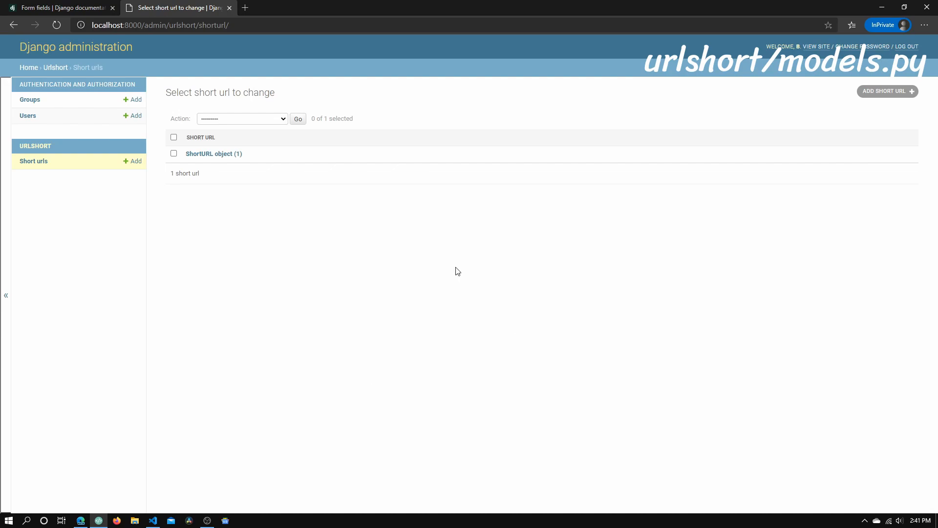
{"action": "left_click", "coordinate": [152, 519]}
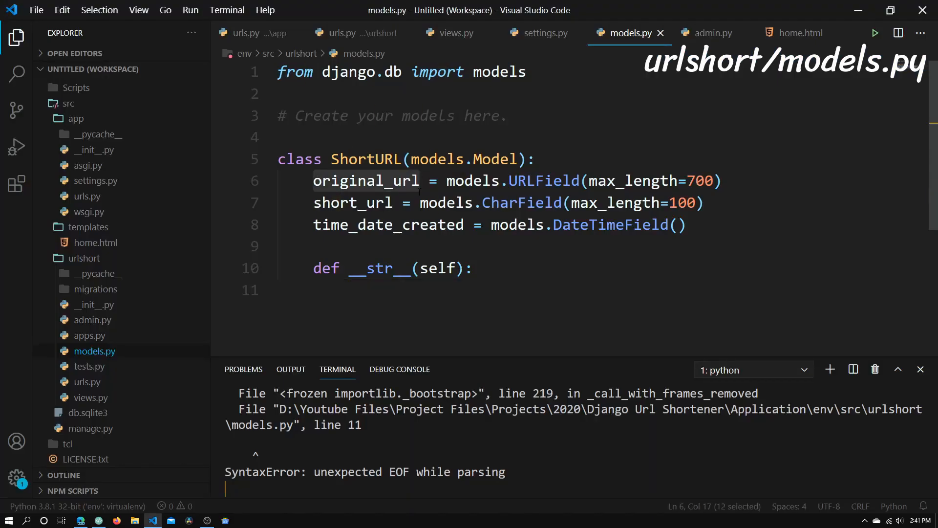
- Complete __str__ with return self.original_url and go to the server terminal
{"action": "left_click", "coordinate": [375, 290]}
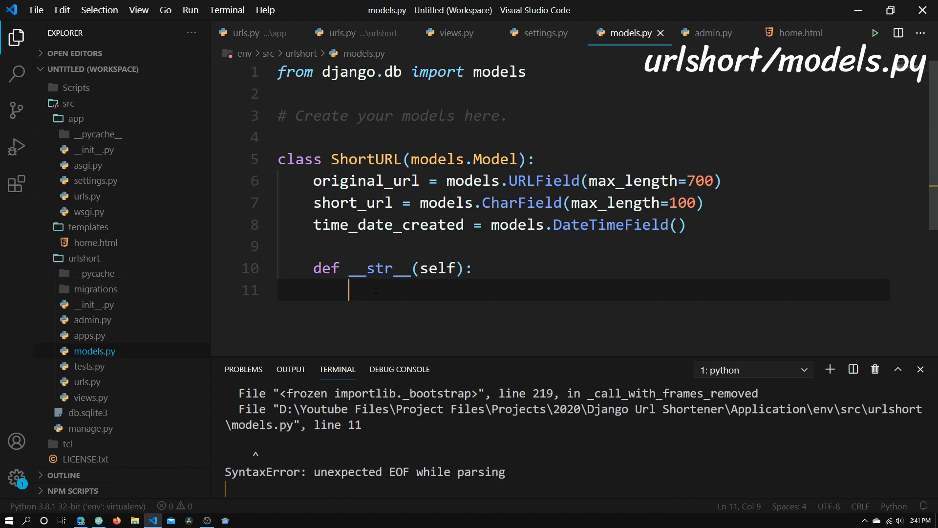
{"action": "type", "text": "return self"}
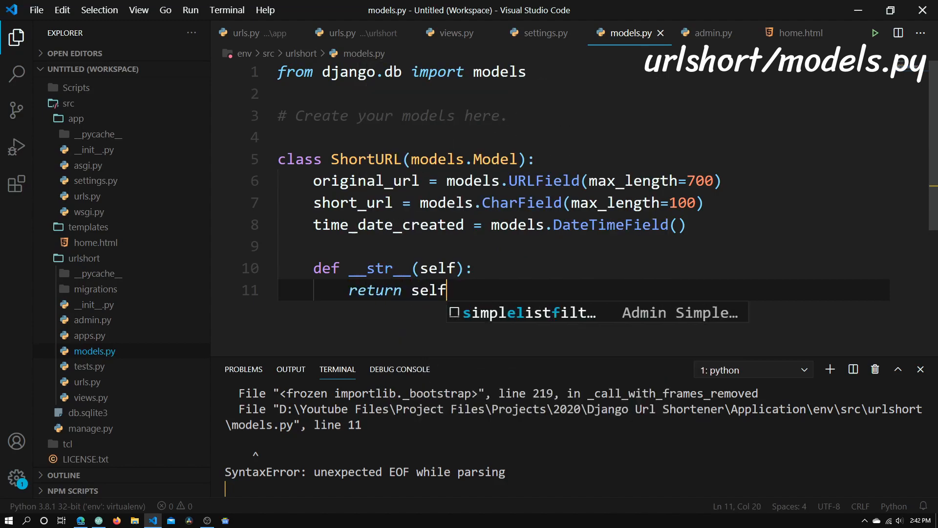
{"action": "type", "text": ".original_url"}
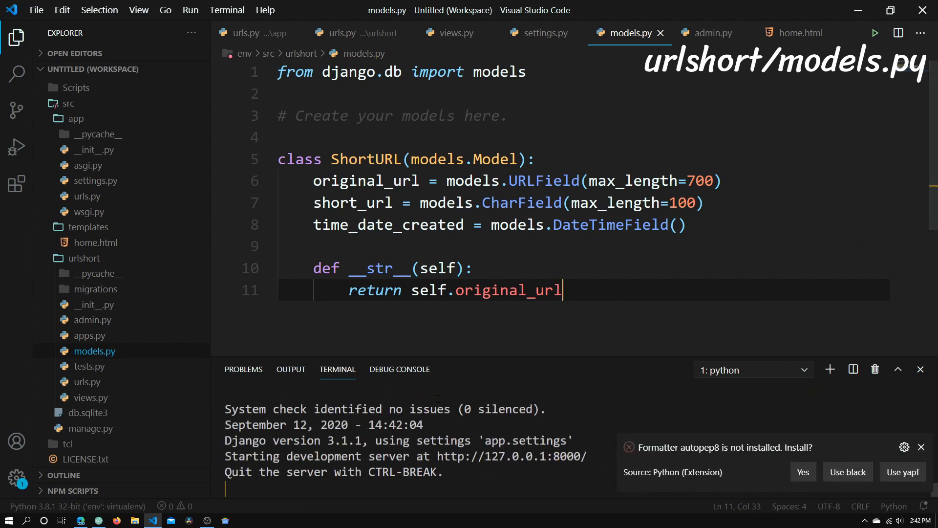
{"action": "left_click", "coordinate": [376, 268]}
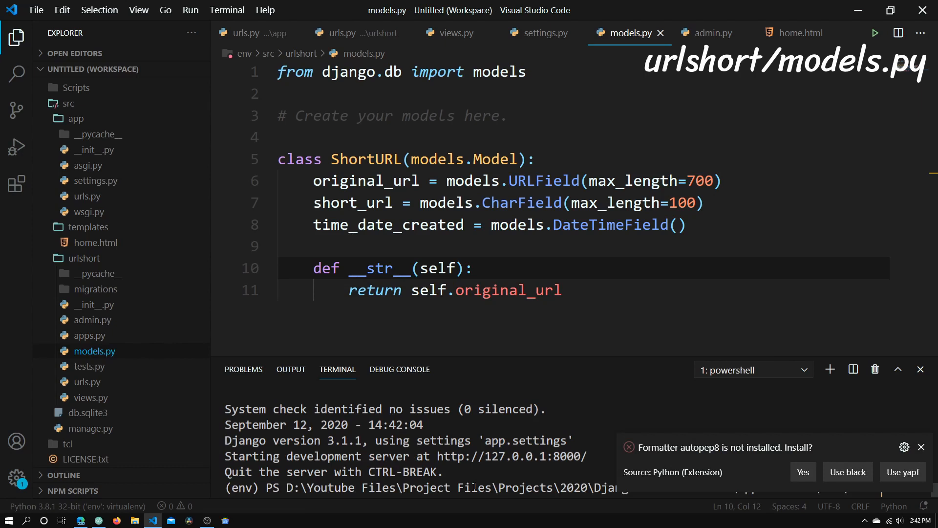
- Enter manage.py commands in the terminal after stopping the development server
{"action": "type", "text": "manage.py migrate"}
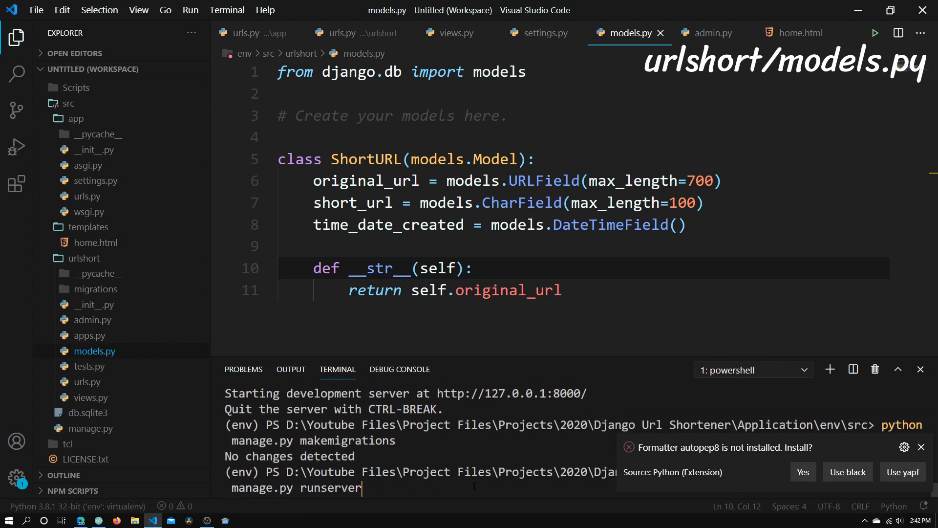
{"action": "type", "text": "createsuperuser"}
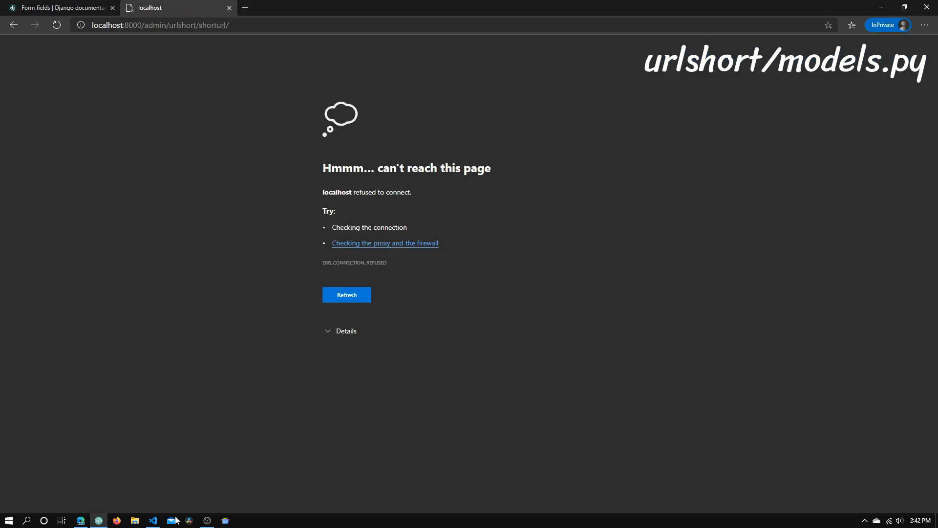
- Switch back to Visual Studio Code after the admin page fails to load
{"action": "left_click", "coordinate": [152, 520]}
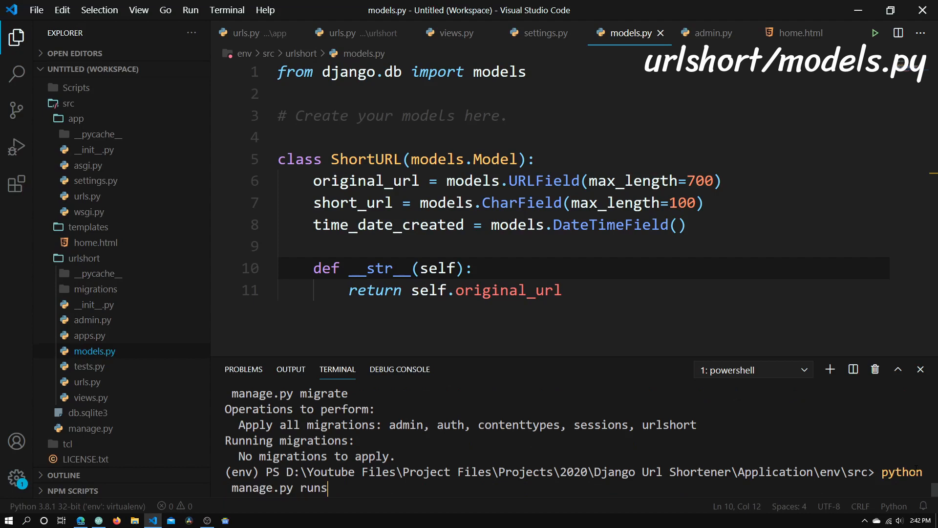
- Run python manage.py runserver to restart the Django development server
{"action": "type", "text": "erver"}
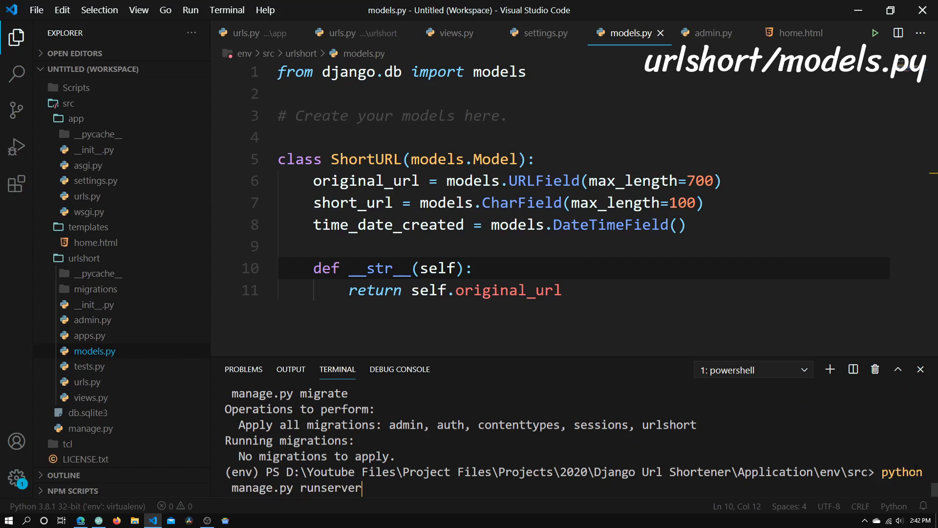
{"action": "key", "text": "Return"}
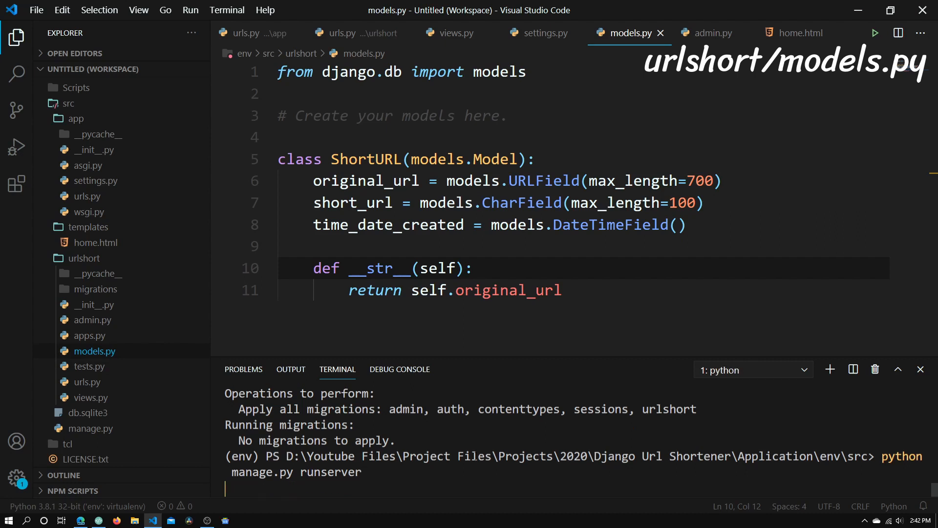